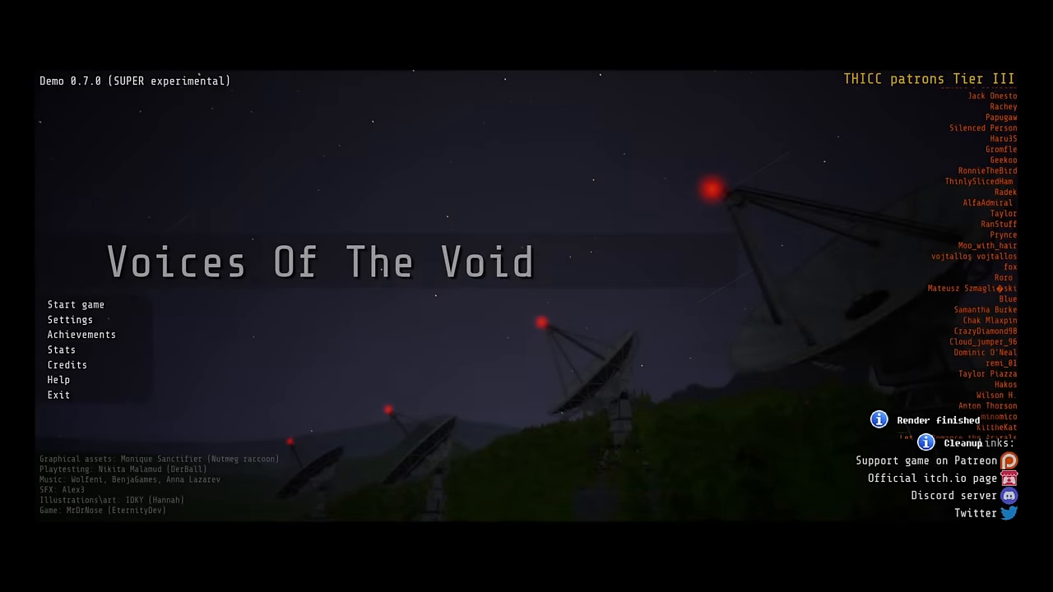
# Step: Start a new game and bring up the gamemode choices with Solar described
pyautogui.click(76, 305)
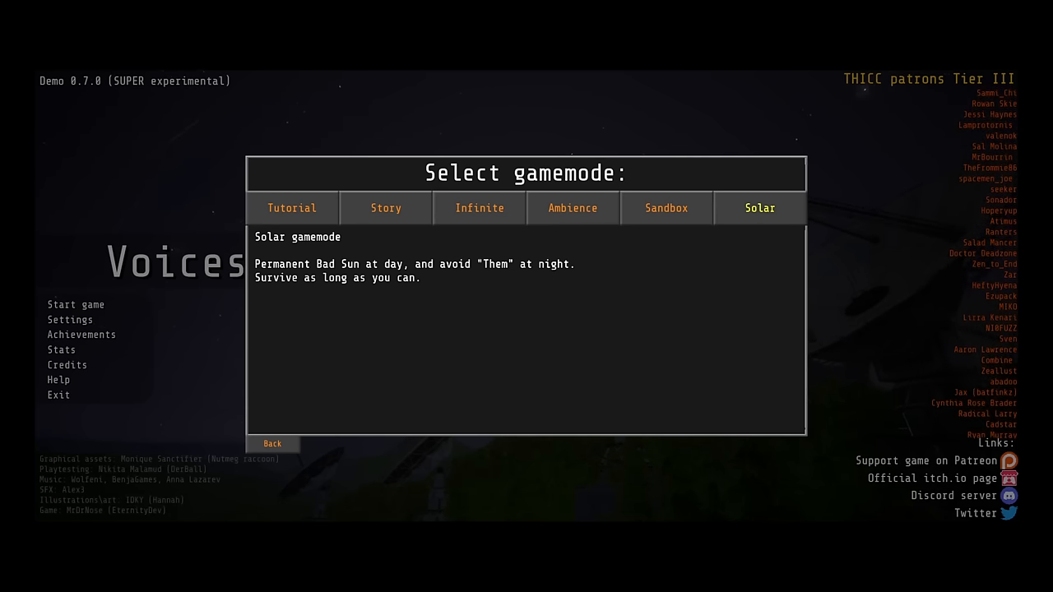
pyautogui.click(573, 208)
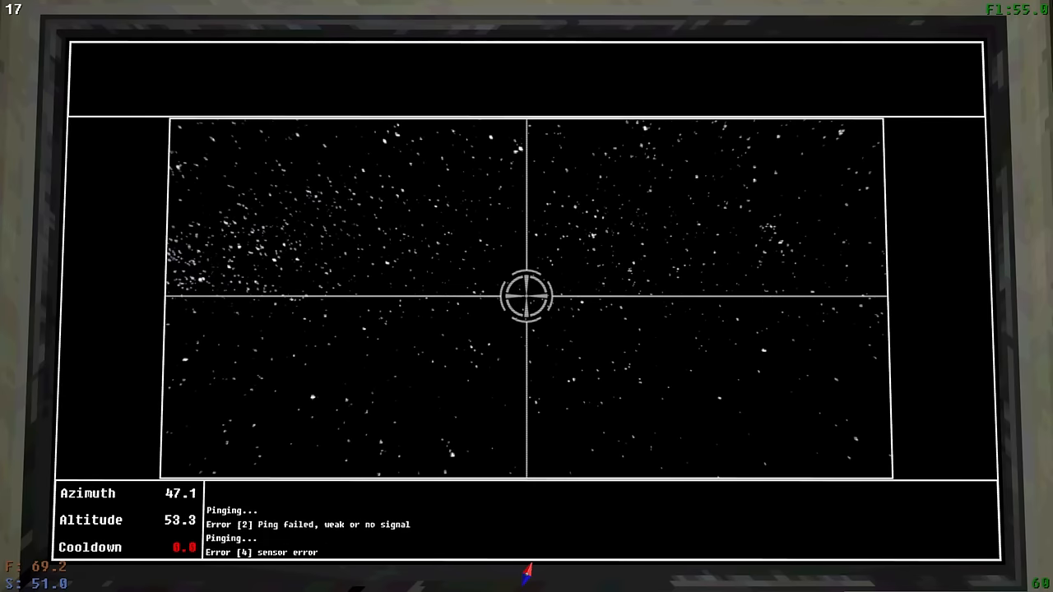
# Step: View the server upgrades list showing Download_speed at level 2 of 16
pyautogui.click(525, 296)
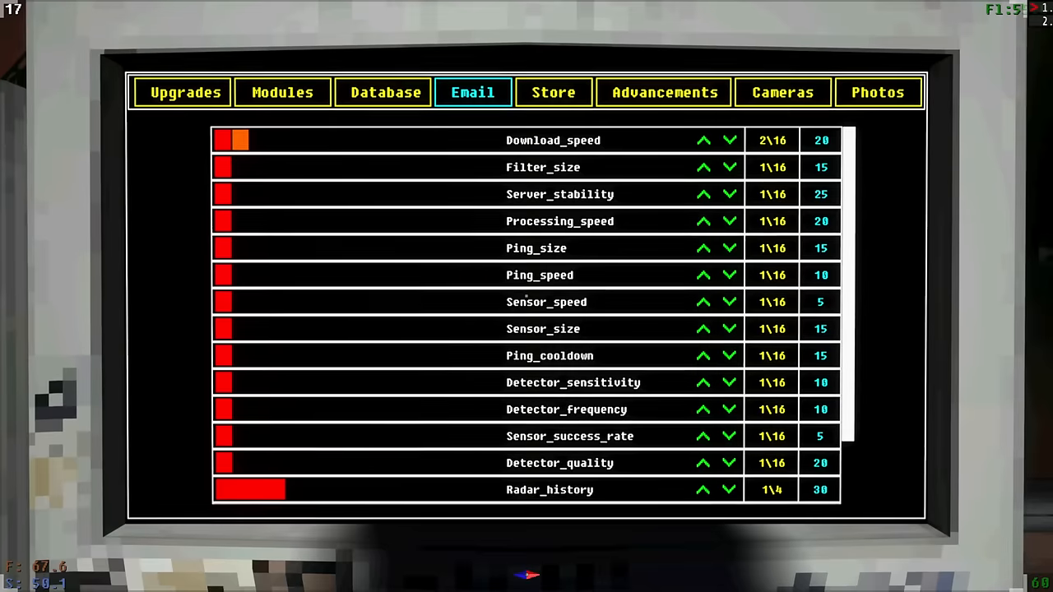
# Step: Start the root console on the console computer's screen
pyautogui.click(473, 92)
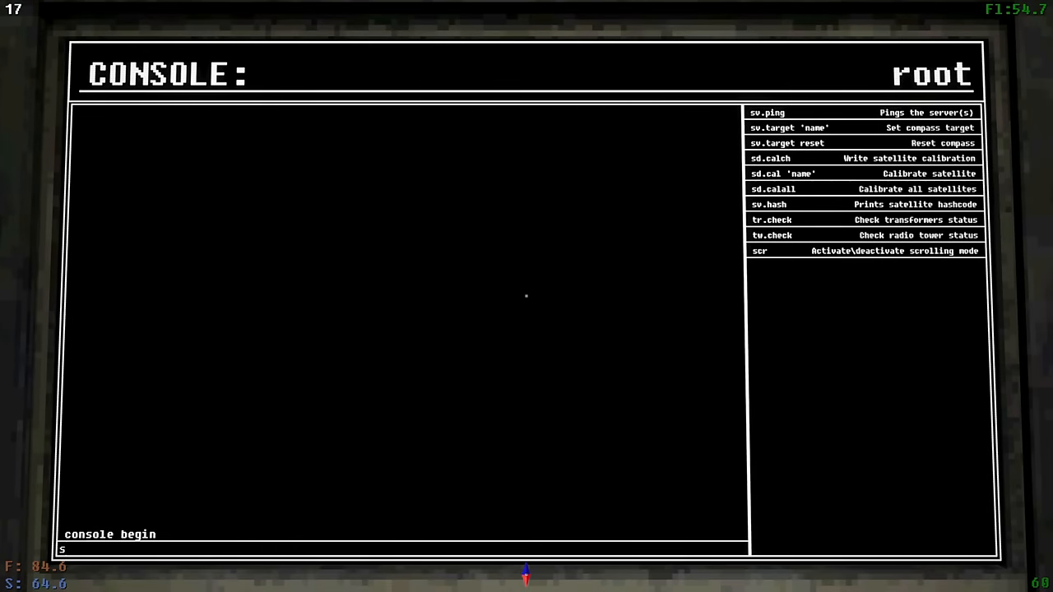
# Step: Run sv.ping to ping all servers, then leave the console
pyautogui.write('v.pi')
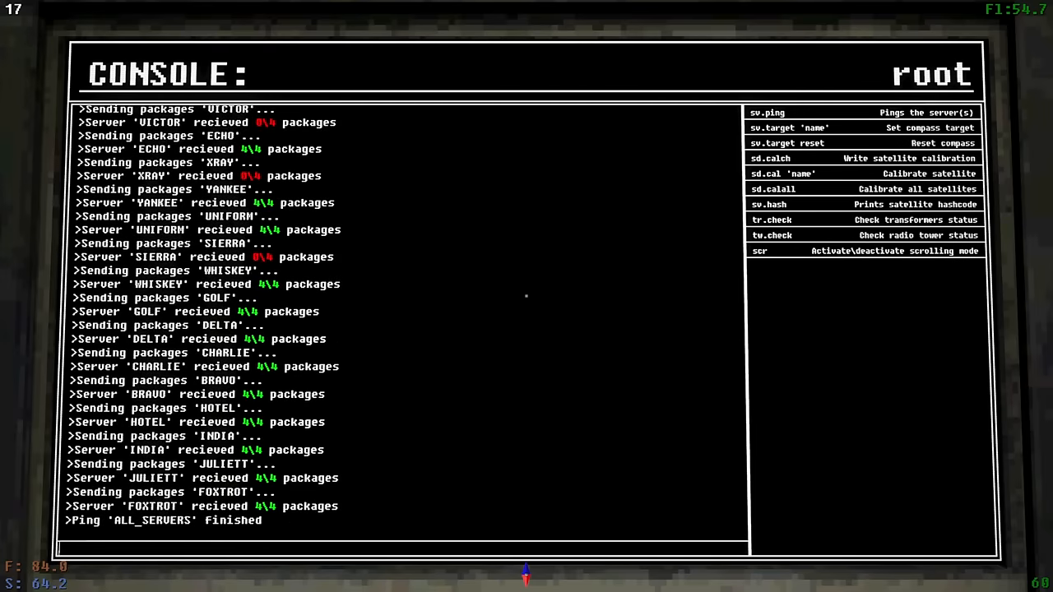
pyautogui.press('escape')
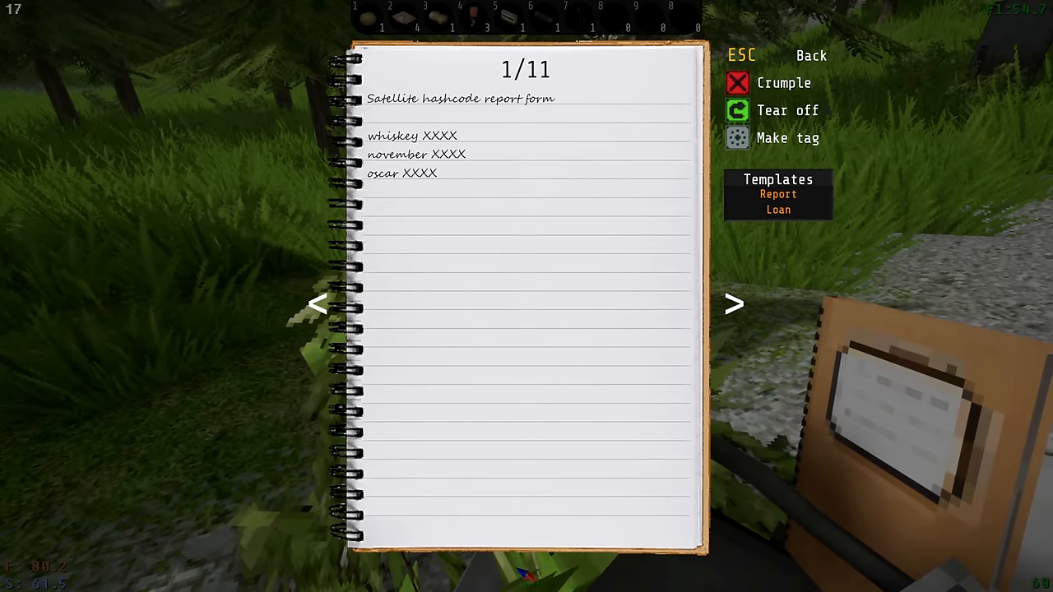
pyautogui.press('Escape')
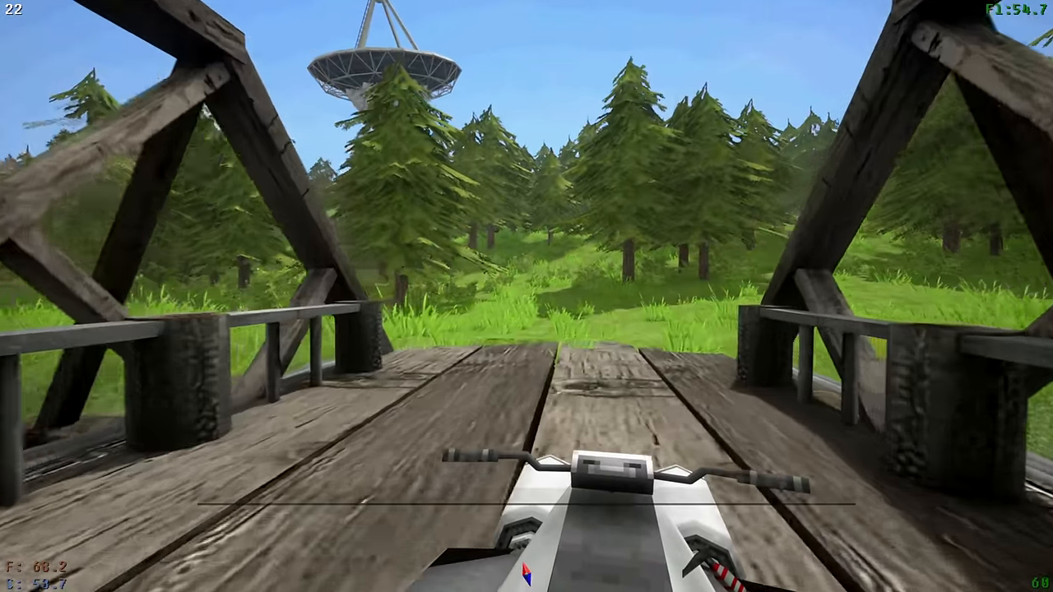
# Step: Drive the ATV forward across the wooden bridge toward the dish
pyautogui.press('w')
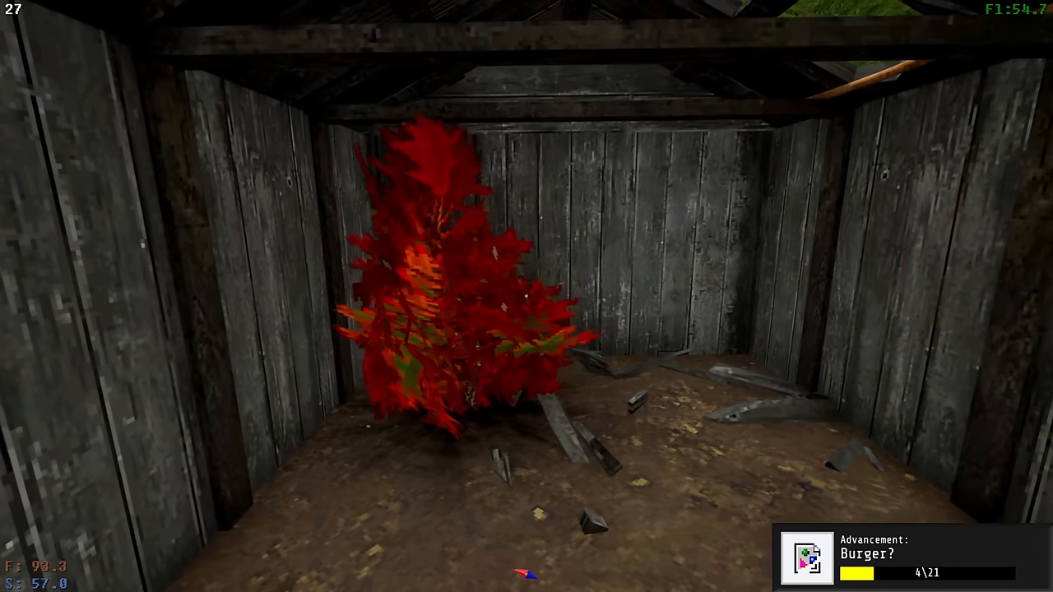
pyautogui.moveTo(526, 296)
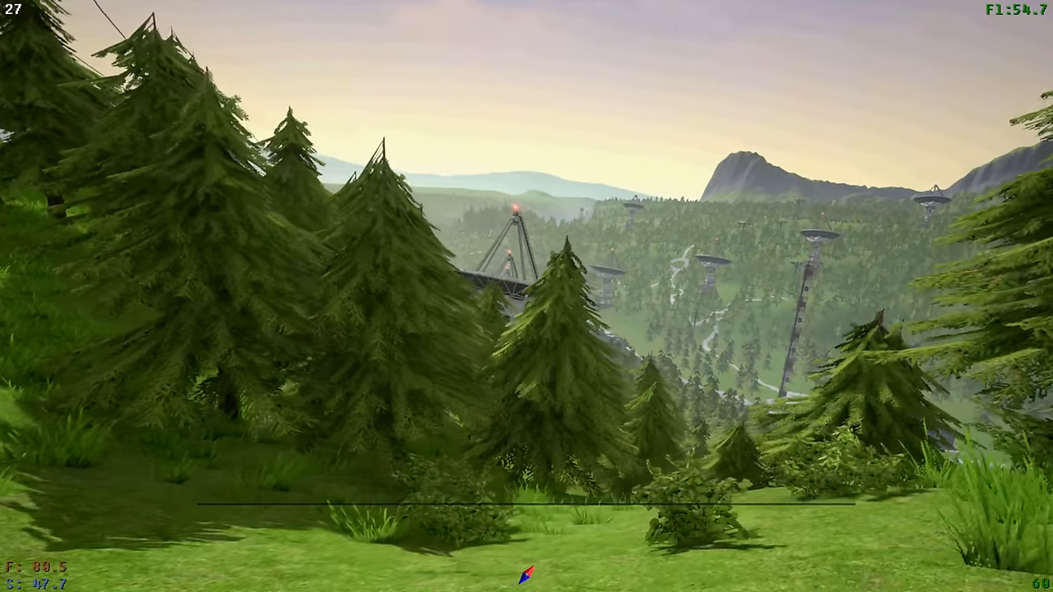
pyautogui.moveTo(526, 296)
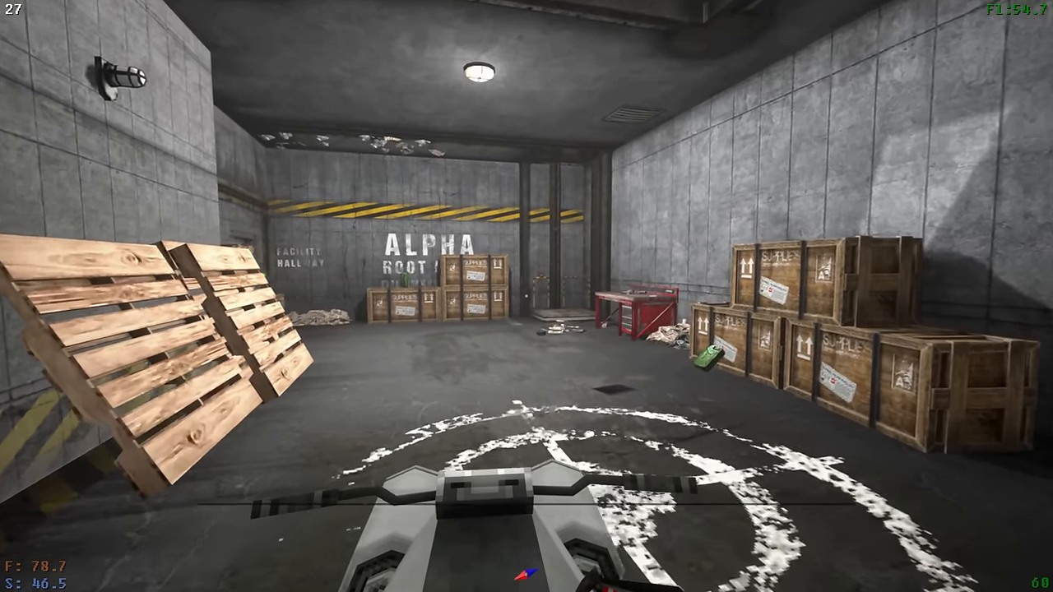
pyautogui.moveTo(527, 296)
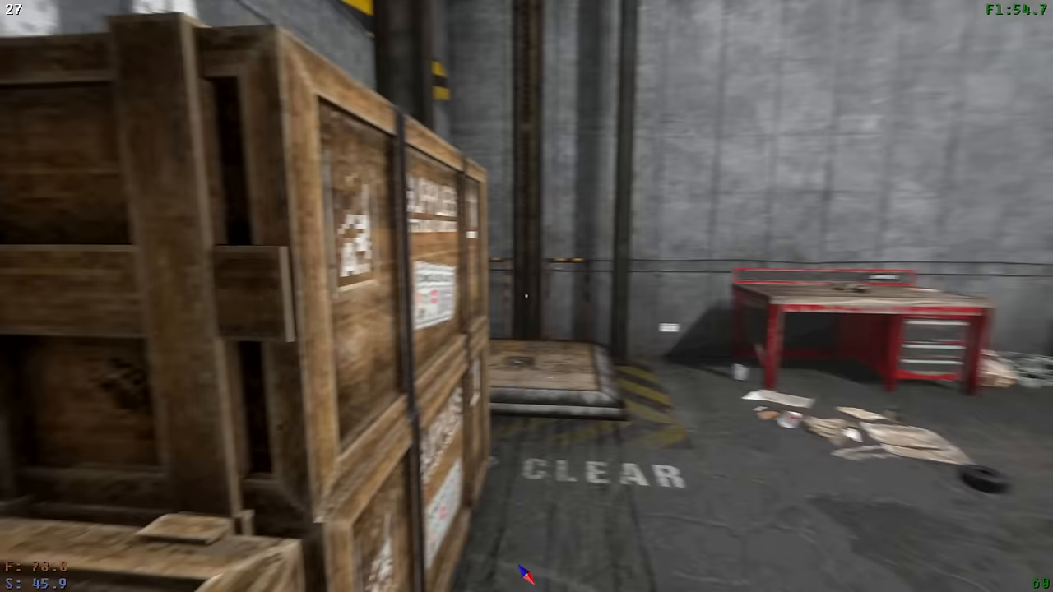
pyautogui.moveTo(526, 297)
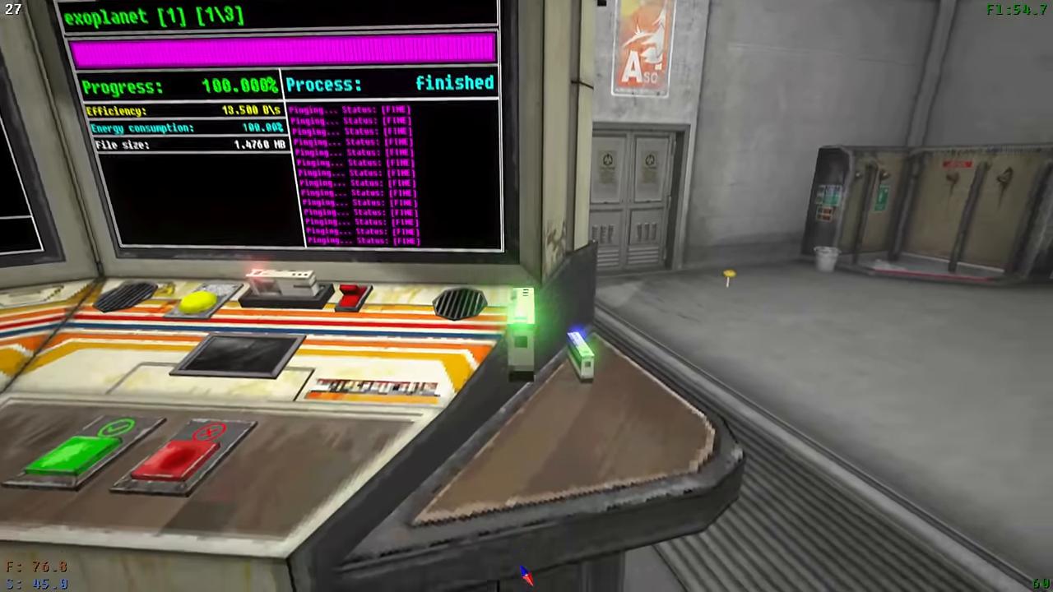
pyautogui.moveTo(526, 296)
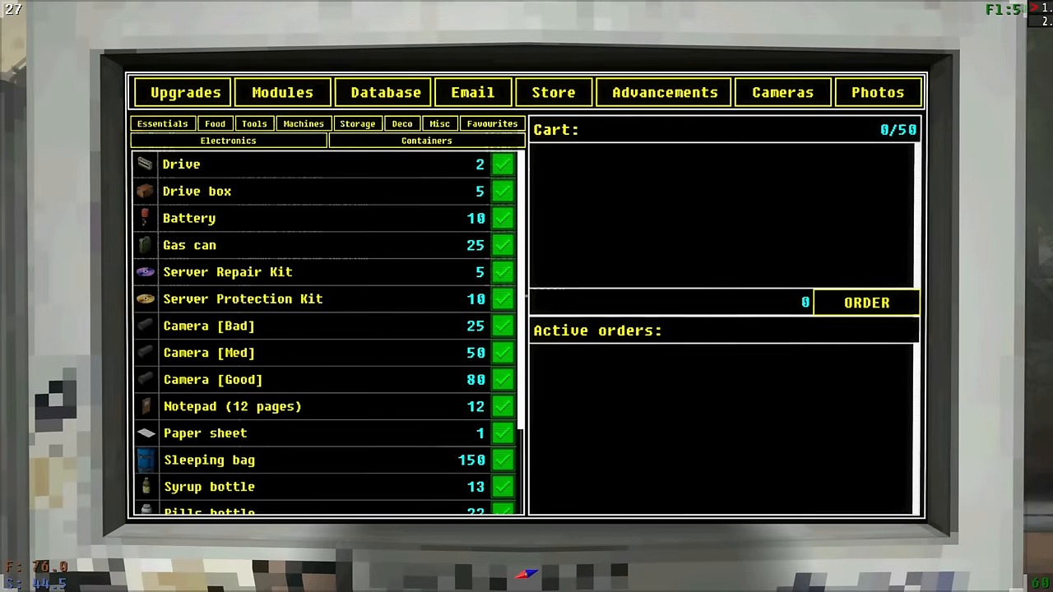
# Step: Scroll through the store's electronics item list
pyautogui.scroll(-3)
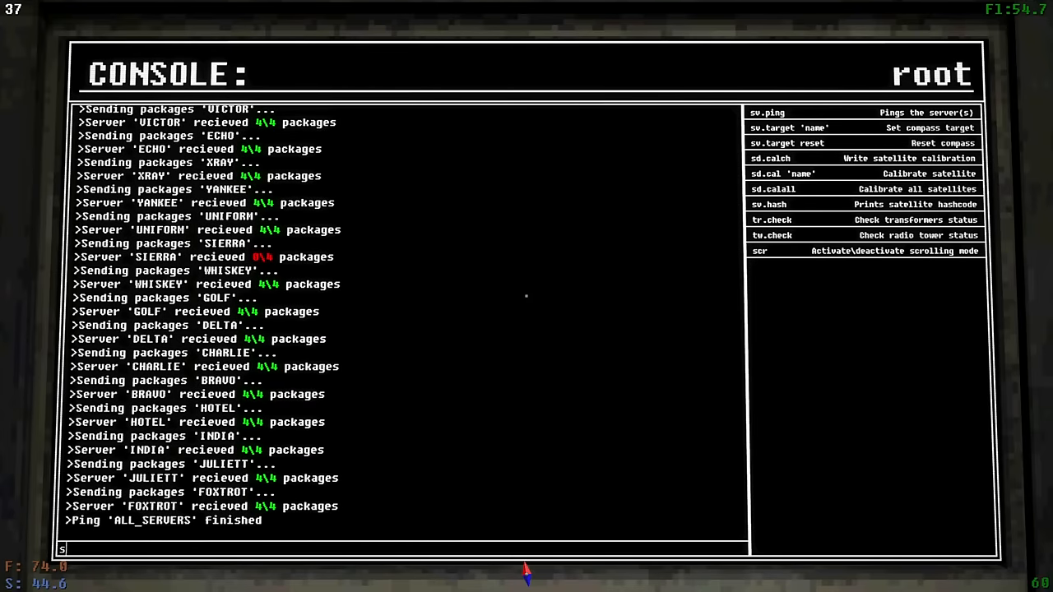
# Step: Run sd.calall in the root console to calibrate all servers
pyautogui.write('d.calall')
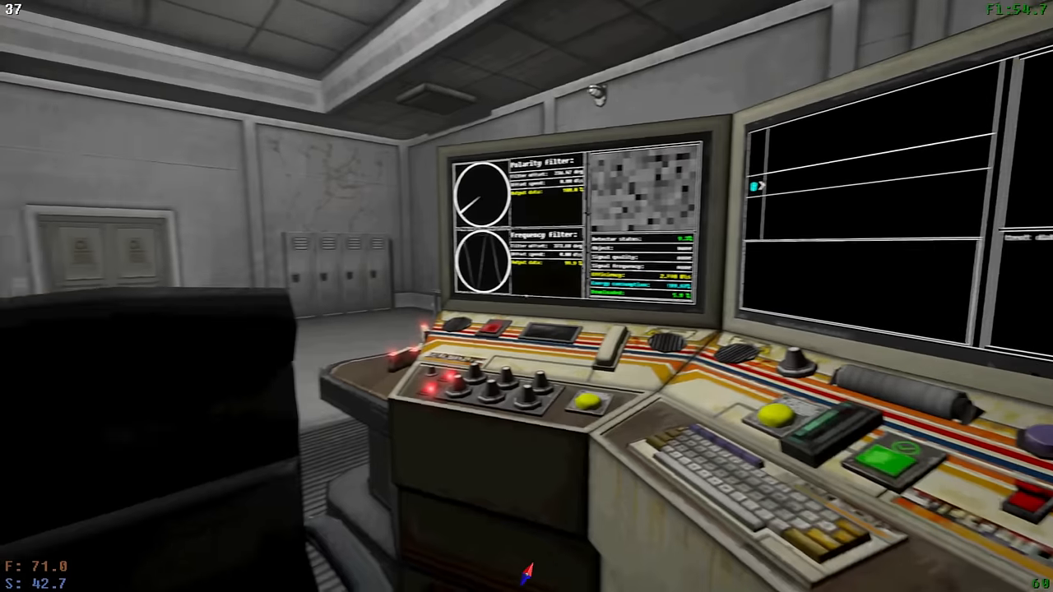
pyautogui.moveTo(527, 296)
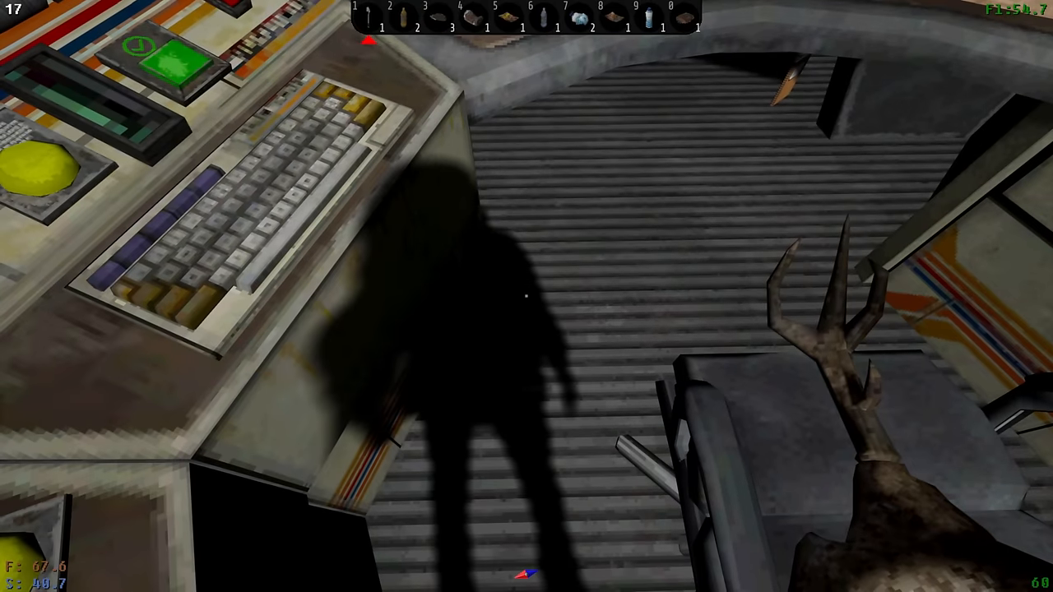
pyautogui.moveTo(526, 296)
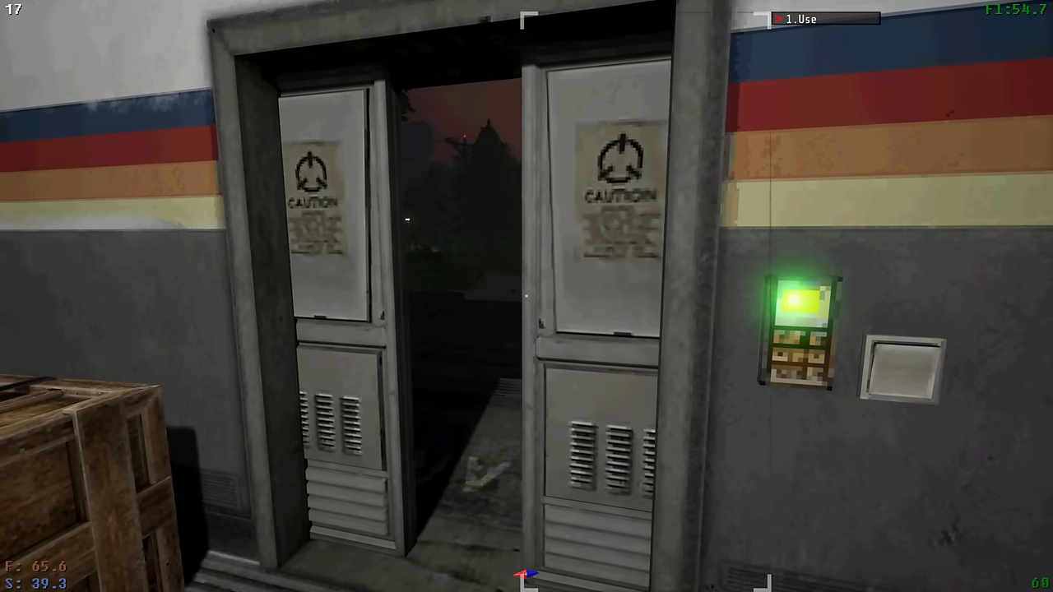
pyautogui.moveTo(526, 296)
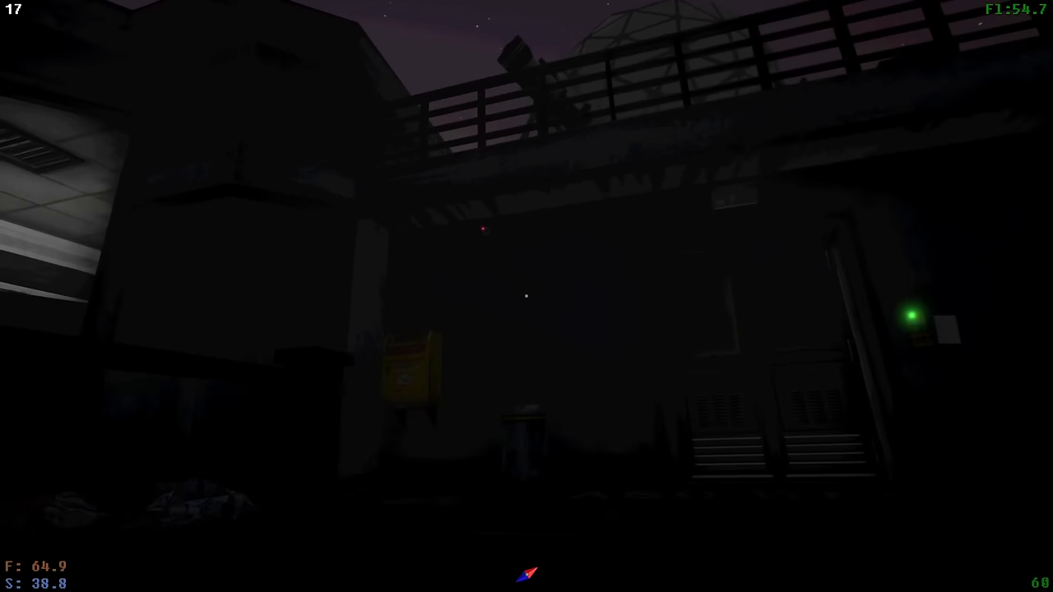
pyautogui.moveTo(527, 296)
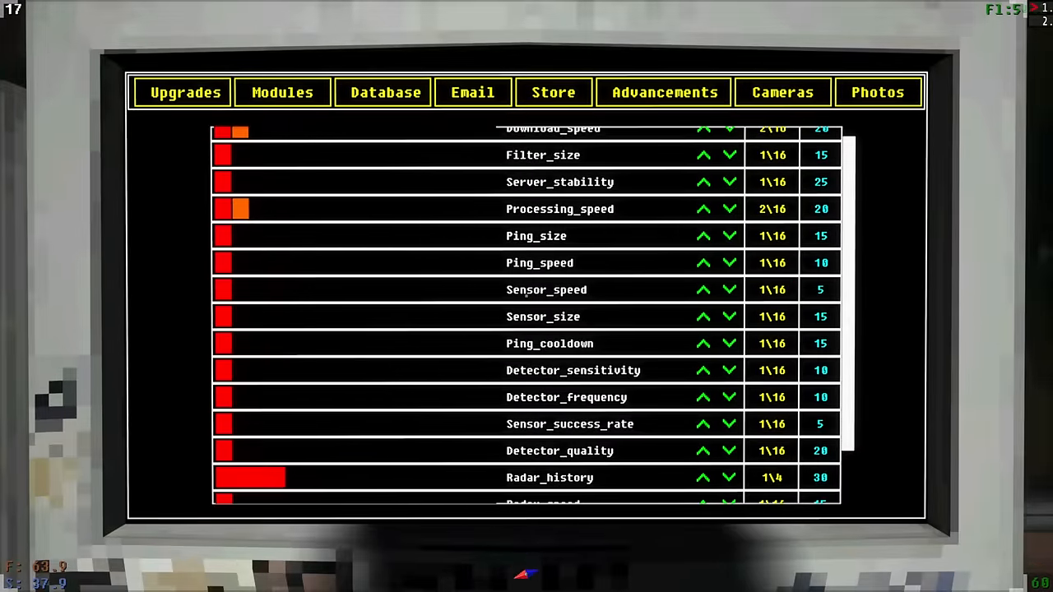
# Step: View the CAM_0000 live feed in the Cameras tab
pyautogui.click(781, 92)
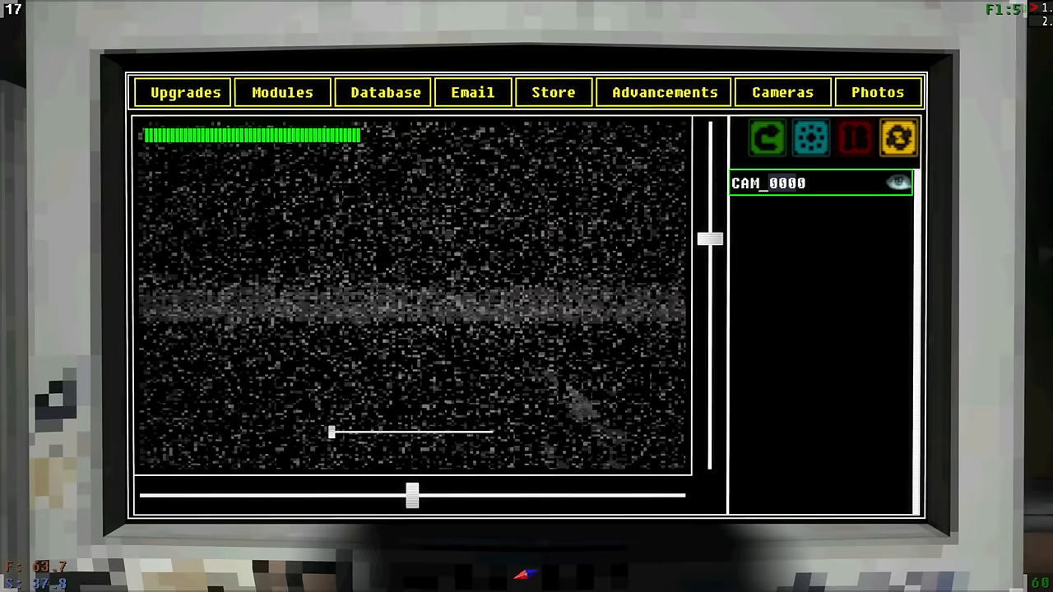
pyautogui.click(854, 138)
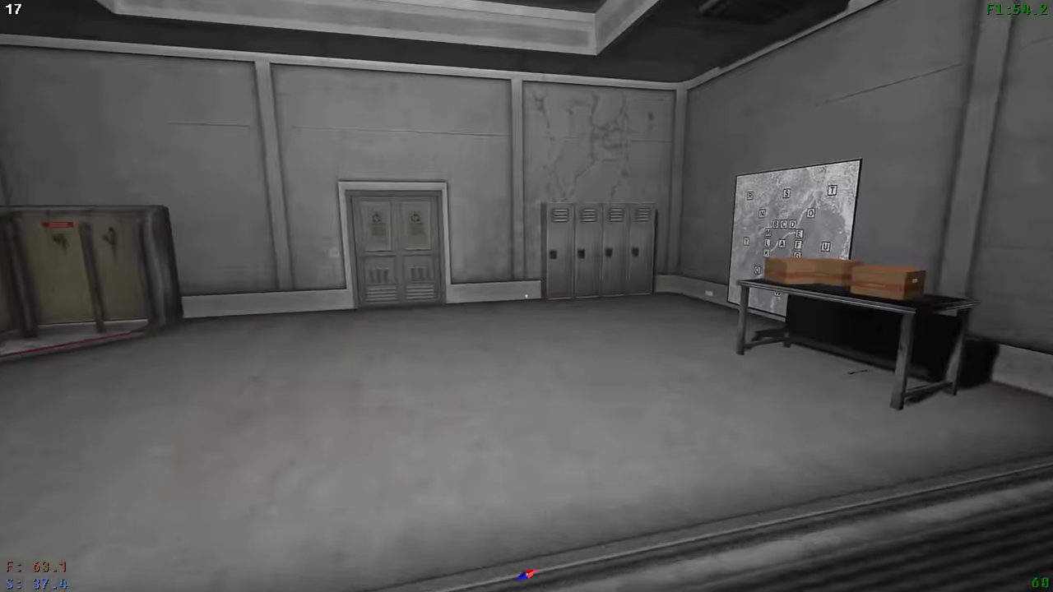
pyautogui.moveTo(526, 297)
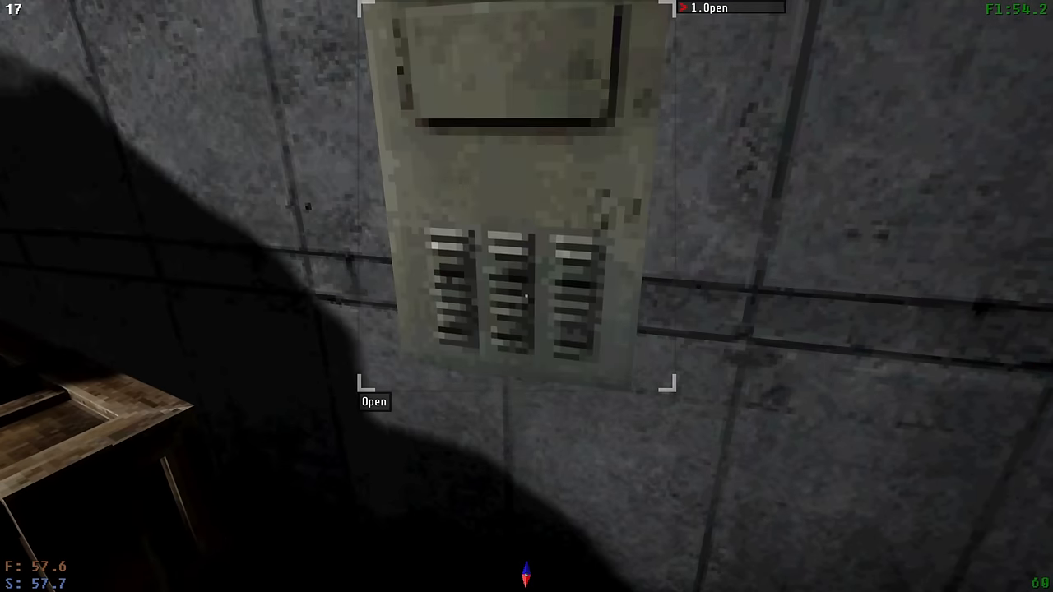
pyautogui.moveTo(527, 296)
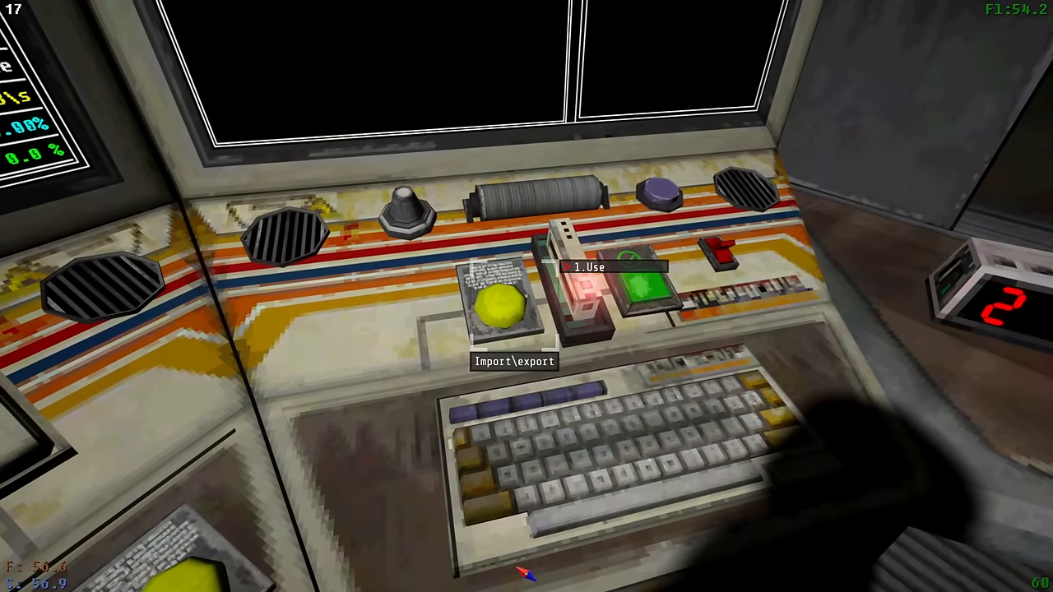
pyautogui.moveTo(527, 296)
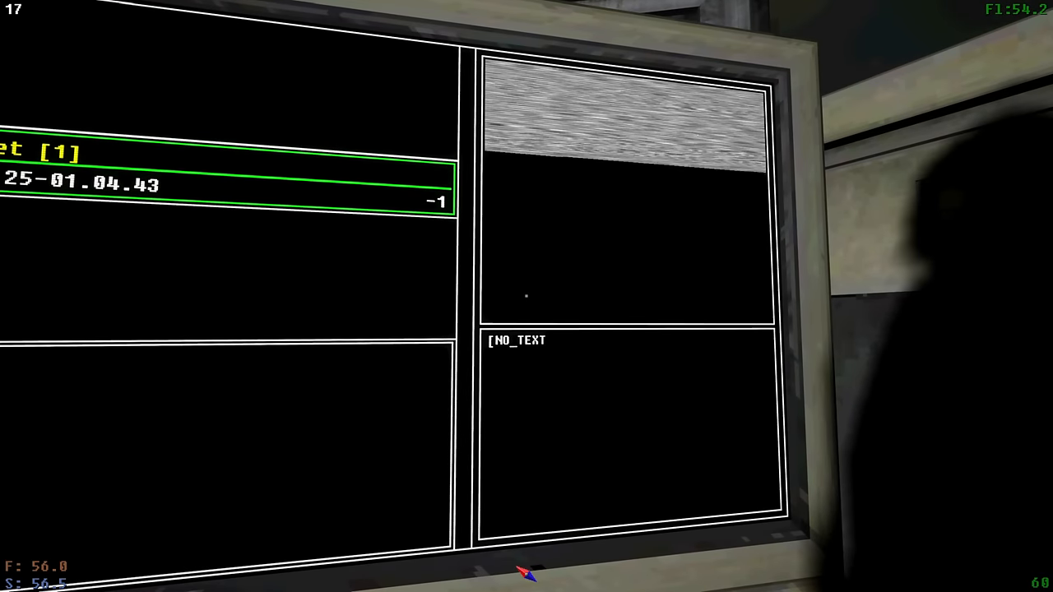
# Step: Enter the signal name ending in _DA on the console keyboard
pyautogui.write('_DA')
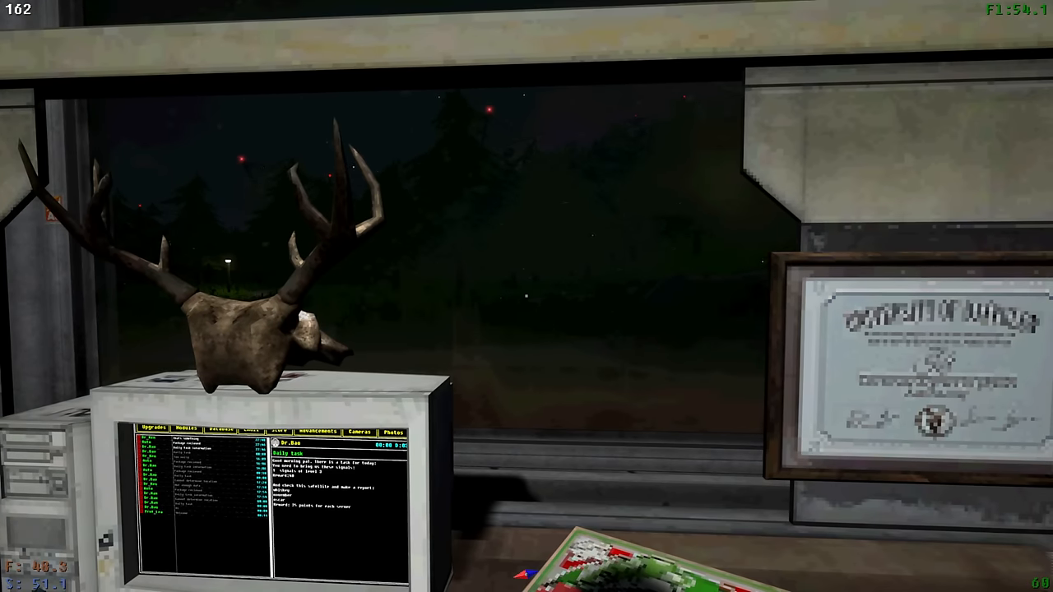
pyautogui.moveTo(527, 296)
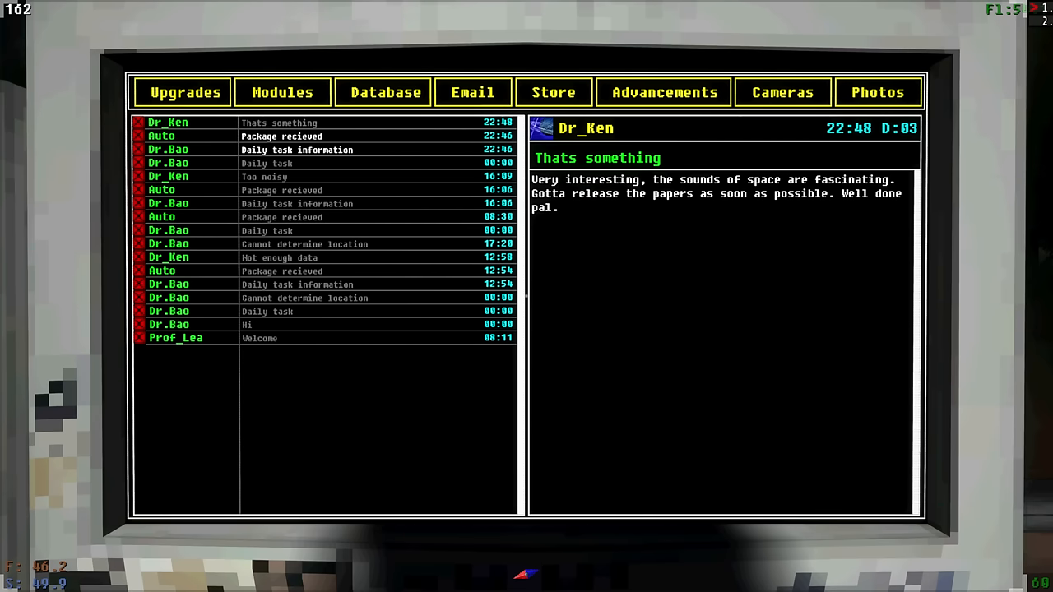
# Step: Read the top email 'Thats something' about the sounds of space
pyautogui.click(282, 135)
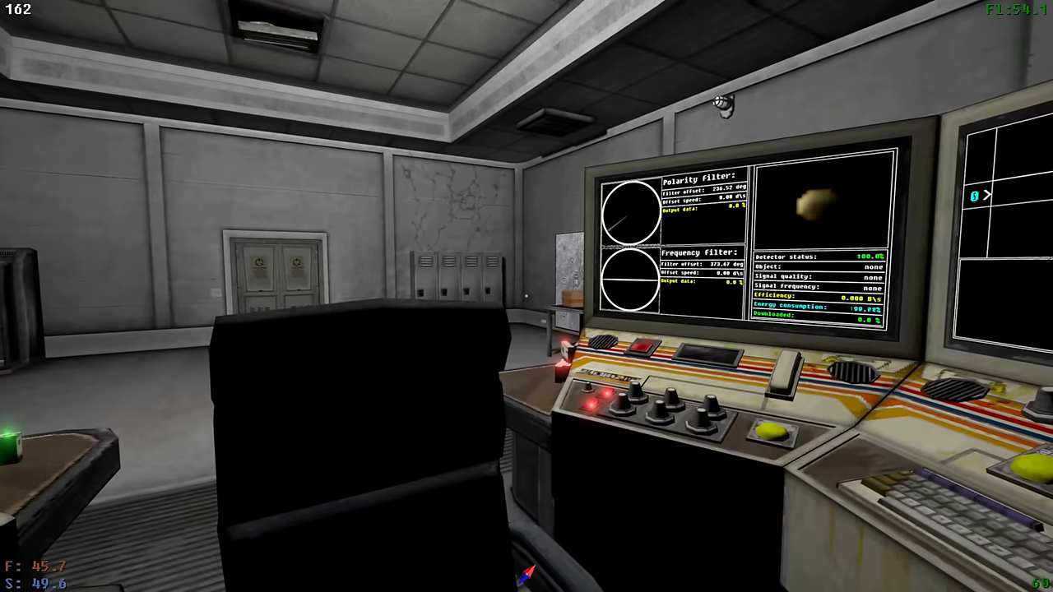
pyautogui.moveTo(526, 296)
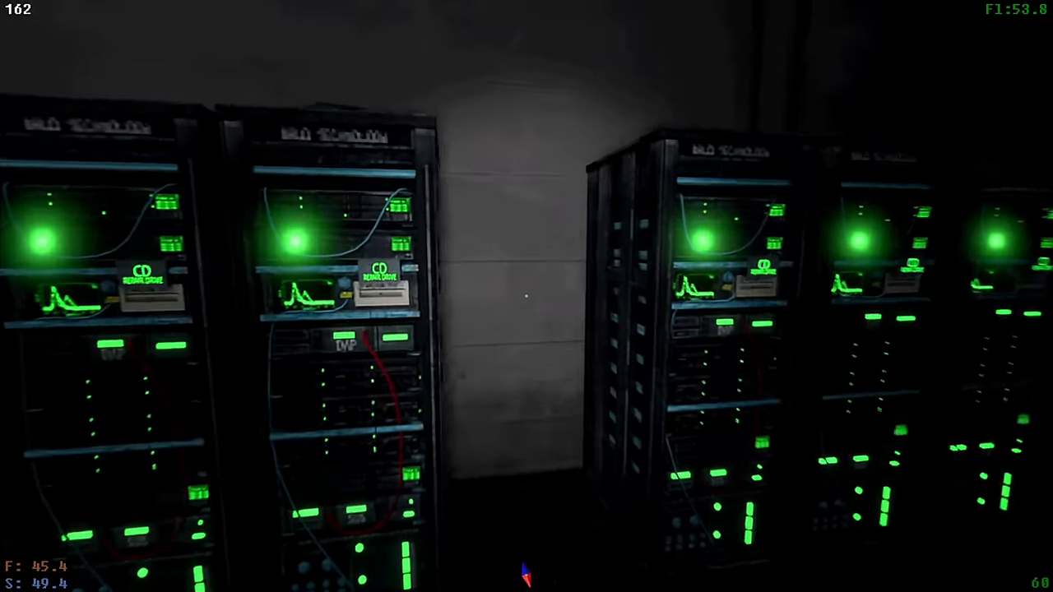
pyautogui.moveTo(526, 296)
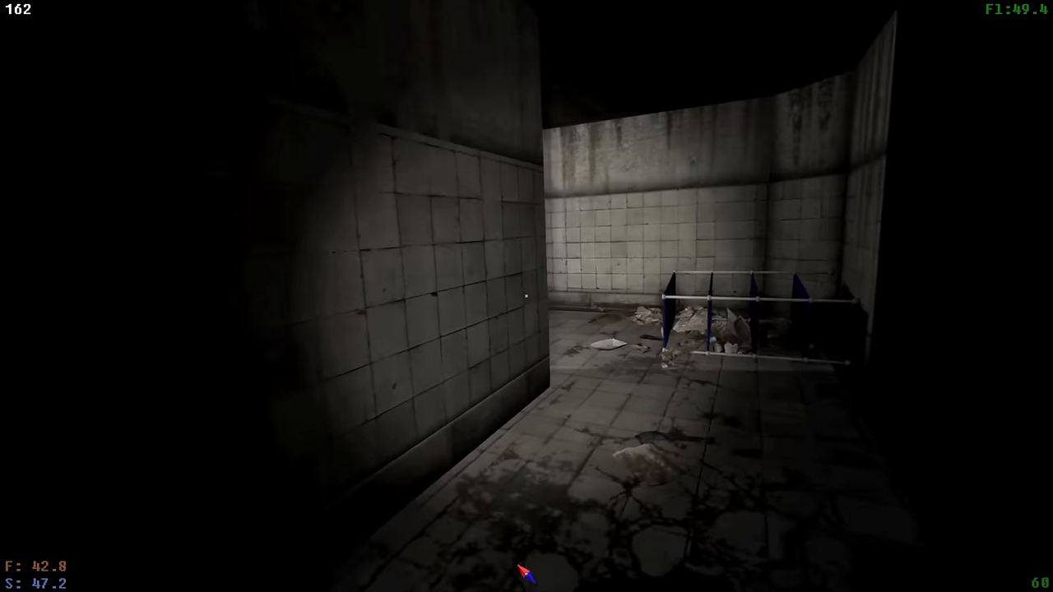
pyautogui.moveTo(526, 296)
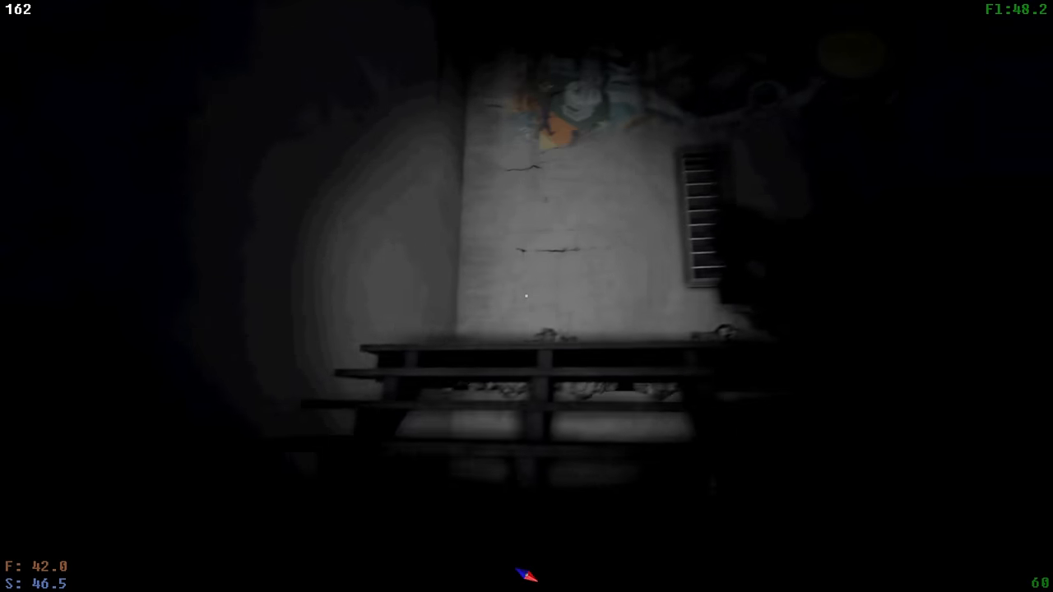
pyautogui.moveTo(526, 297)
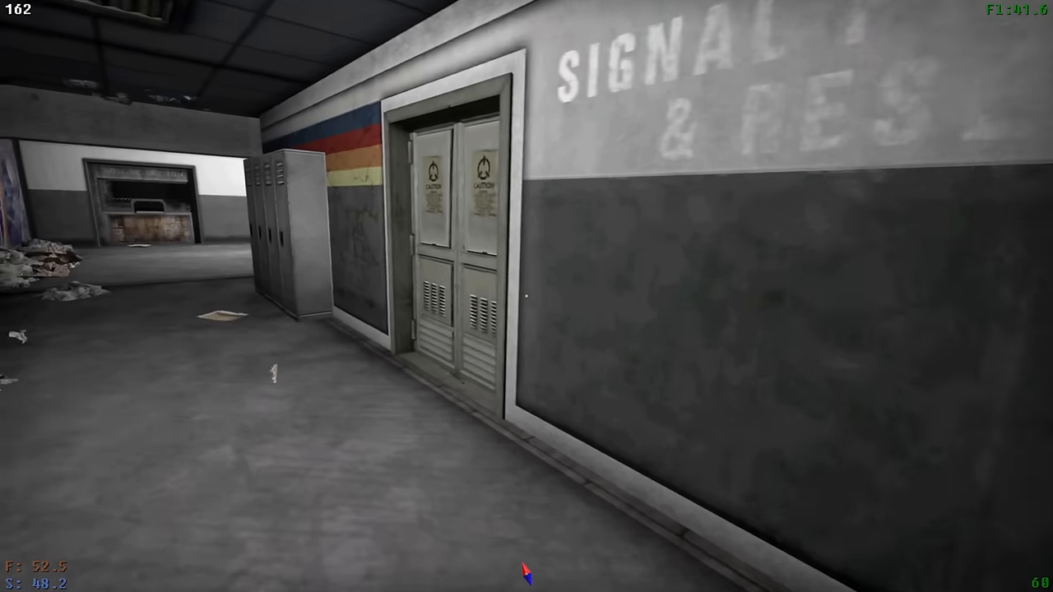
pyautogui.moveTo(527, 296)
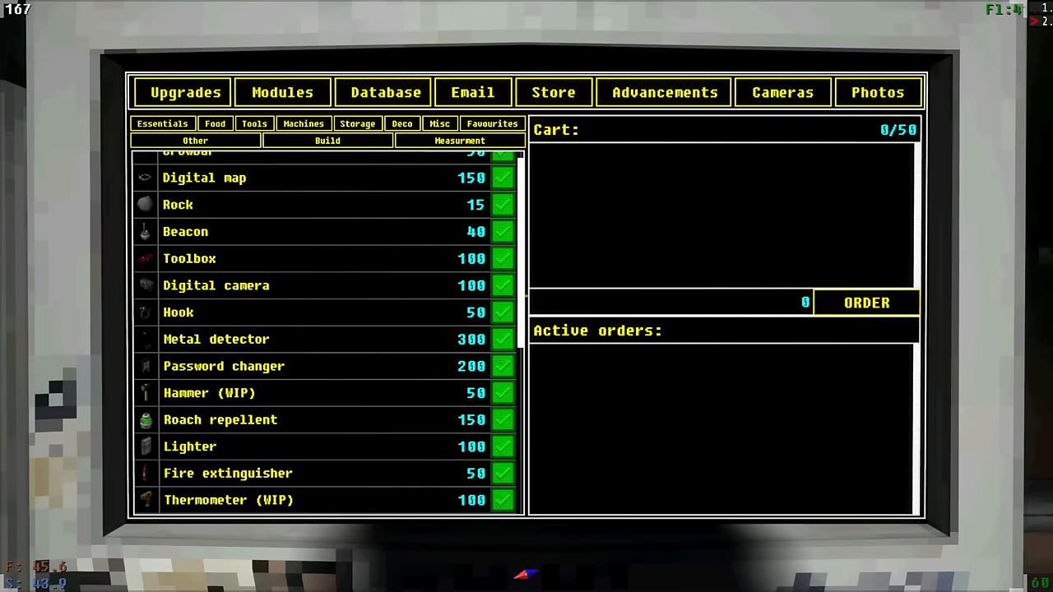
# Step: Add a Hook to the cart, browse the Food category, then switch to the Upgrades list
pyautogui.click(502, 313)
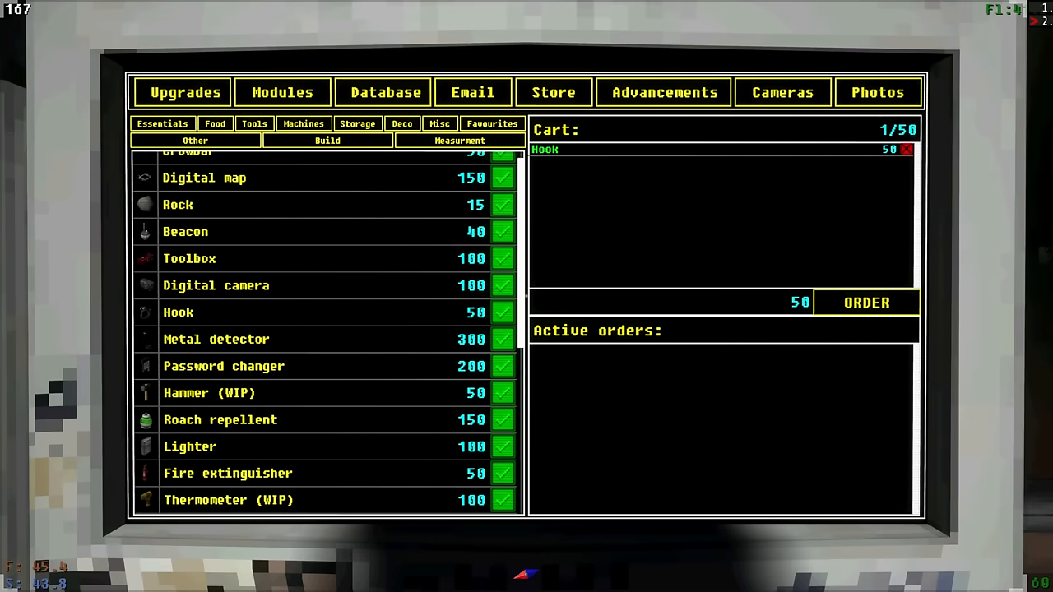
pyautogui.click(214, 123)
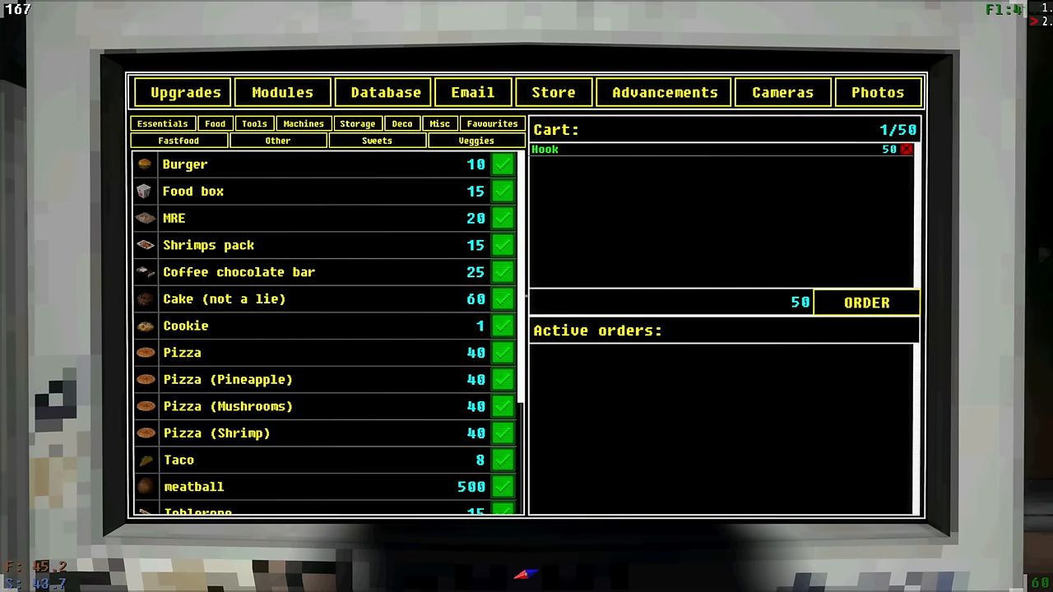
pyautogui.click(502, 245)
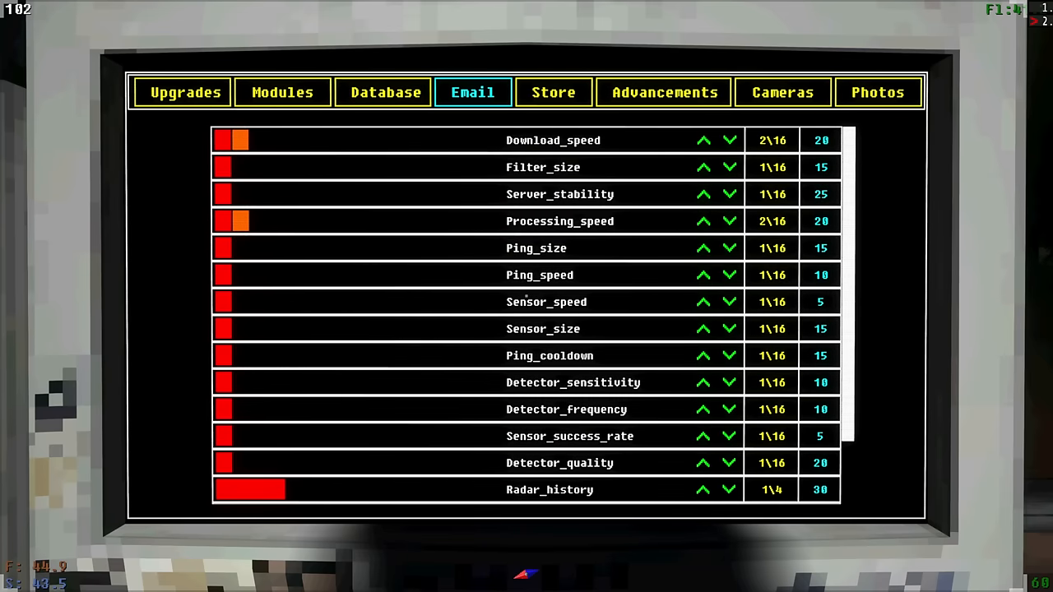
# Step: Raise Download_speed once, Processing_speed twice and Sensor_speed twice, reaching level 4 each
pyautogui.scroll(-3)
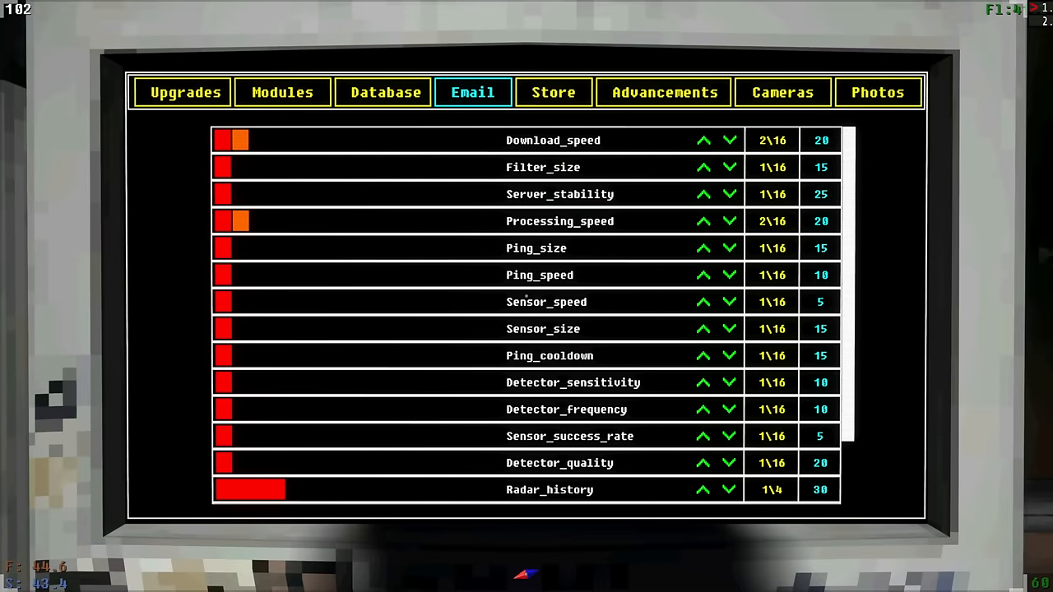
pyautogui.click(704, 139)
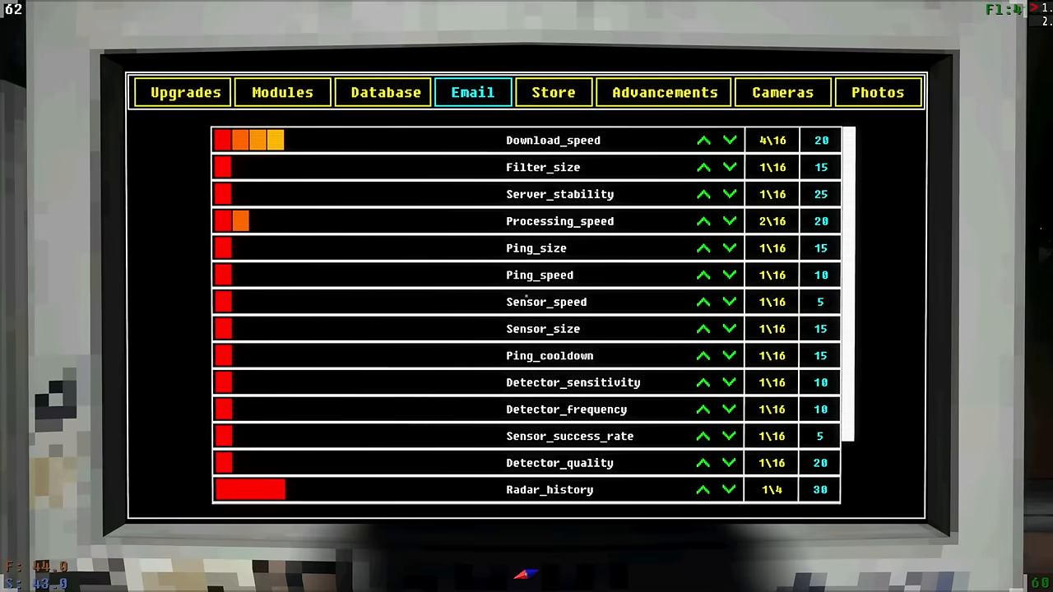
pyautogui.click(705, 221)
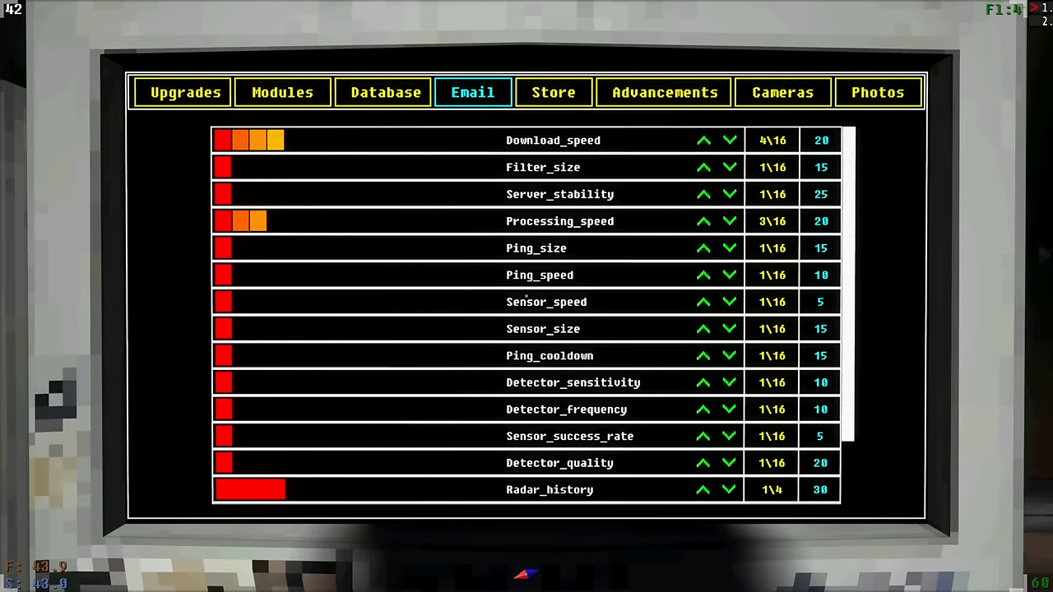
pyautogui.click(704, 220)
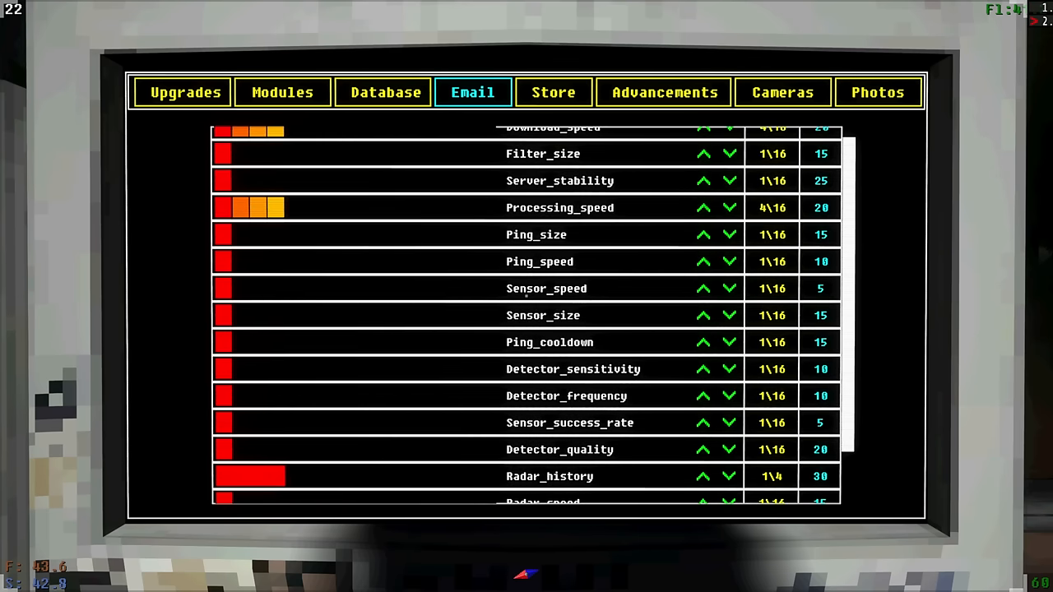
pyautogui.click(705, 288)
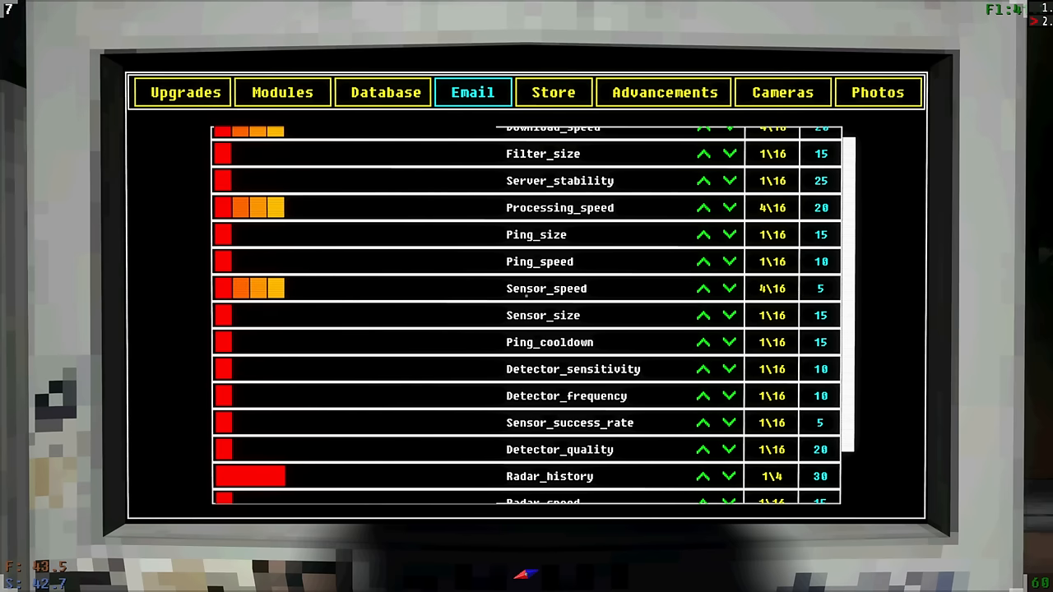
pyautogui.click(705, 288)
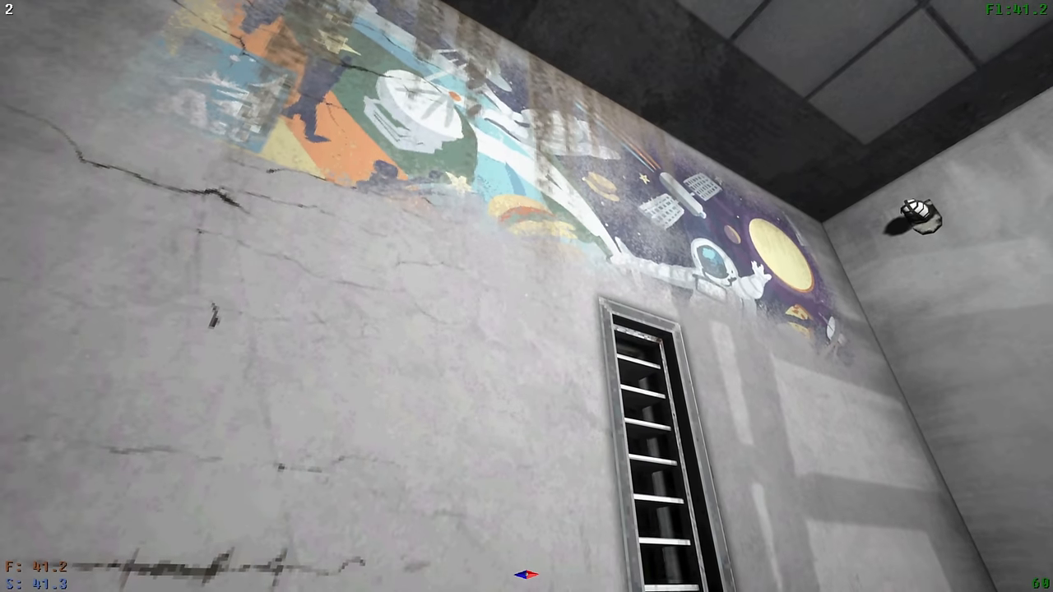
pyautogui.moveTo(526, 297)
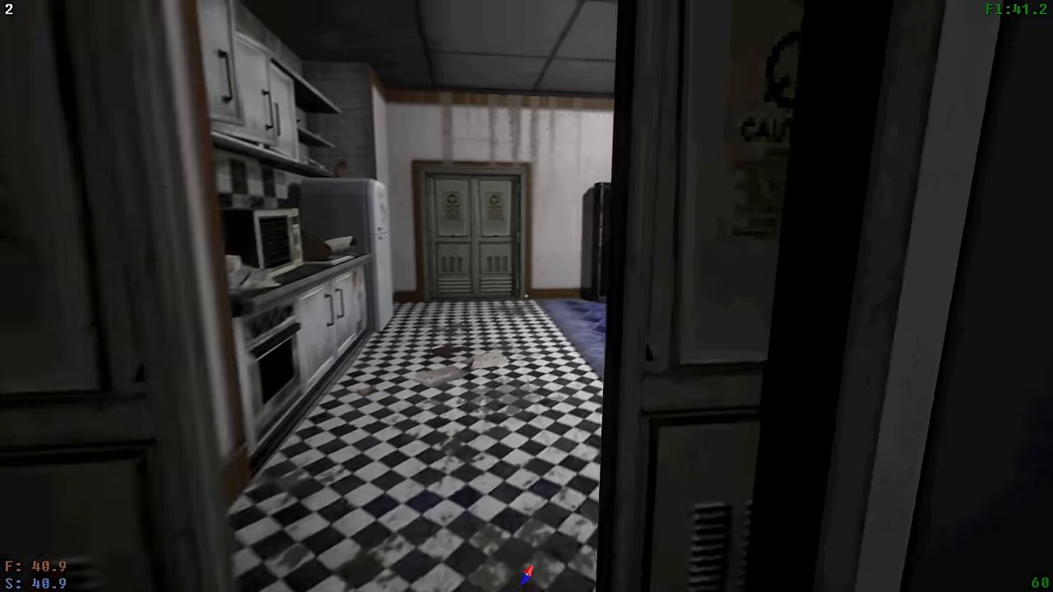
pyautogui.moveTo(527, 296)
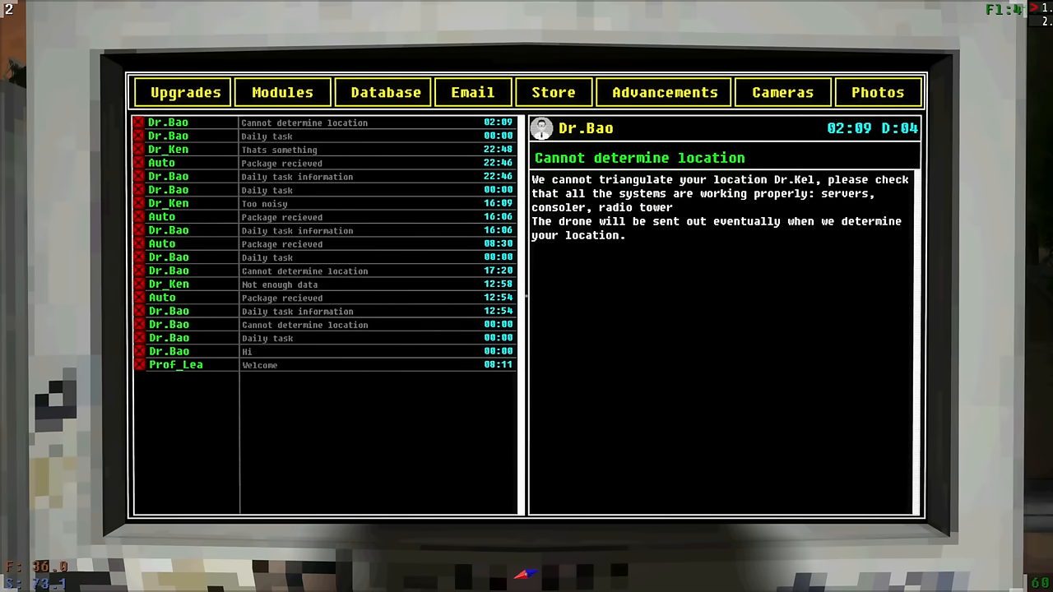
# Step: Close the computer after reading the 'Cannot determine location' message
pyautogui.press('escape')
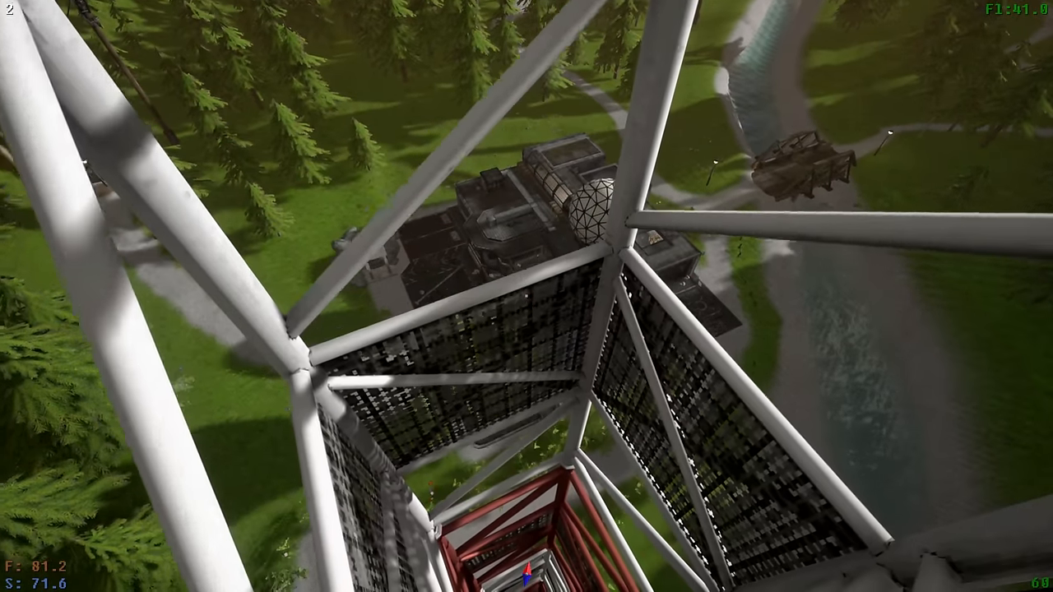
pyautogui.moveTo(526, 296)
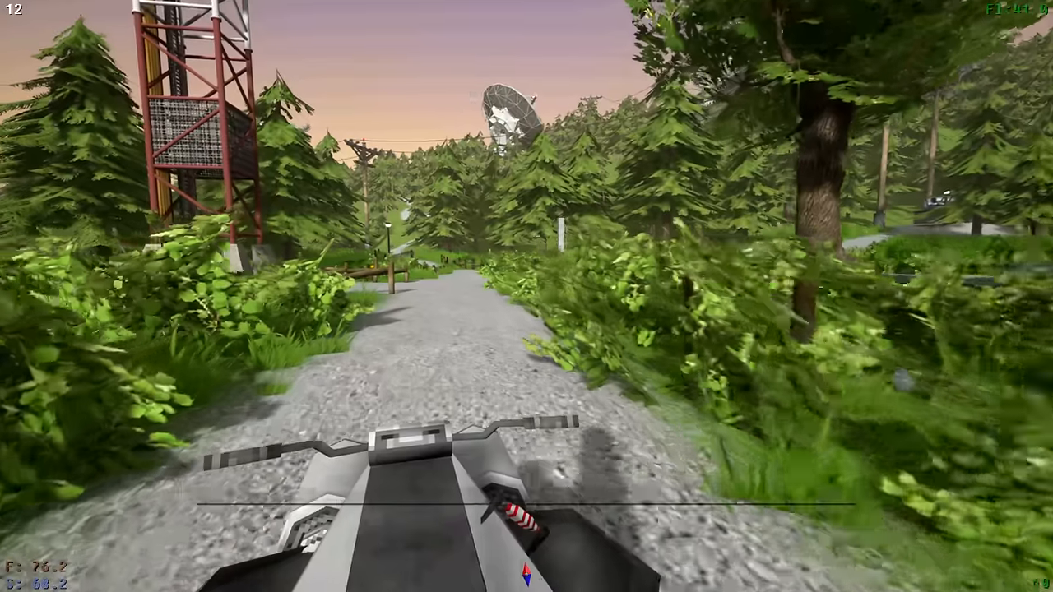
pyautogui.press('w')
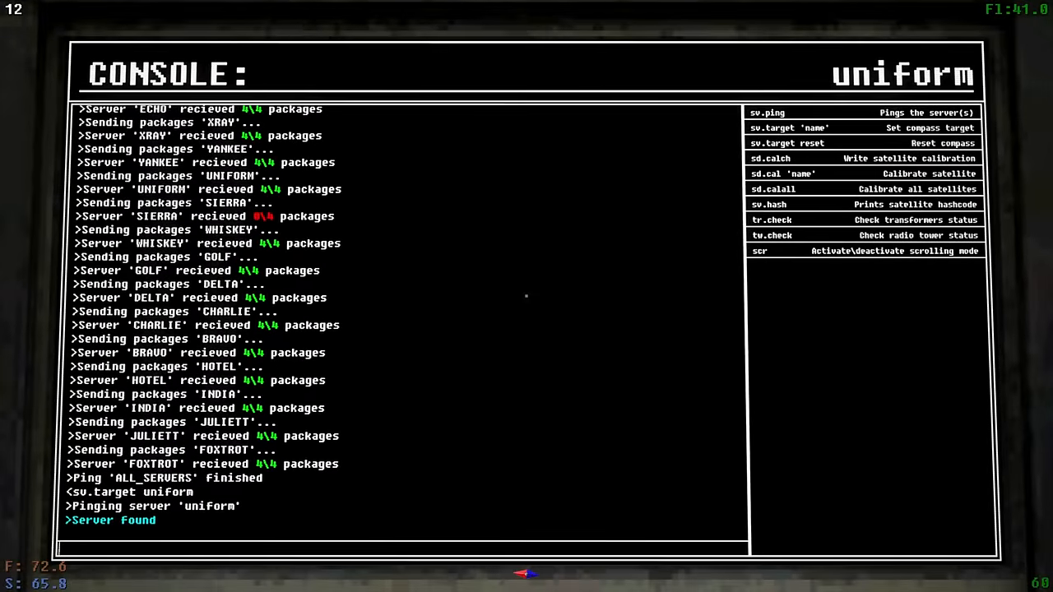
# Step: Begin the next satellite console command by entering sv.h
pyautogui.write('sv.h')
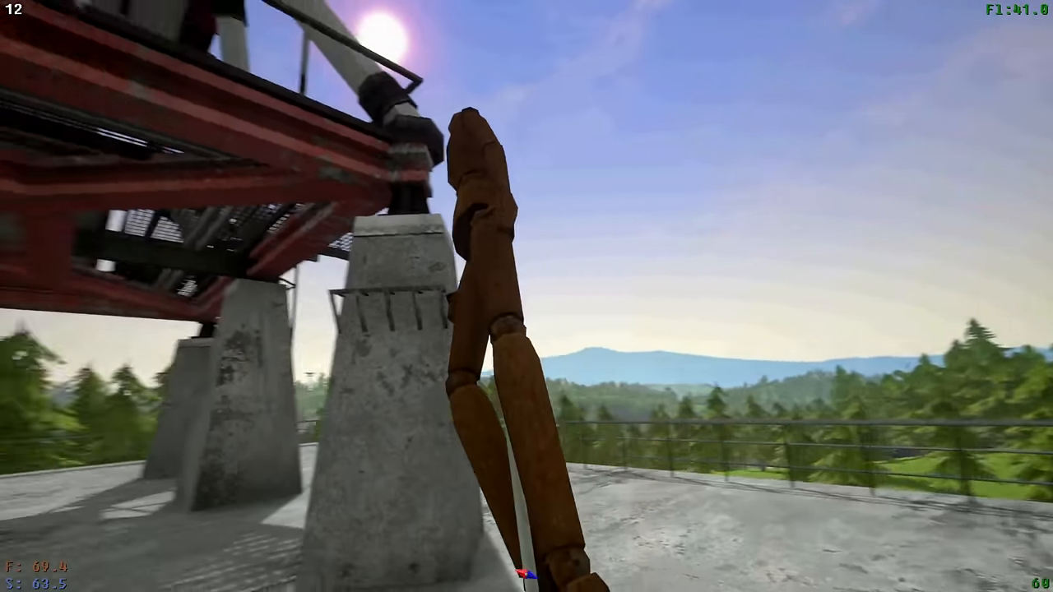
pyautogui.moveTo(527, 296)
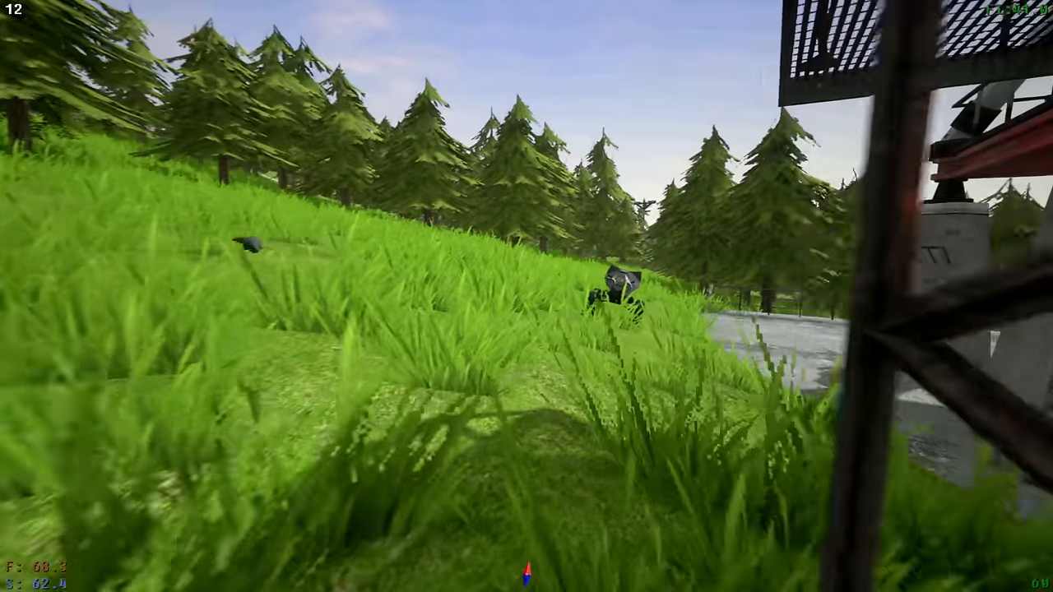
pyautogui.moveTo(526, 296)
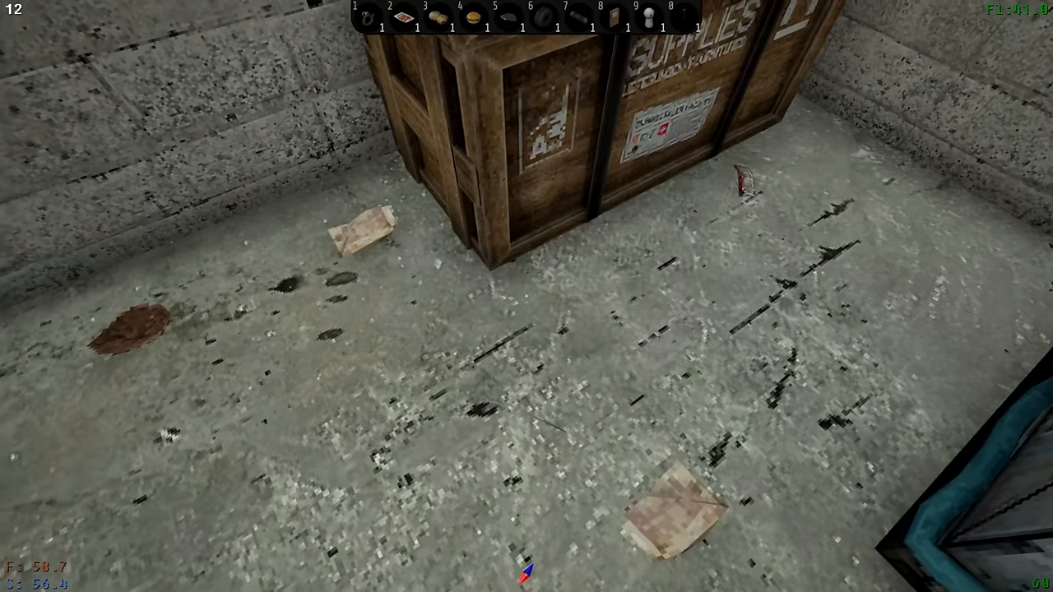
pyautogui.moveTo(526, 296)
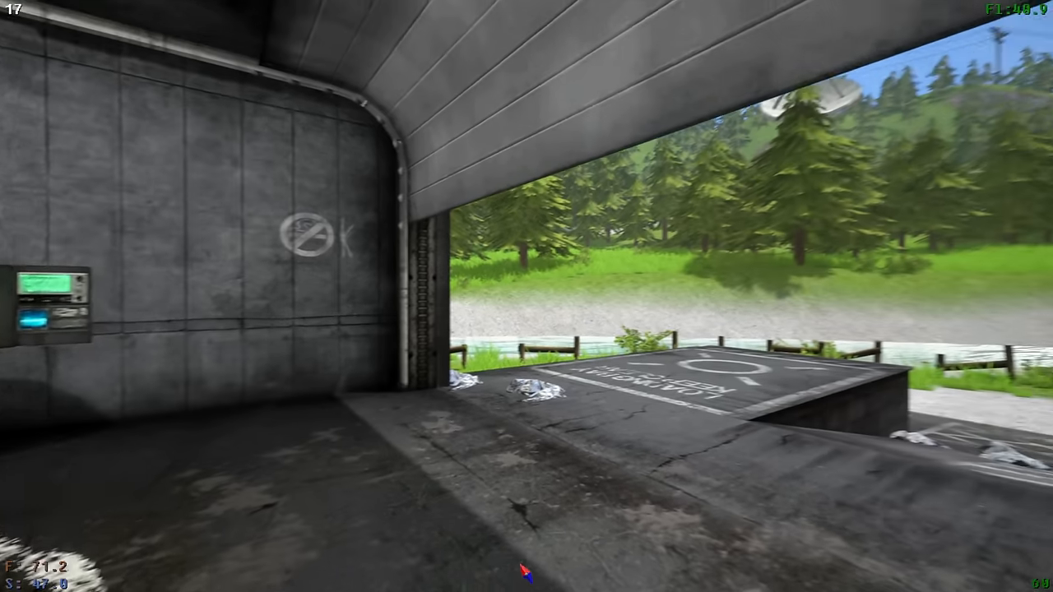
pyautogui.moveTo(527, 296)
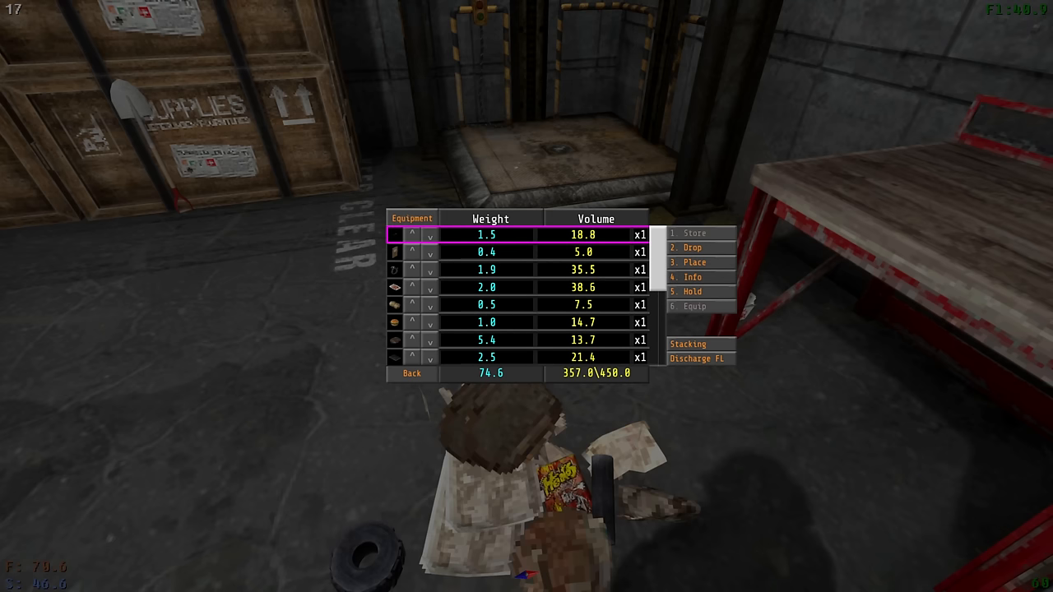
# Step: Read the Old Rifle's Info description in the inventory and go back
pyautogui.click(691, 276)
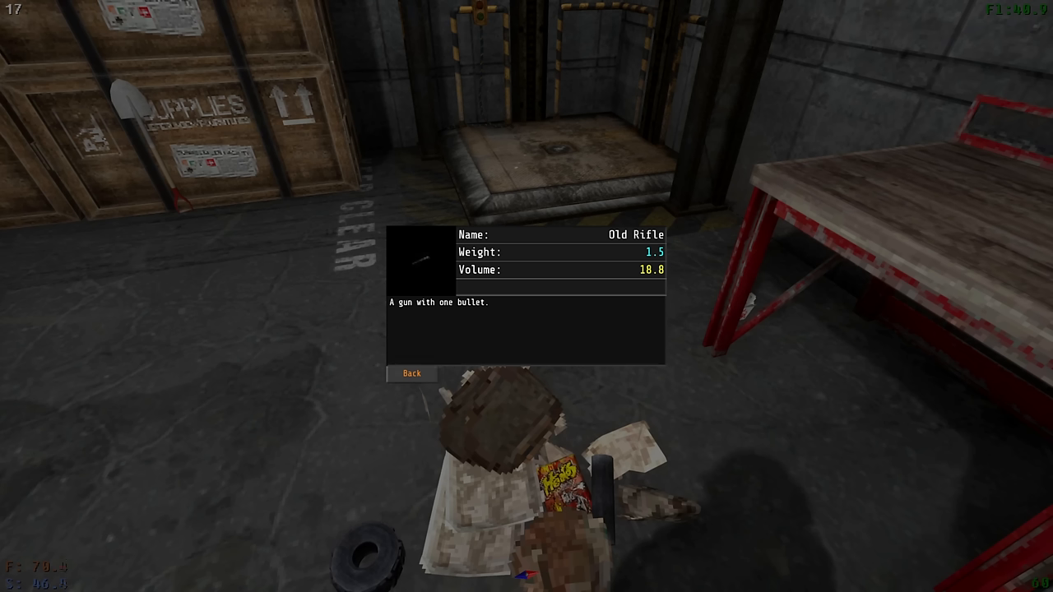
pyautogui.click(411, 372)
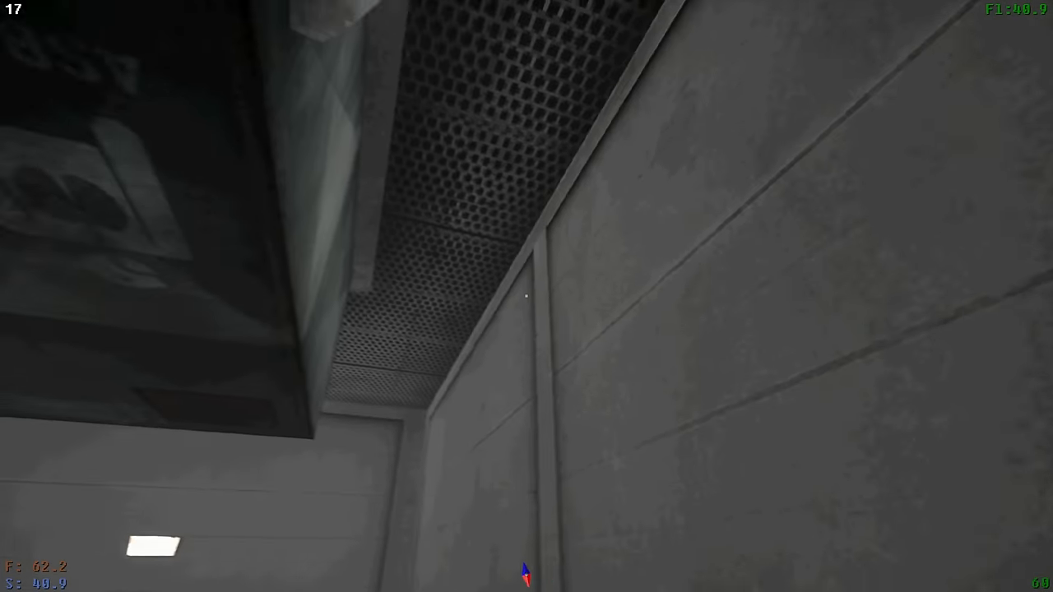
pyautogui.moveTo(526, 296)
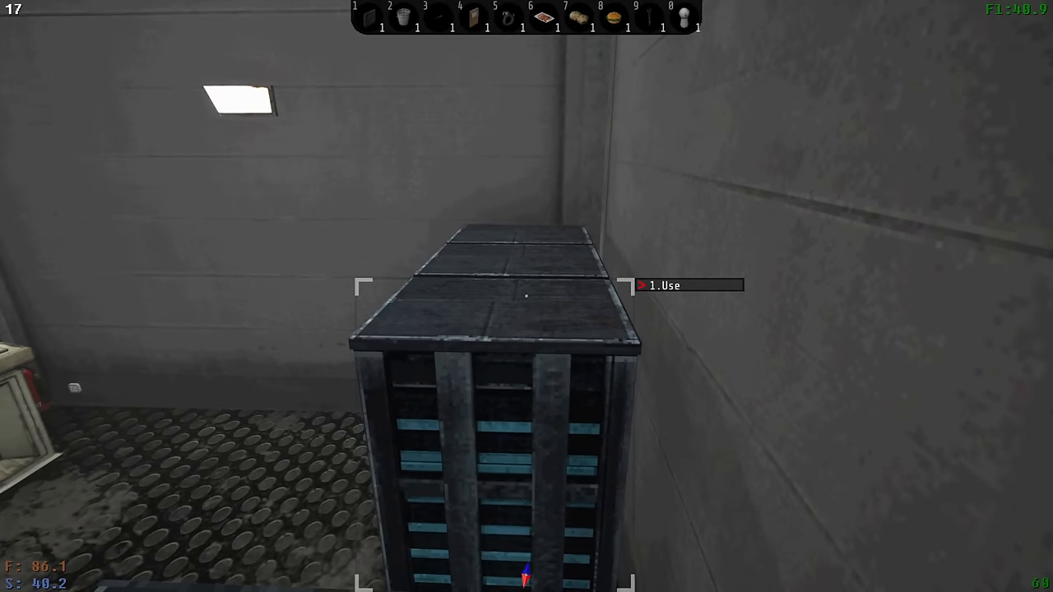
# Step: Use the server rack, then view Info on the 6.4-weight carried item and go back
pyautogui.click(665, 286)
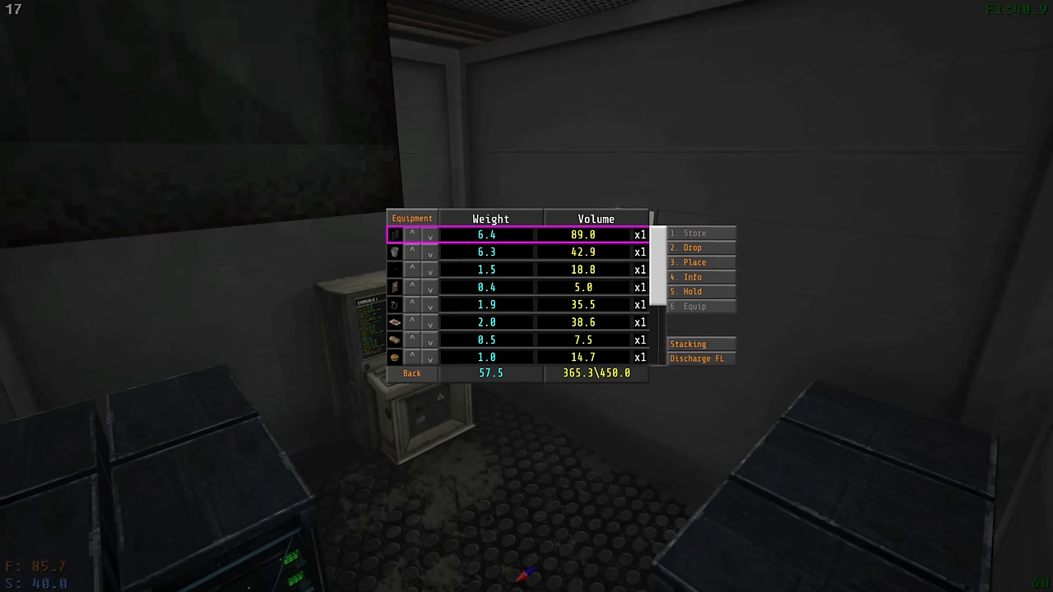
pyautogui.click(691, 277)
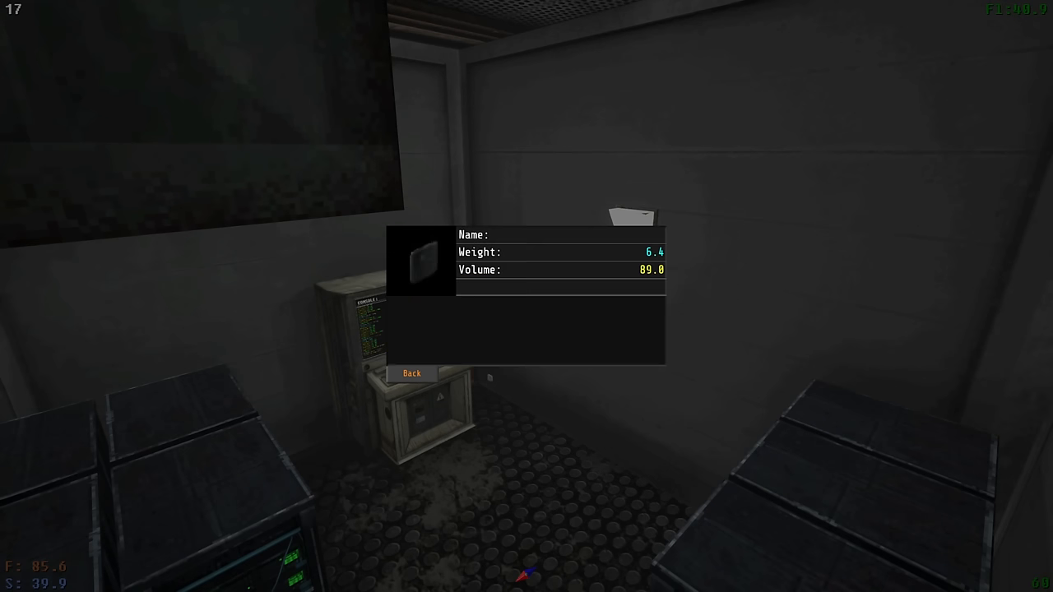
pyautogui.click(411, 372)
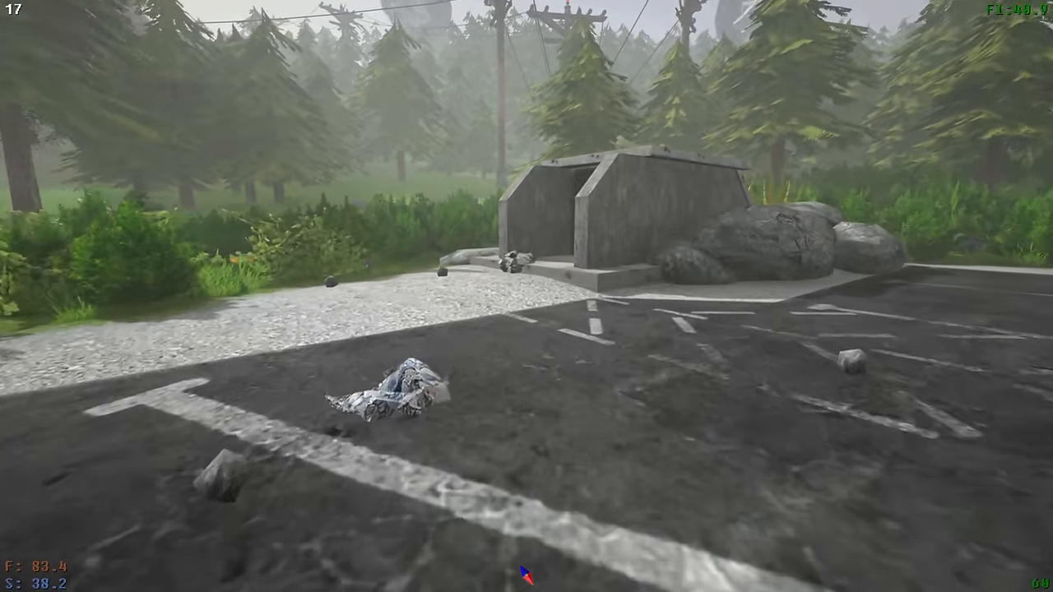
pyautogui.moveTo(526, 296)
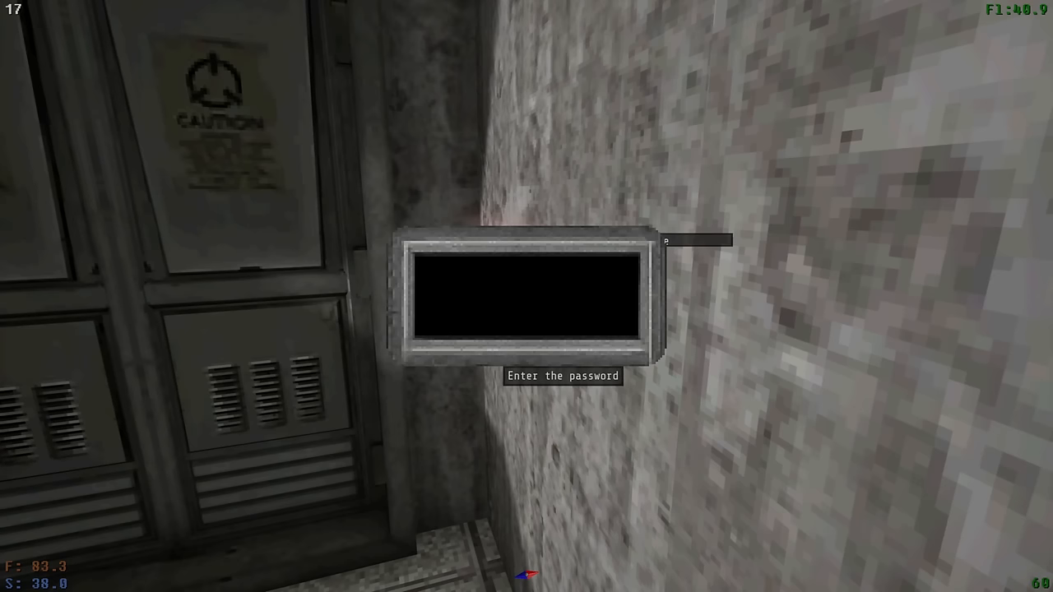
pyautogui.write('1111')
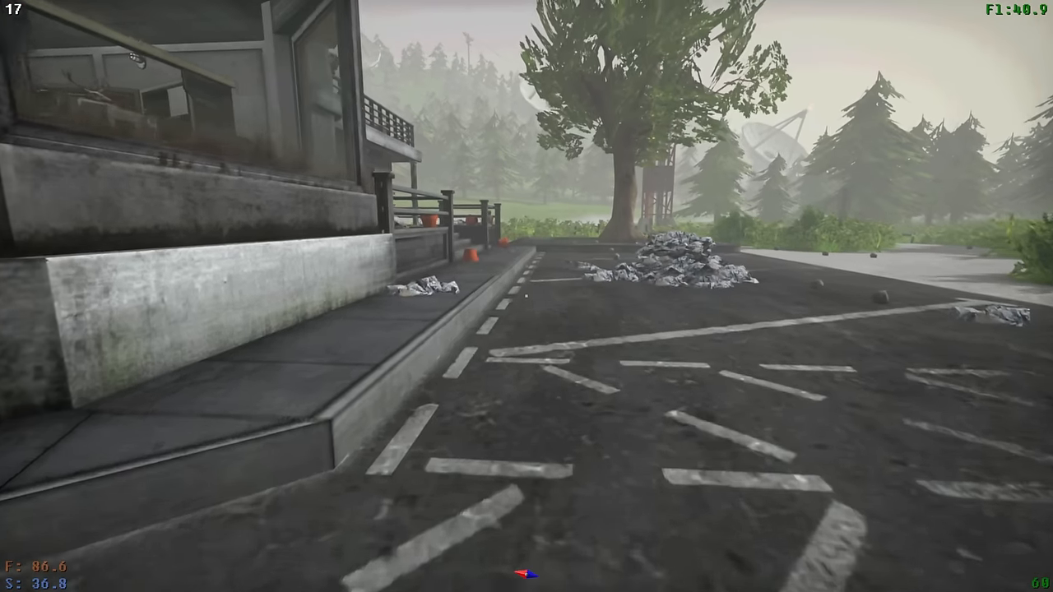
pyautogui.moveTo(527, 296)
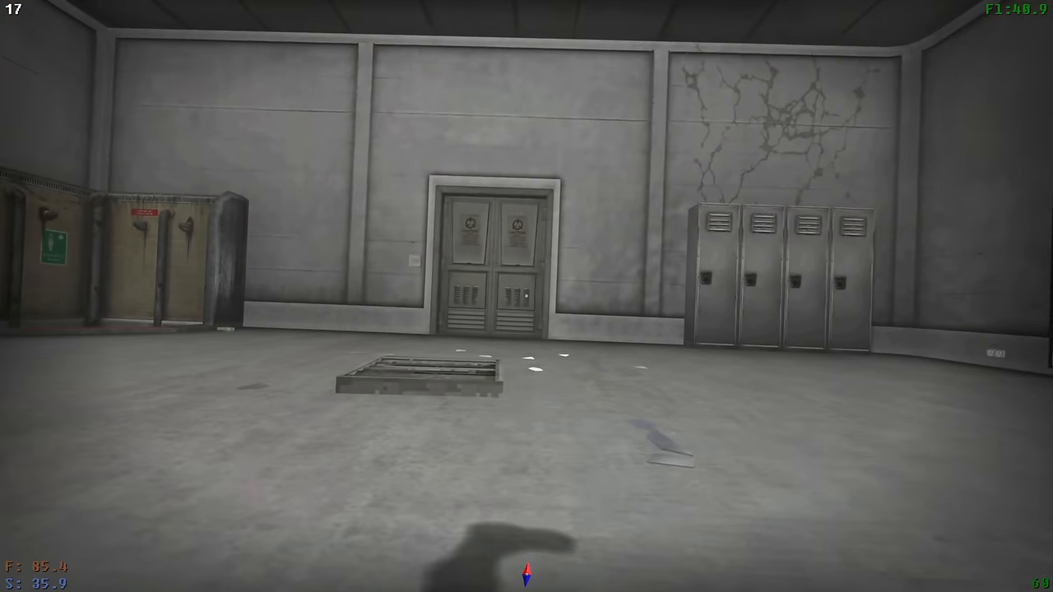
pyautogui.moveTo(527, 296)
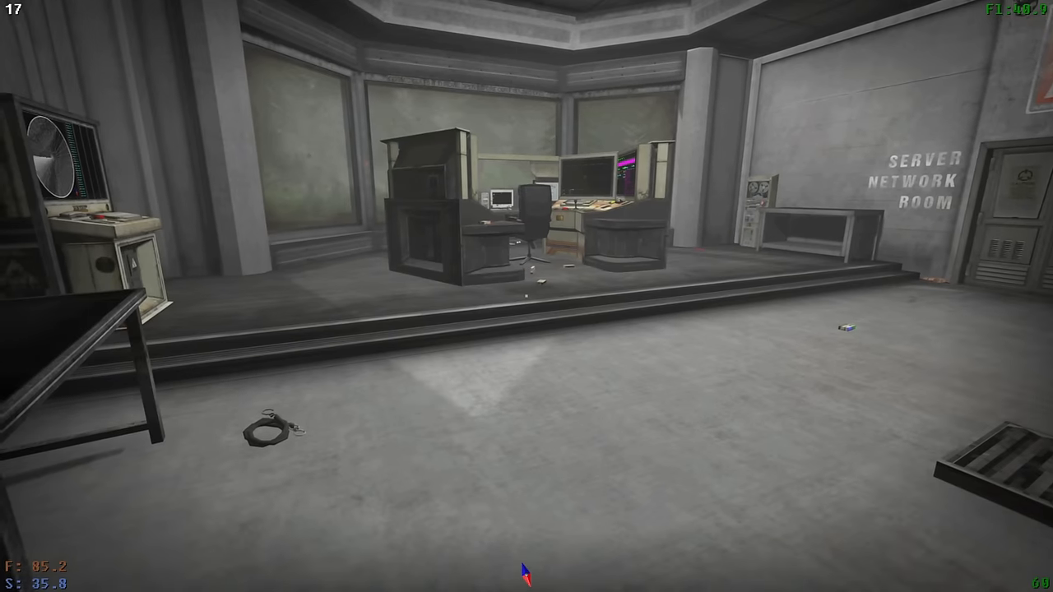
pyautogui.moveTo(526, 296)
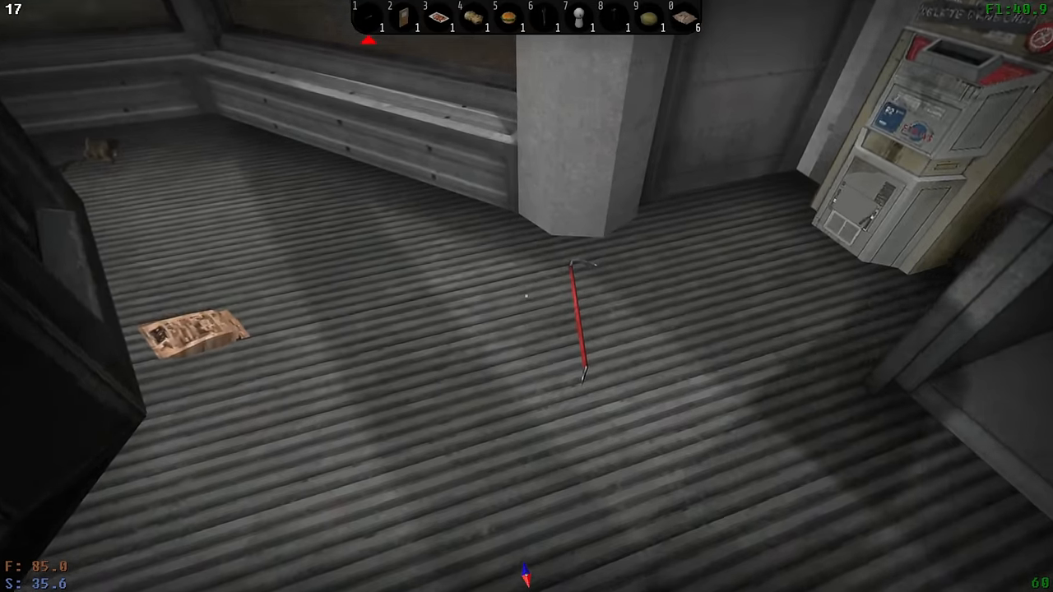
# Step: Toggle the inventory while walking to the control room console area
pyautogui.press('i')
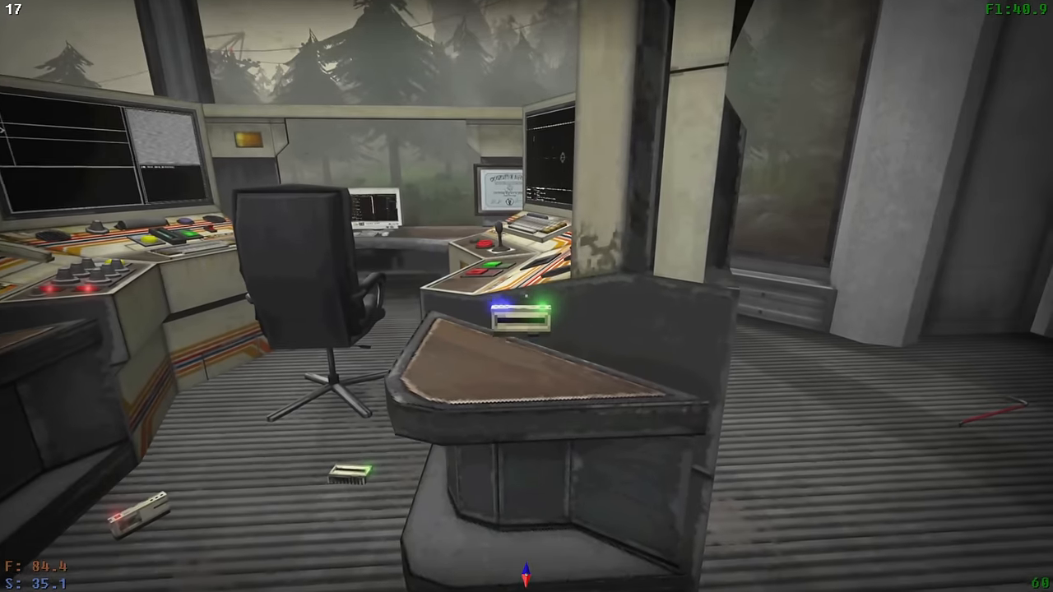
pyautogui.moveTo(526, 296)
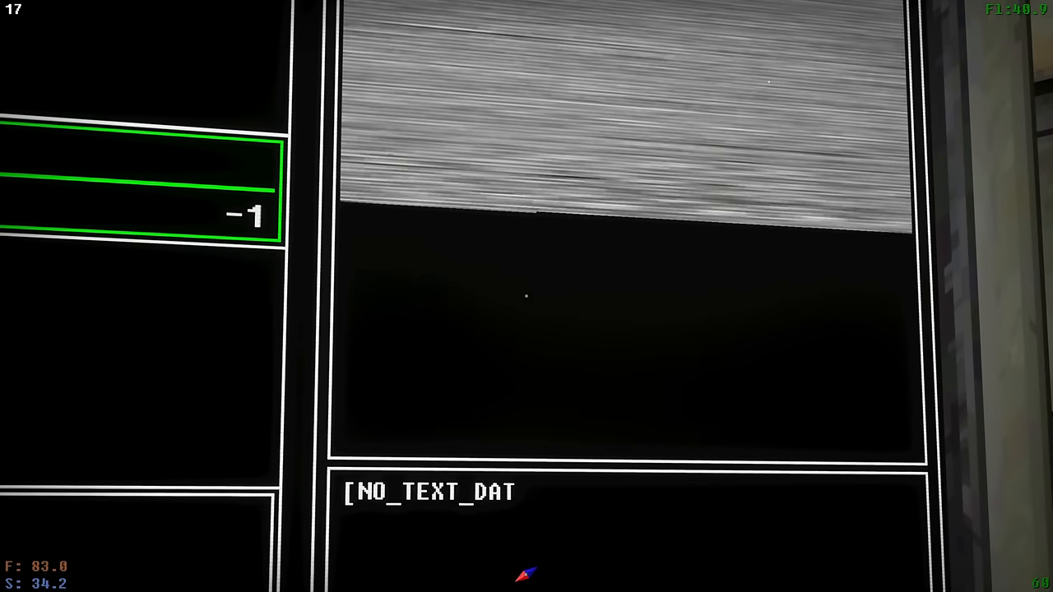
# Step: Enter A at the control room console to process the signal data
pyautogui.write('A')
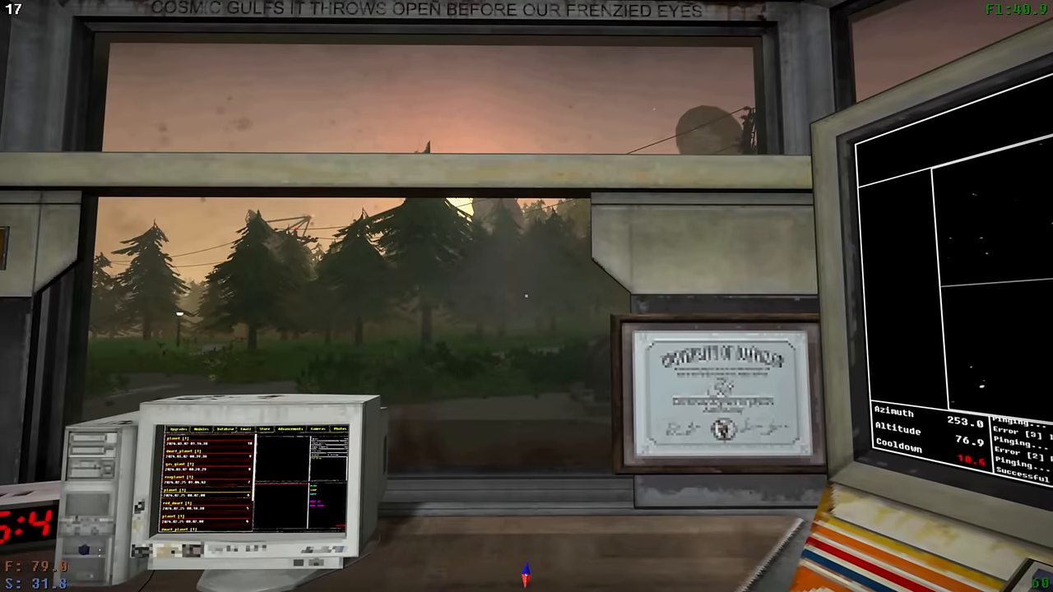
pyautogui.moveTo(527, 296)
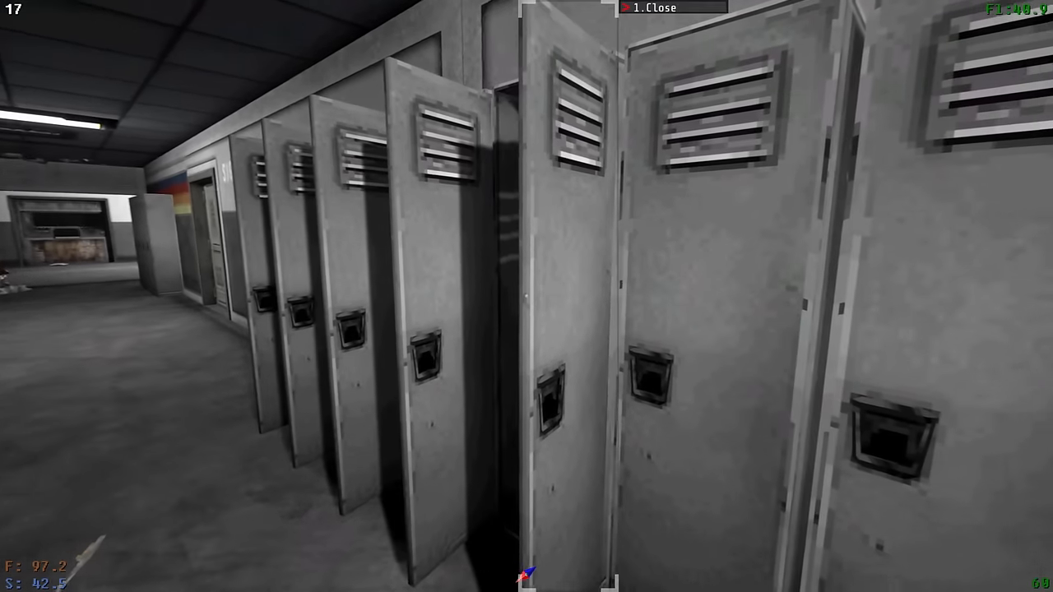
# Step: Open a hallway locker to look inside before heading to the Server Network Room
pyautogui.click(527, 296)
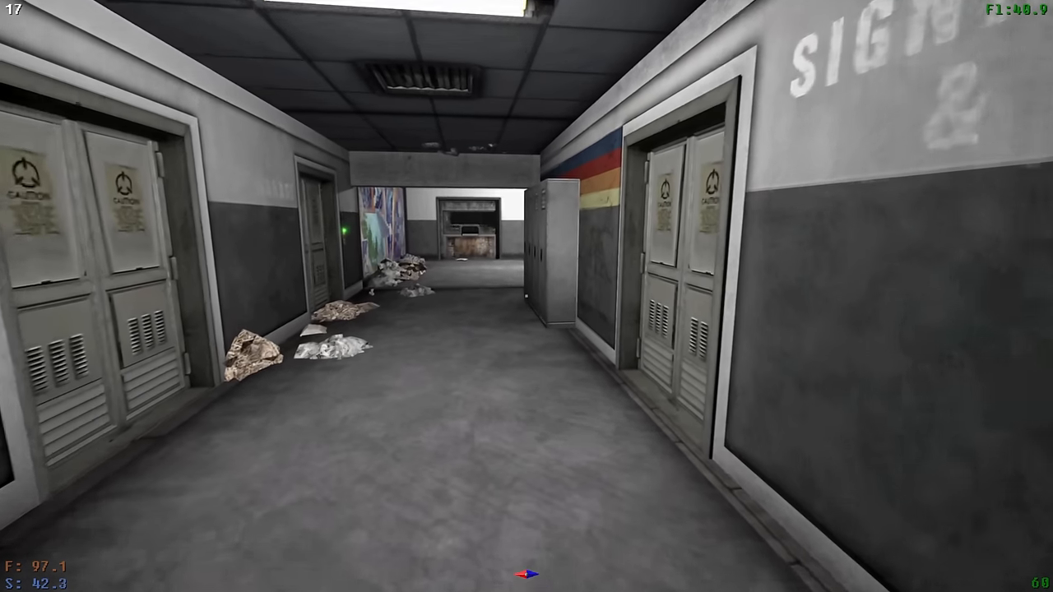
pyautogui.moveTo(526, 297)
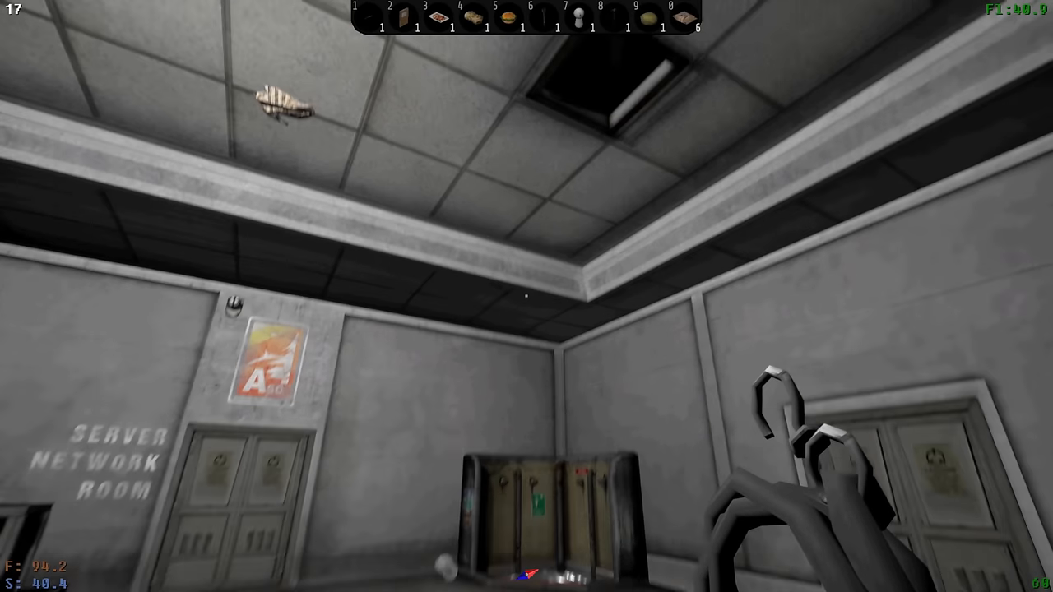
pyautogui.moveTo(527, 296)
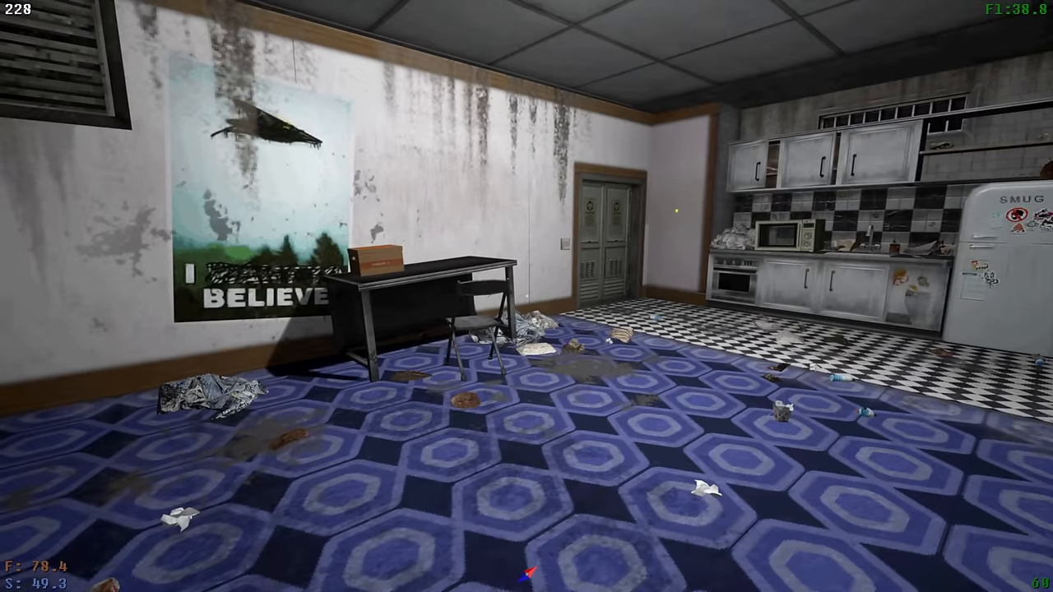
pyautogui.moveTo(740, 297)
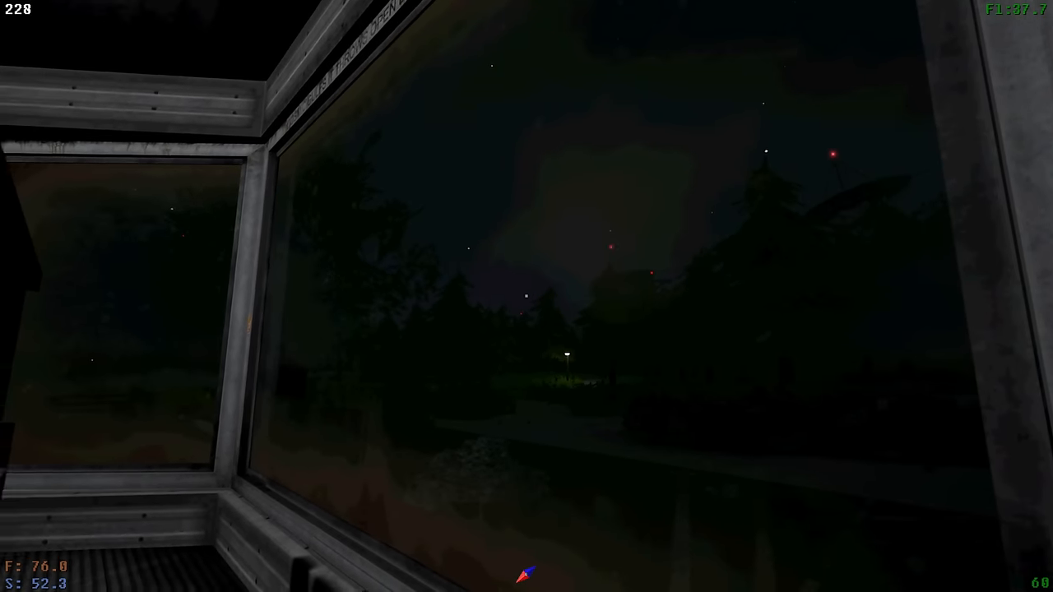
pyautogui.moveTo(527, 296)
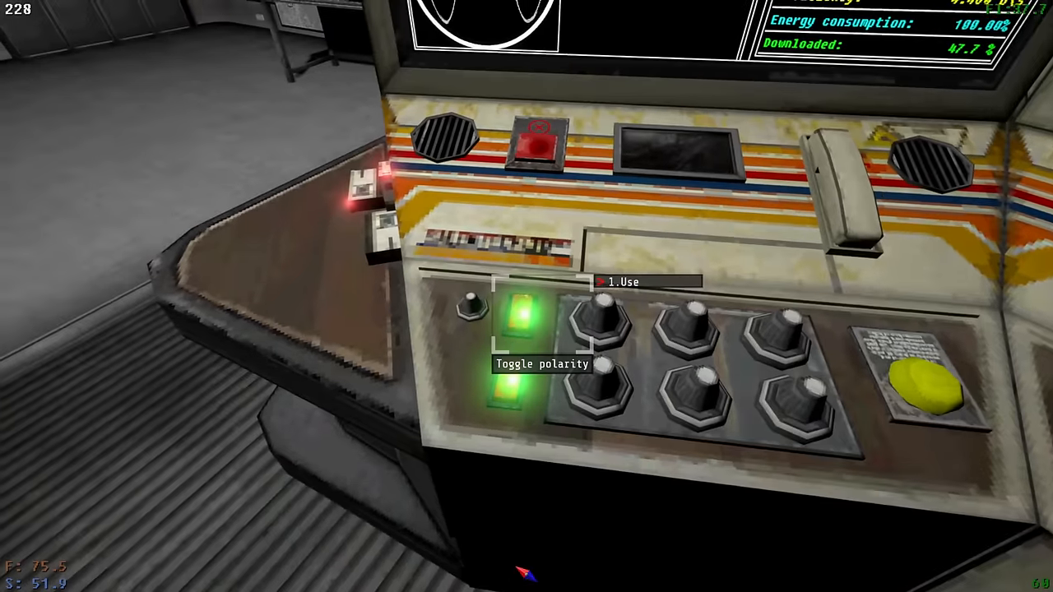
# Step: Flip the signal console's polarity switch and read the newest email praising the data
pyautogui.click(523, 304)
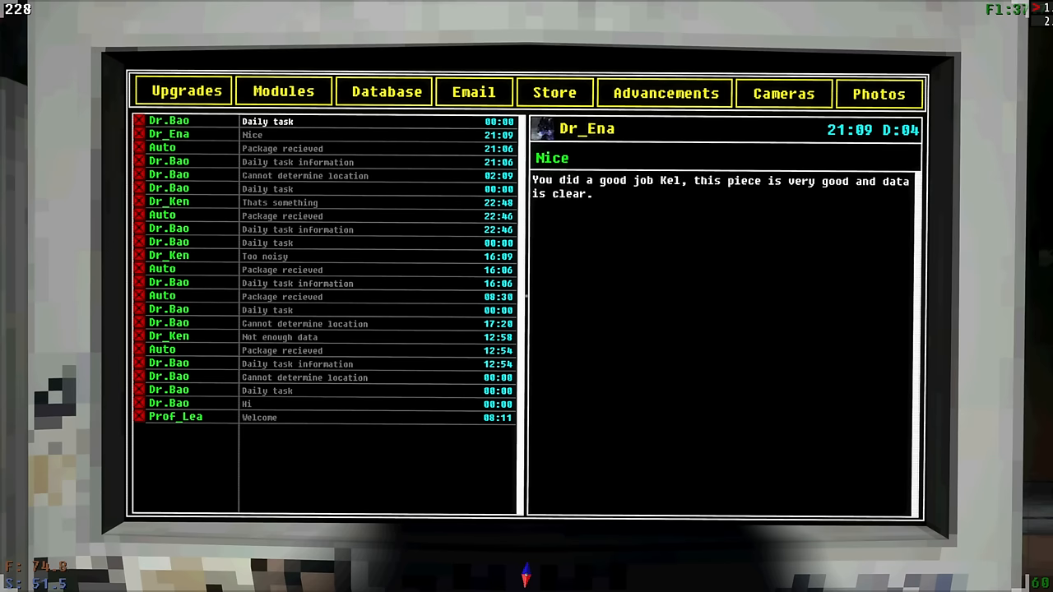
pyautogui.click(168, 120)
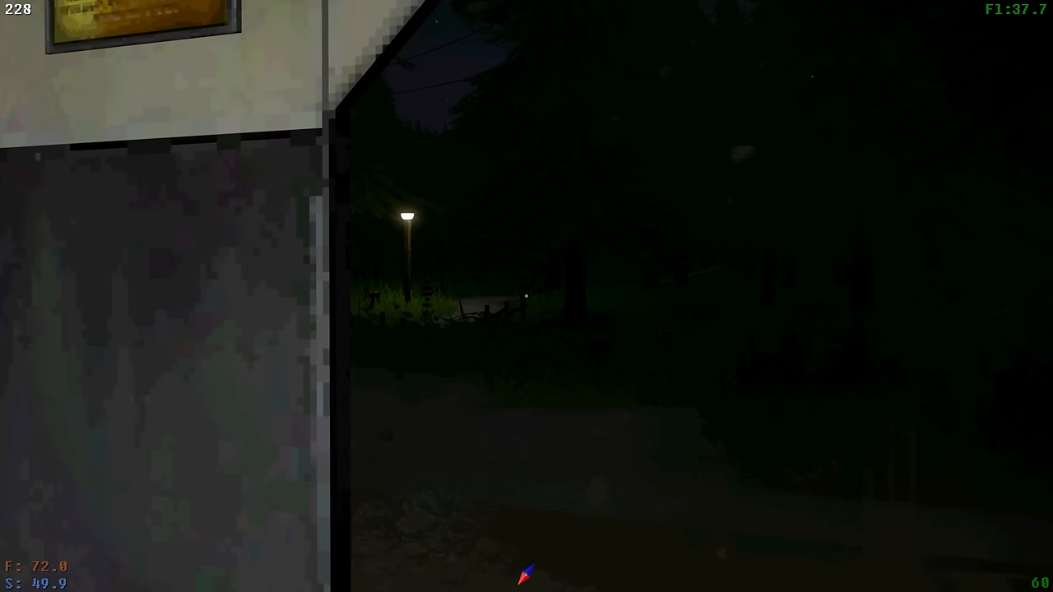
pyautogui.moveTo(526, 296)
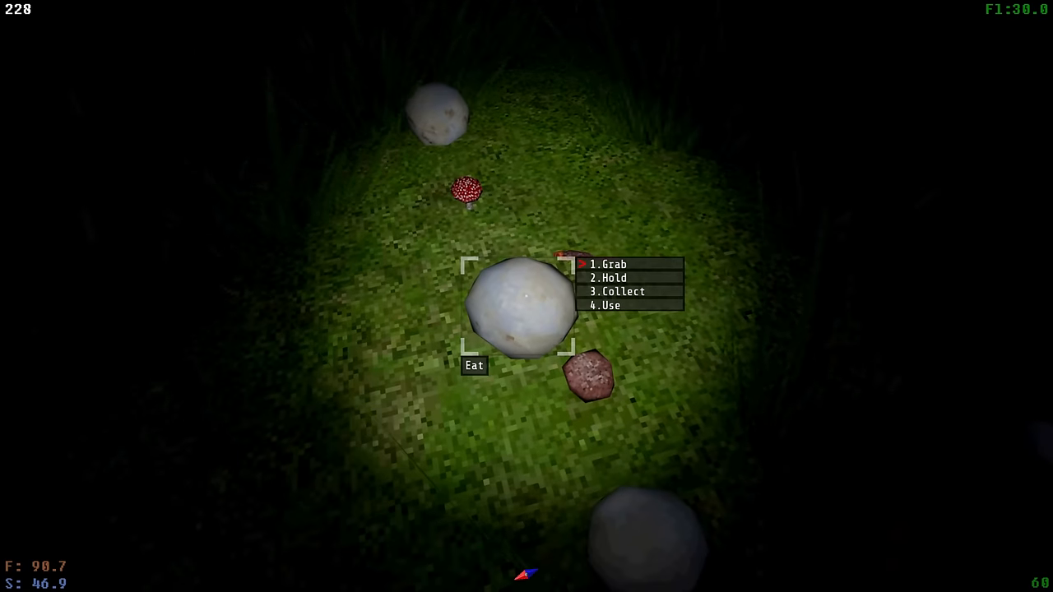
# Step: Collect the rock lying in the grass
pyautogui.click(617, 291)
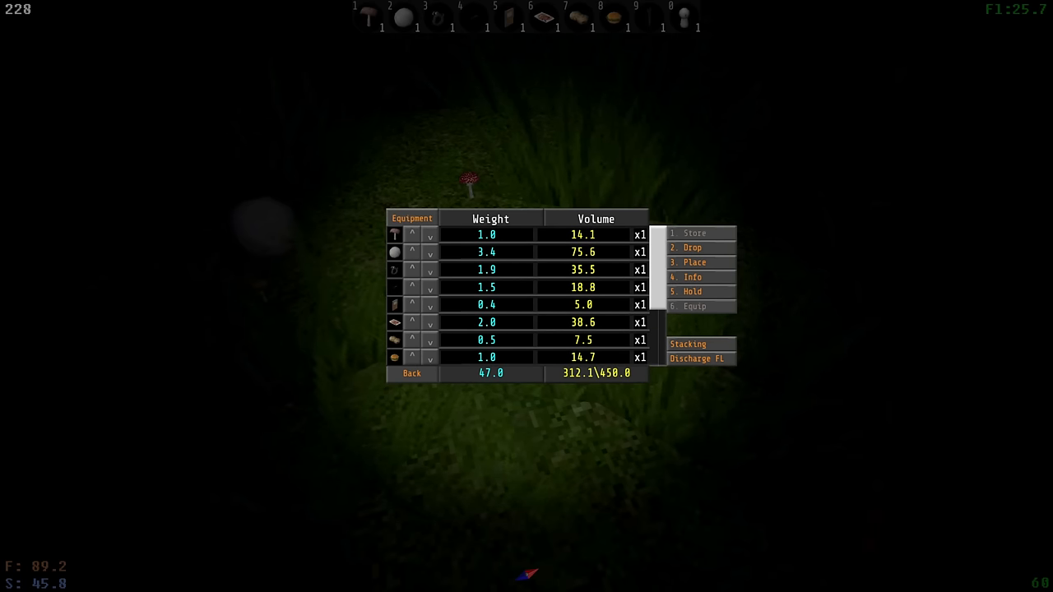
# Step: Select a carried item in the inventory to view its management options
pyautogui.click(693, 276)
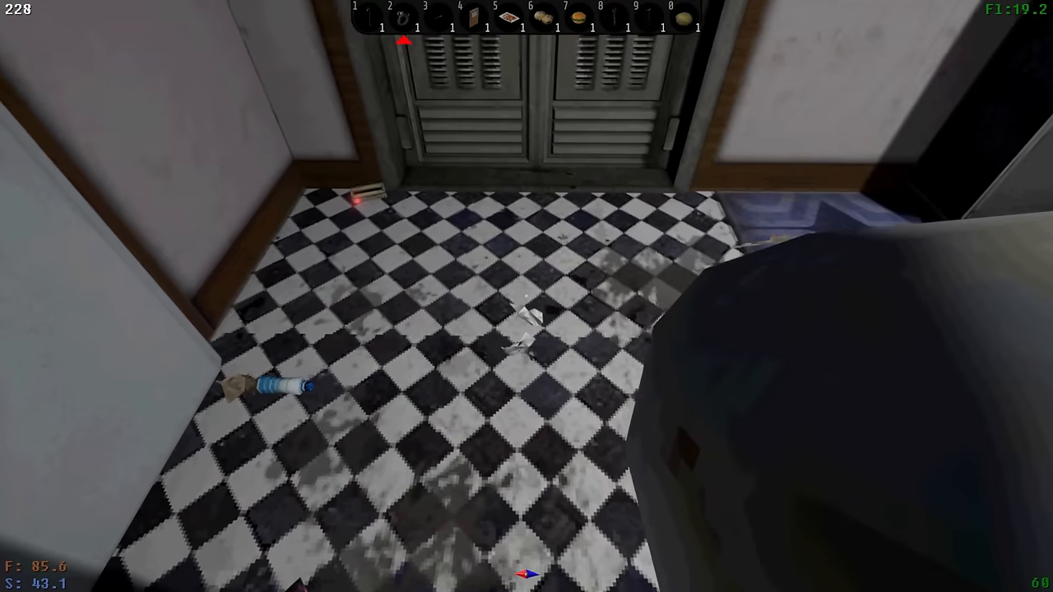
pyautogui.moveTo(527, 296)
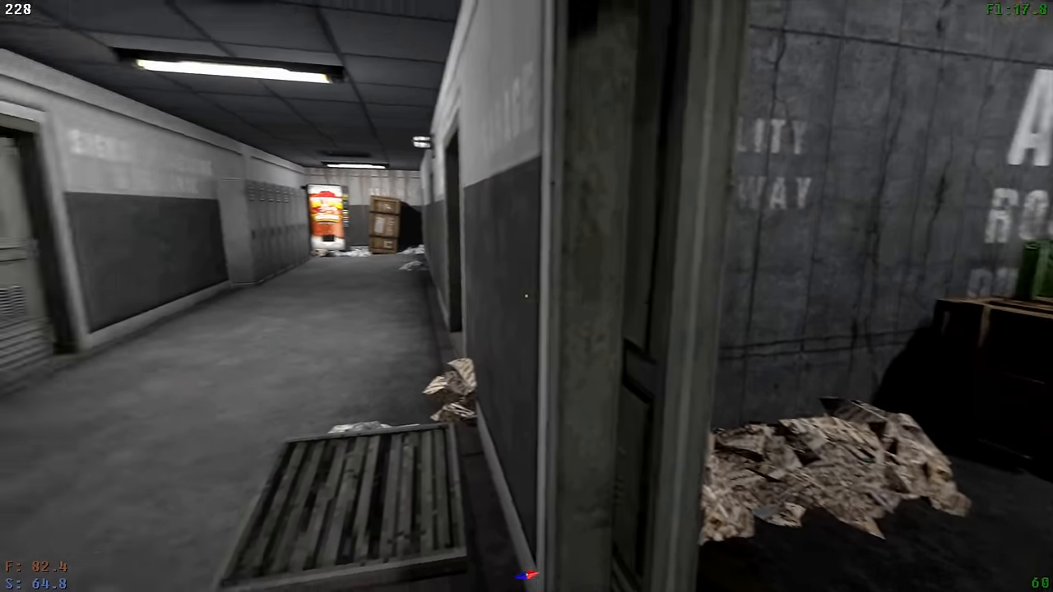
pyautogui.moveTo(527, 297)
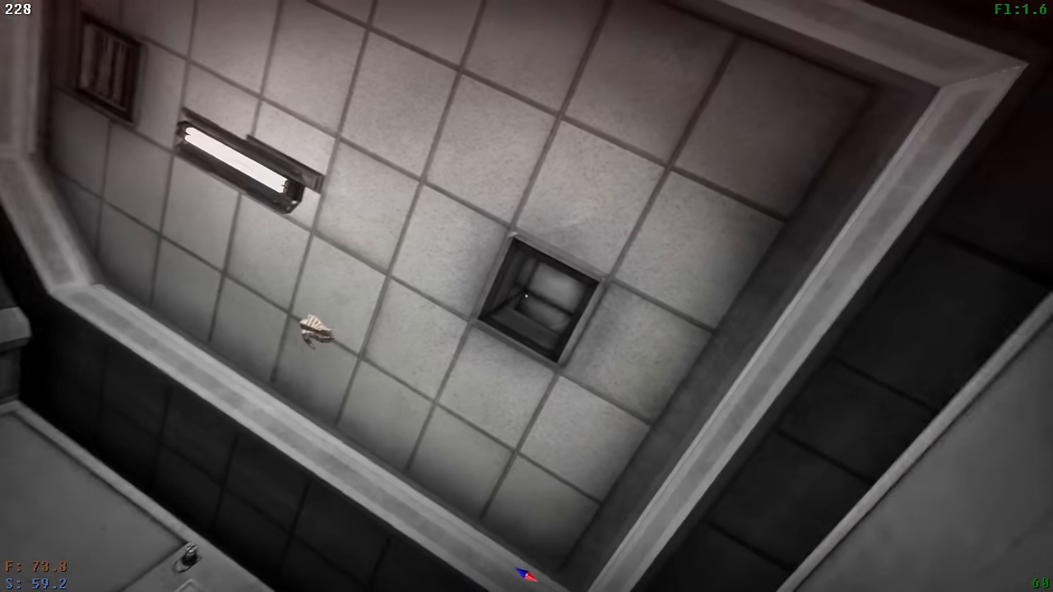
pyautogui.moveTo(526, 297)
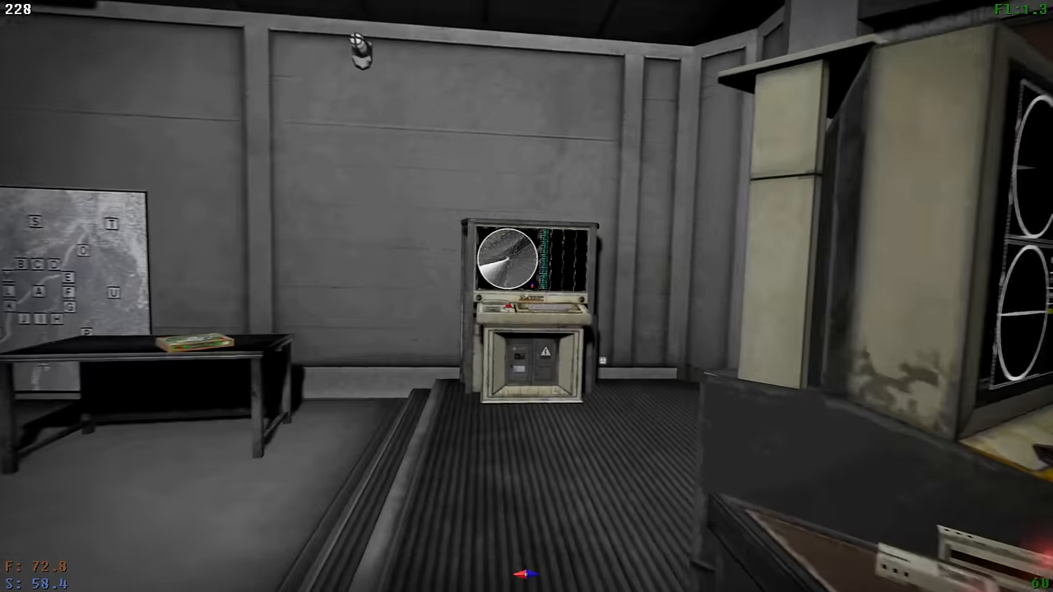
pyautogui.moveTo(527, 263)
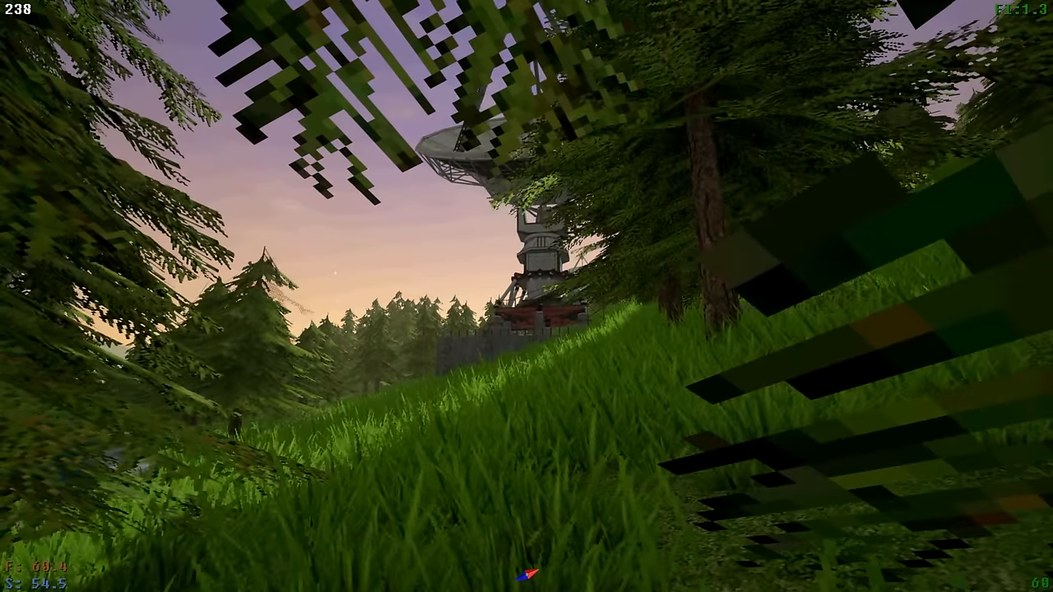
pyautogui.moveTo(527, 297)
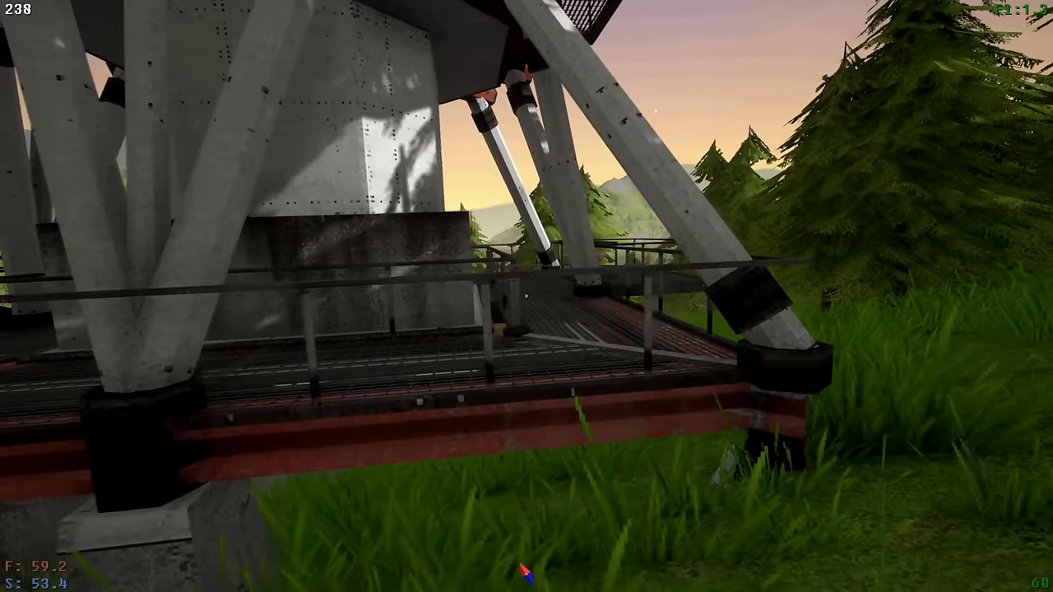
pyautogui.moveTo(527, 296)
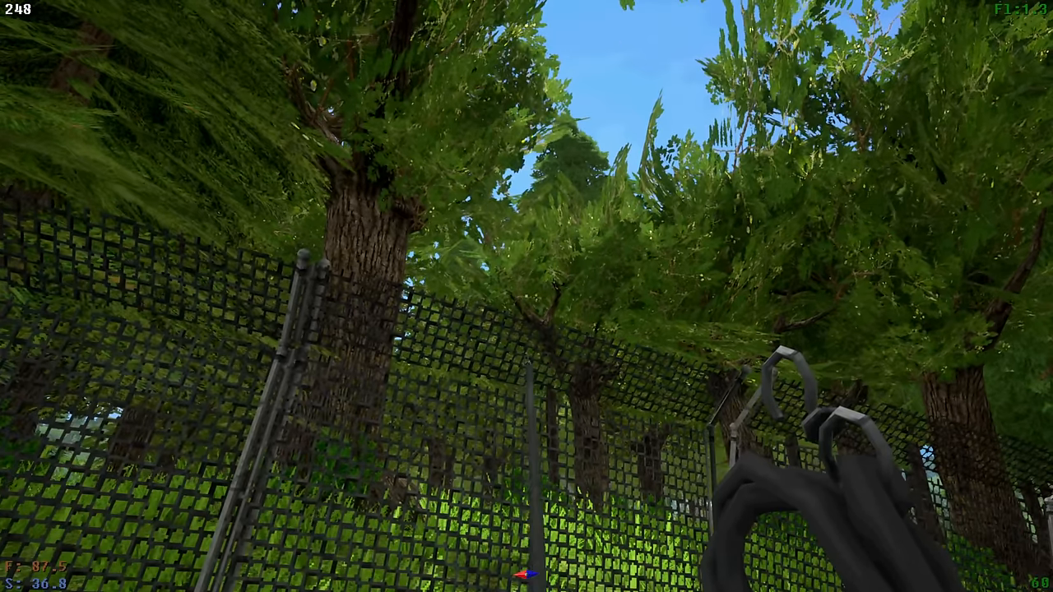
pyautogui.moveTo(527, 296)
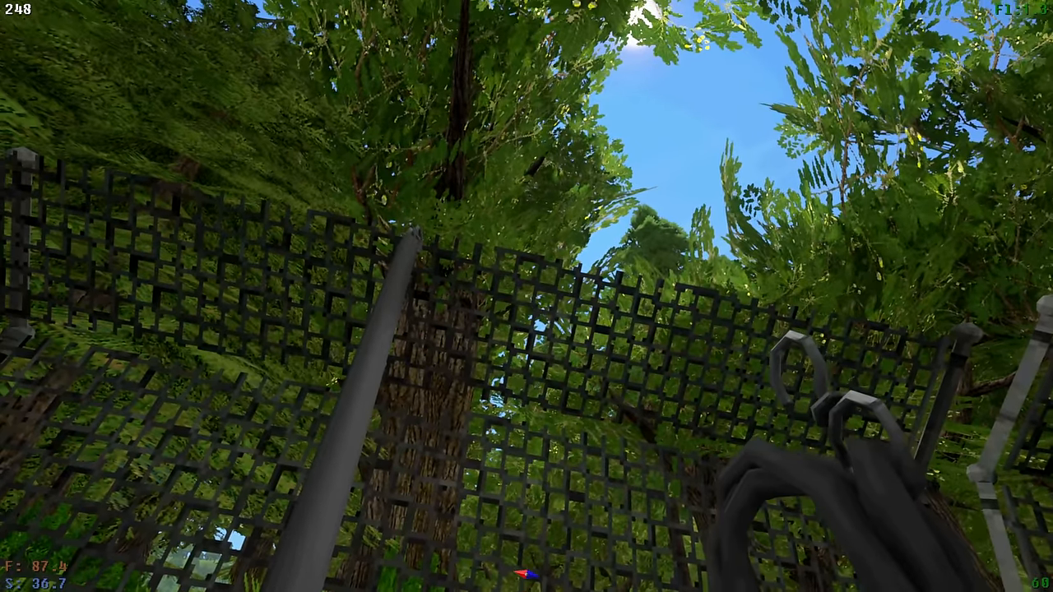
pyautogui.moveTo(526, 297)
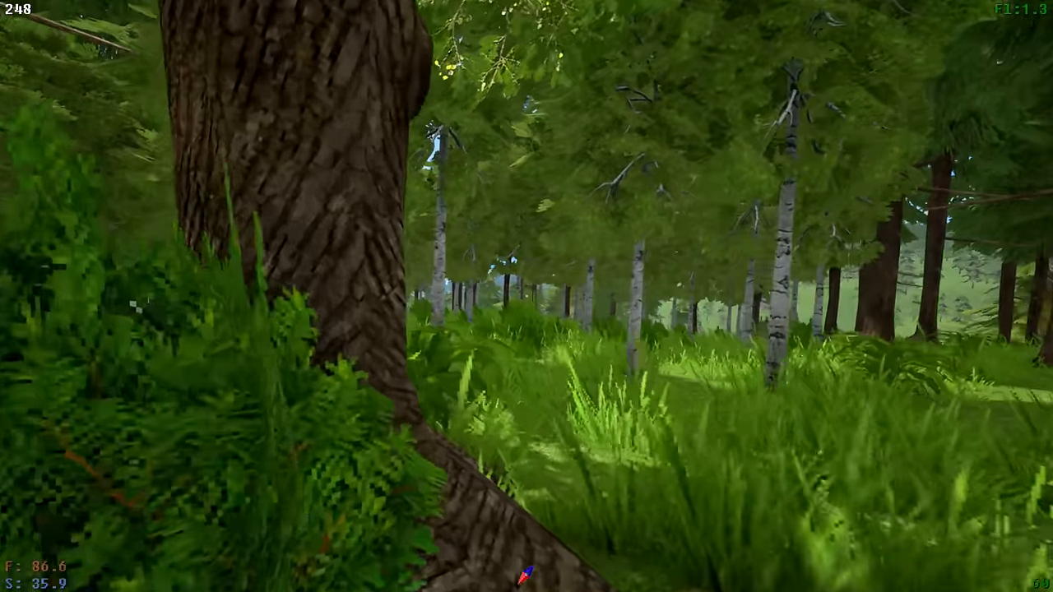
pyautogui.moveTo(526, 296)
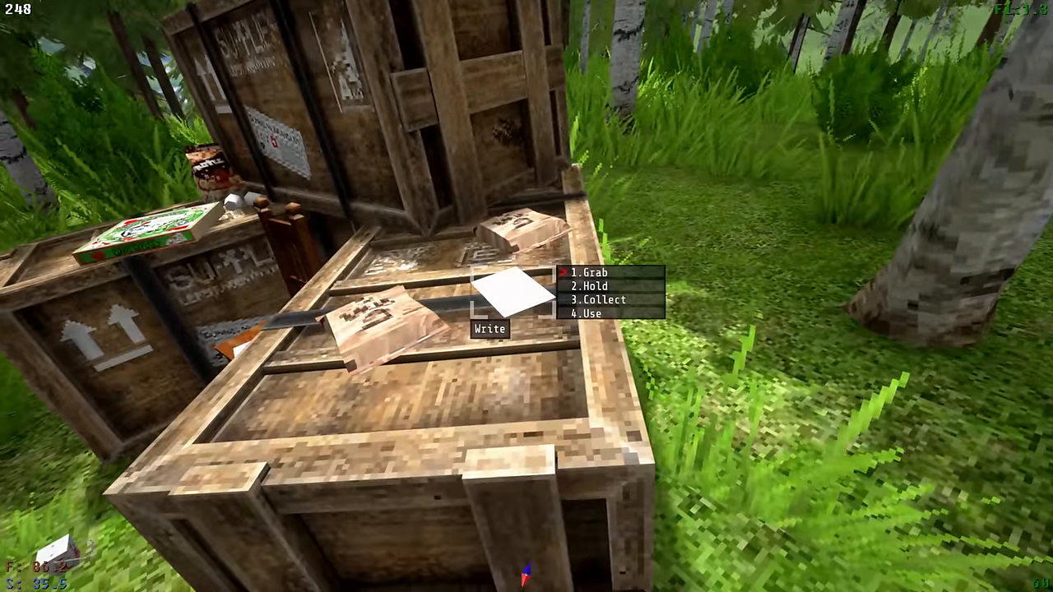
# Step: Take the delivered items out of the supply crates in the grass
pyautogui.click(490, 329)
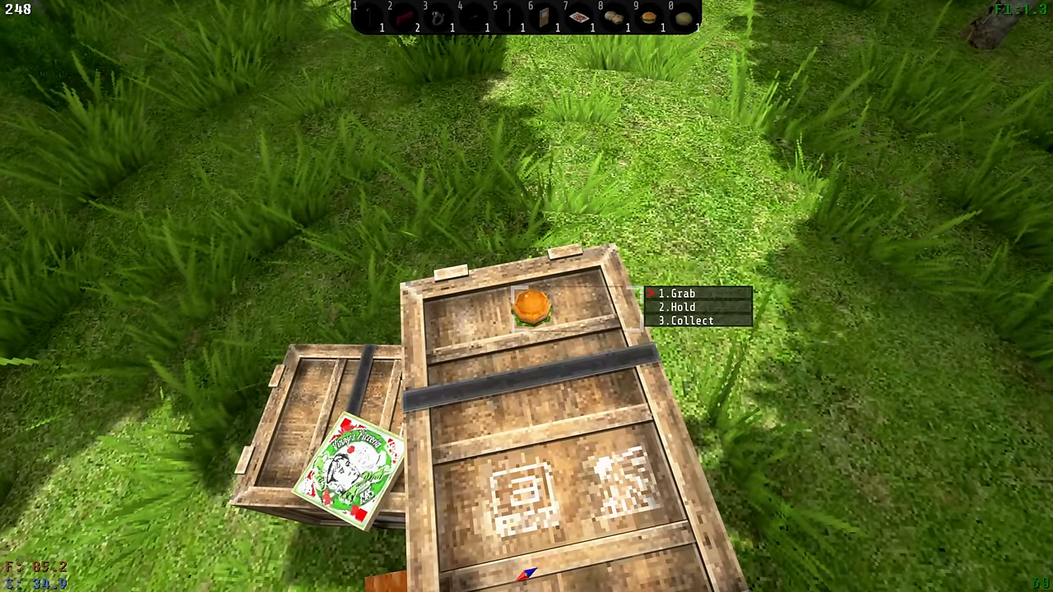
pyautogui.click(526, 309)
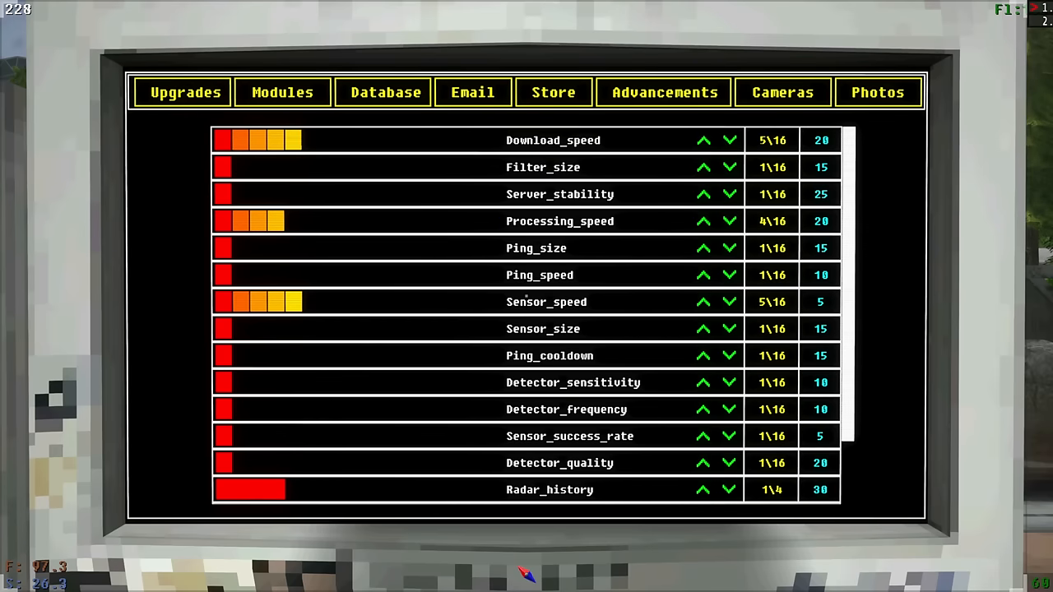
# Step: Buy two Processing_speed levels to reach 8 and one Sensor_success_rate level to reach 4
pyautogui.scroll(-3)
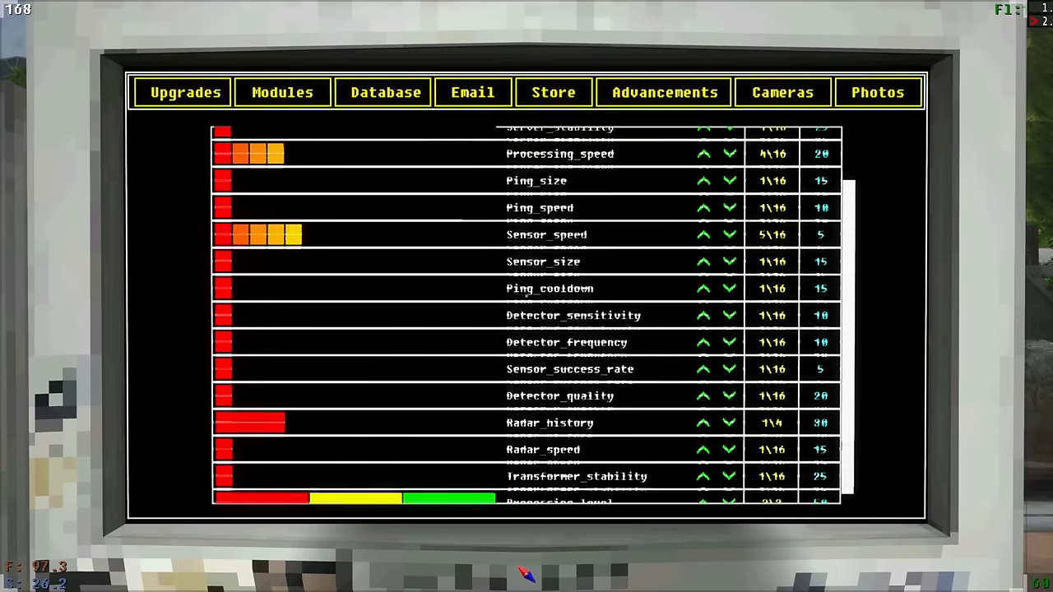
pyautogui.scroll(-3)
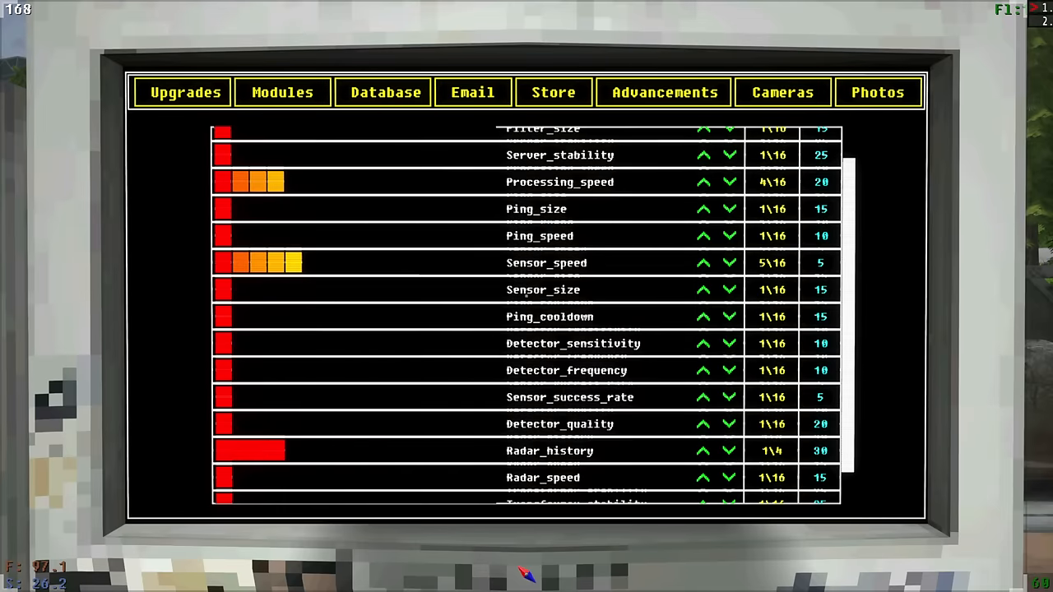
pyautogui.click(704, 181)
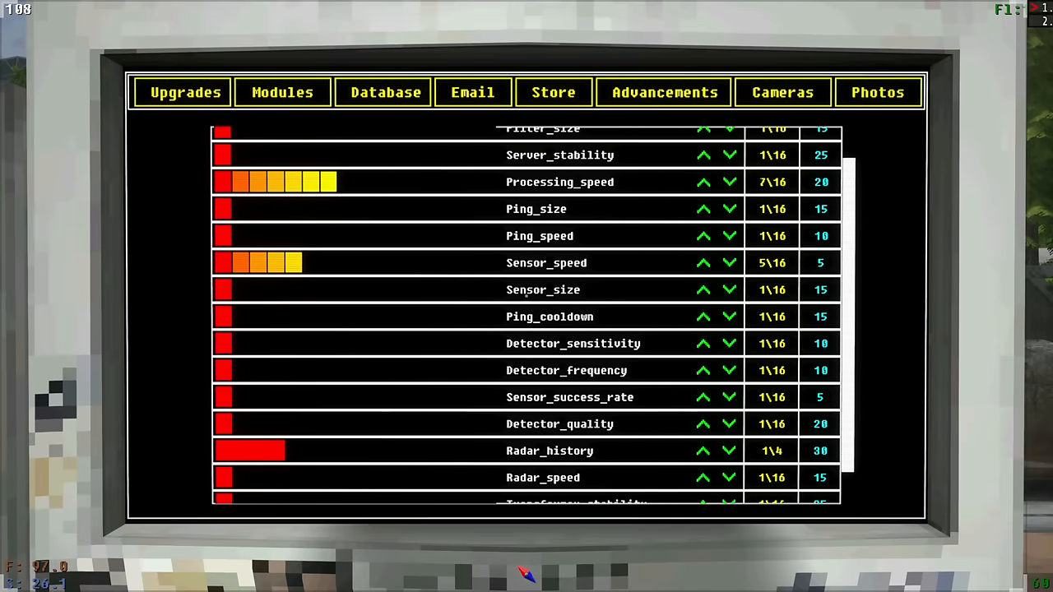
pyautogui.click(705, 181)
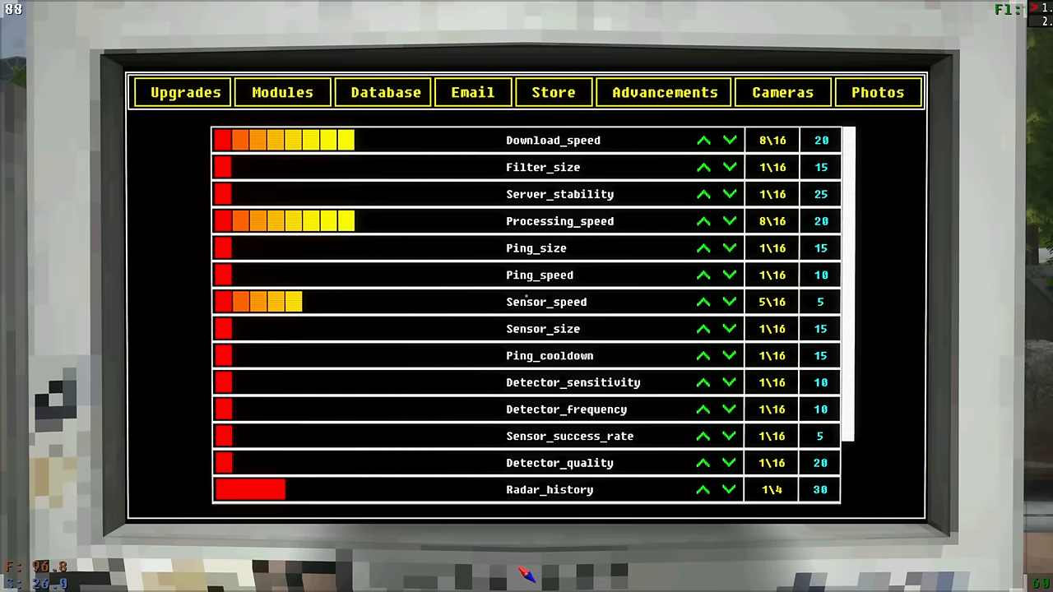
pyautogui.scroll(-3)
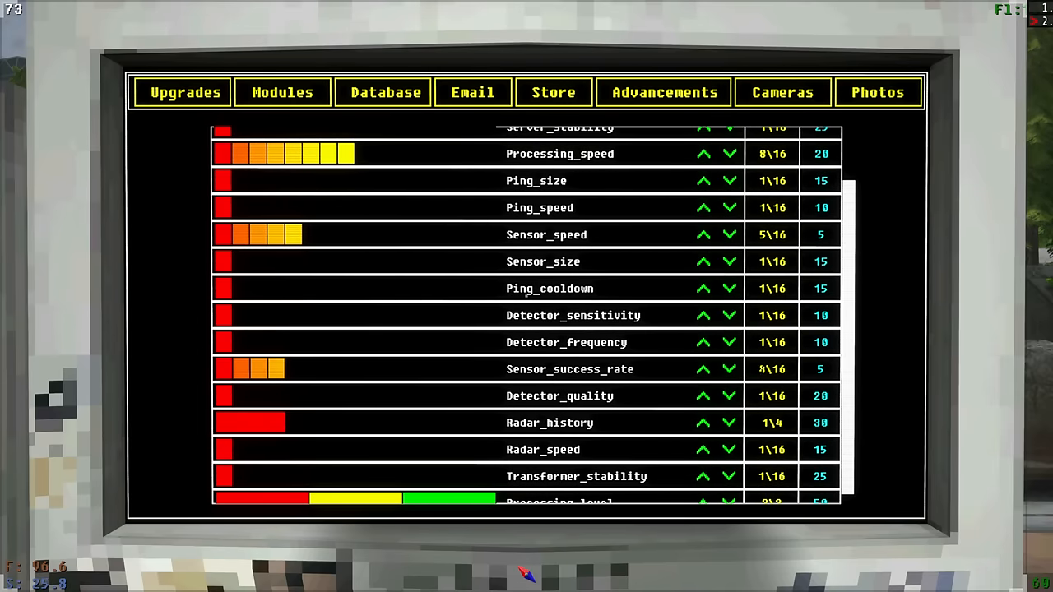
pyautogui.click(705, 369)
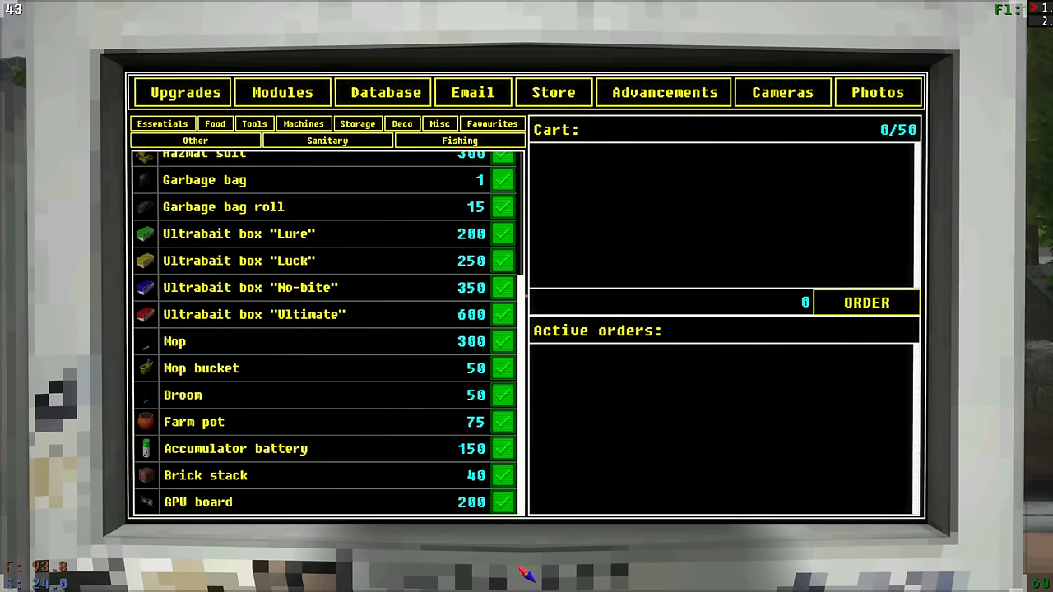
# Step: Add two Garbage bag rolls to the store cart for a total of 30
pyautogui.click(504, 208)
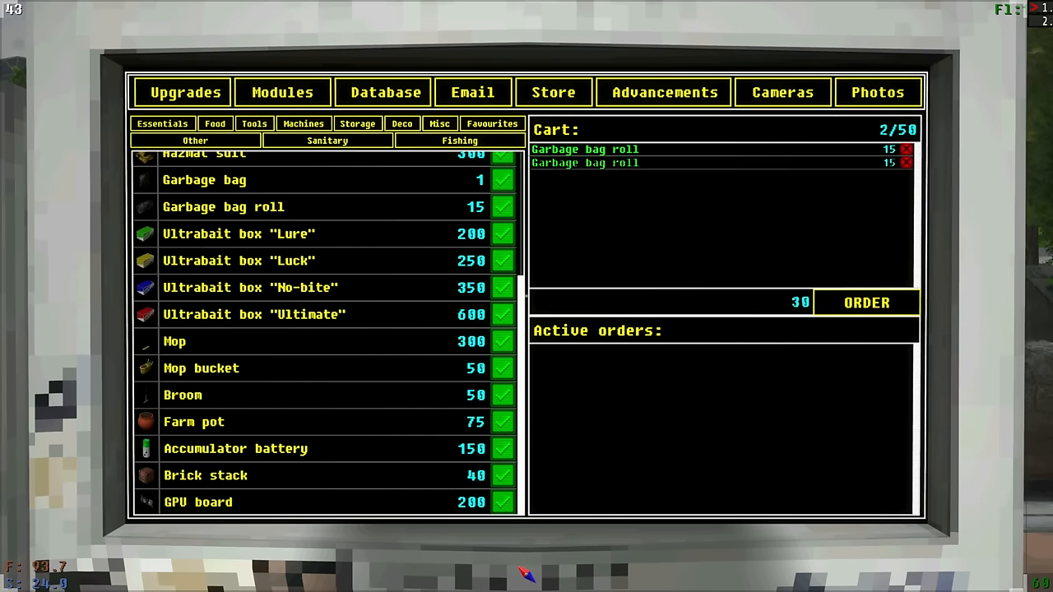
pyautogui.click(866, 303)
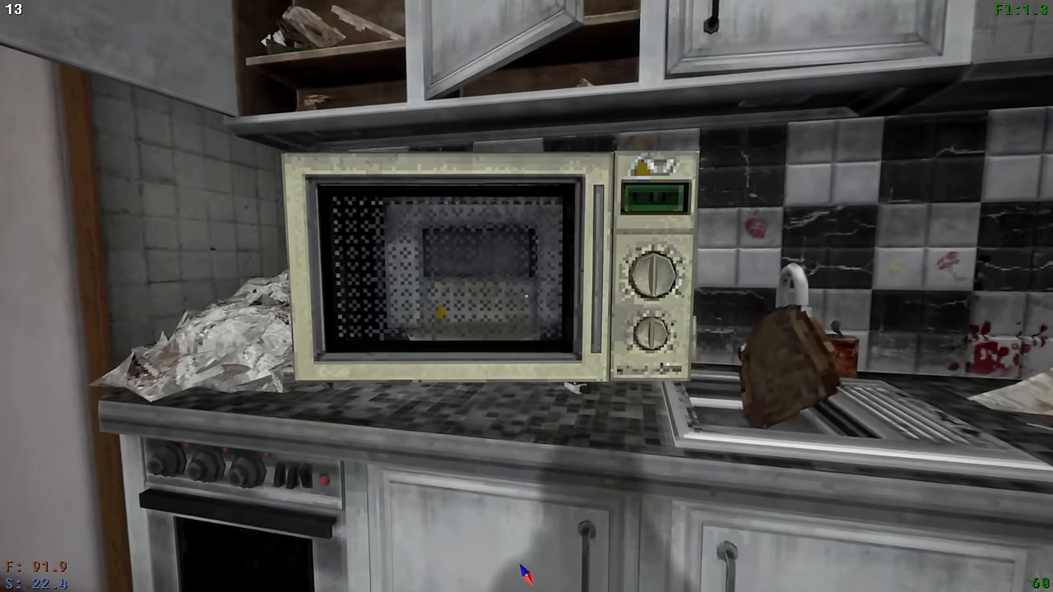
pyautogui.moveTo(527, 297)
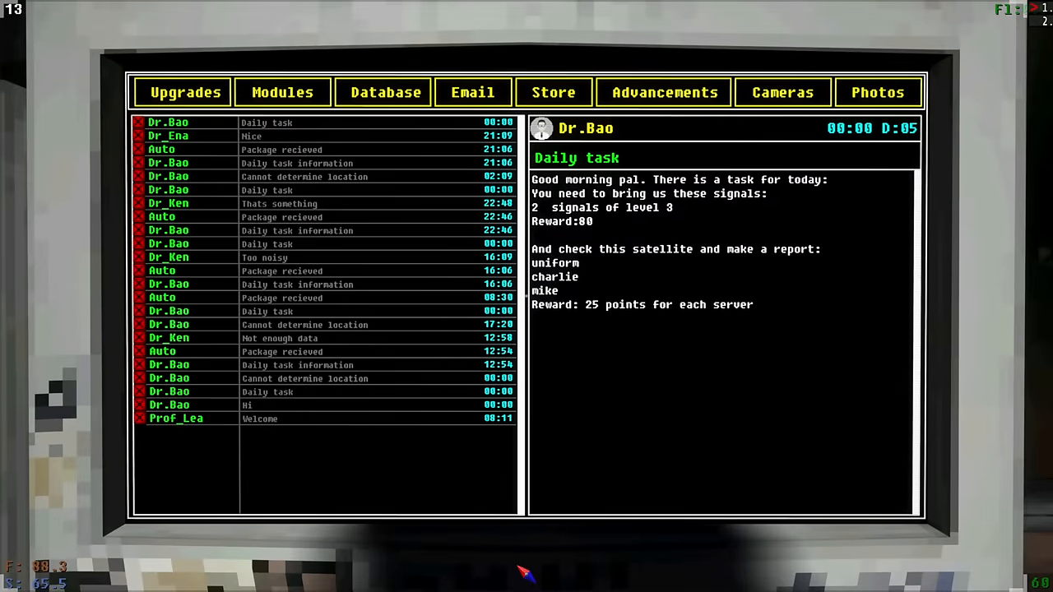
# Step: Read the Daily task email requesting two level 3 signals and a satellite report
pyautogui.click(283, 92)
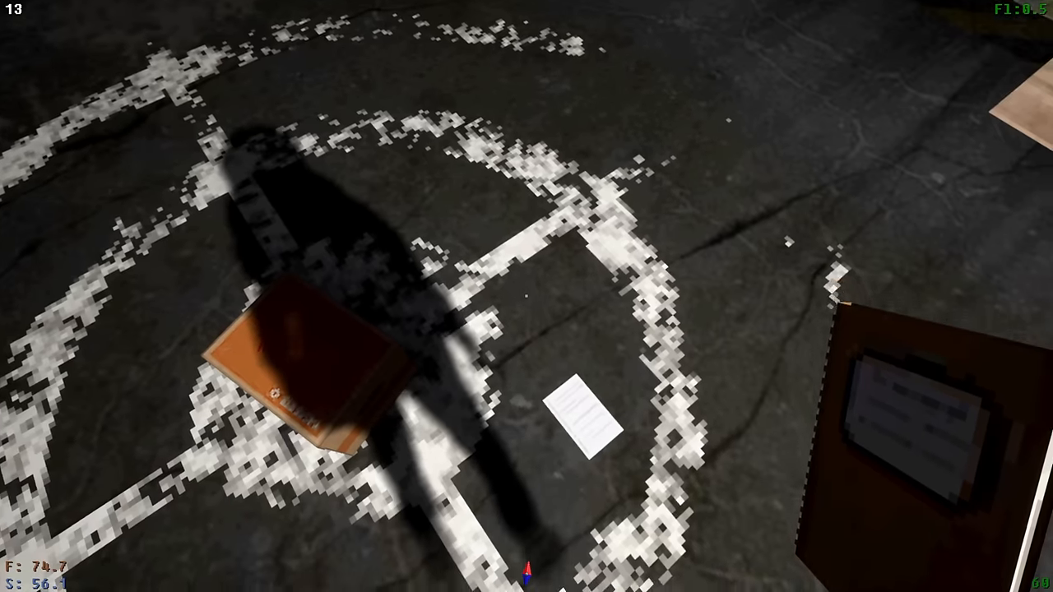
pyautogui.moveTo(526, 297)
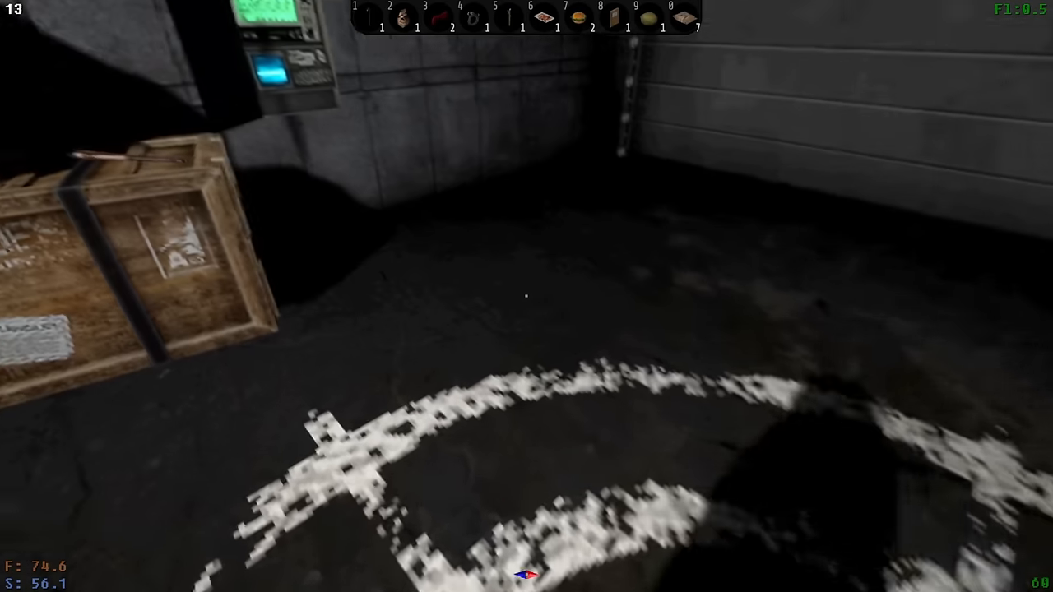
pyautogui.moveTo(526, 296)
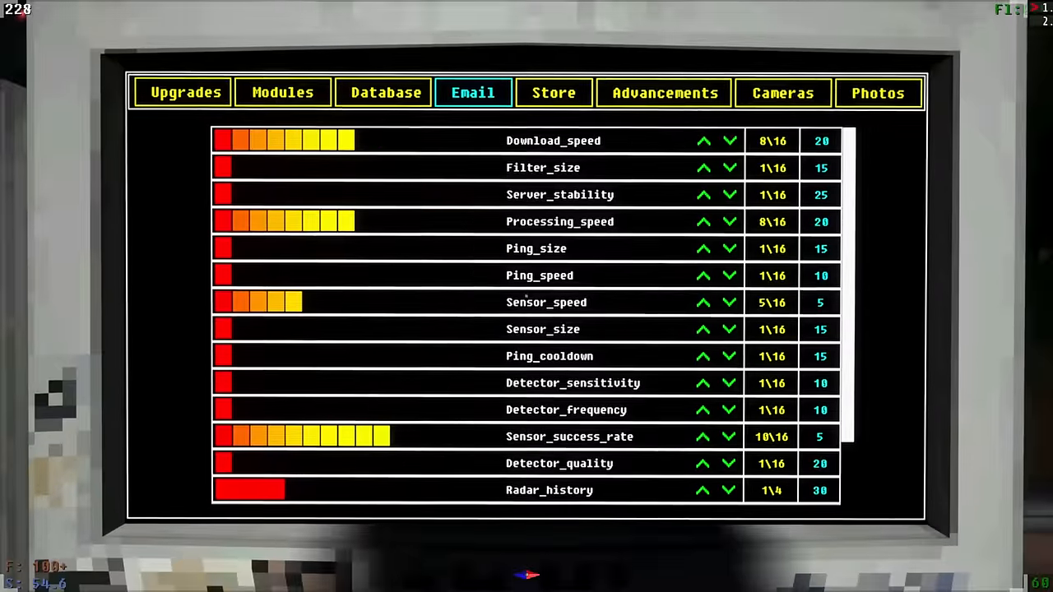
# Step: Read the Package recieved emails about points received in the inbox
pyautogui.click(472, 93)
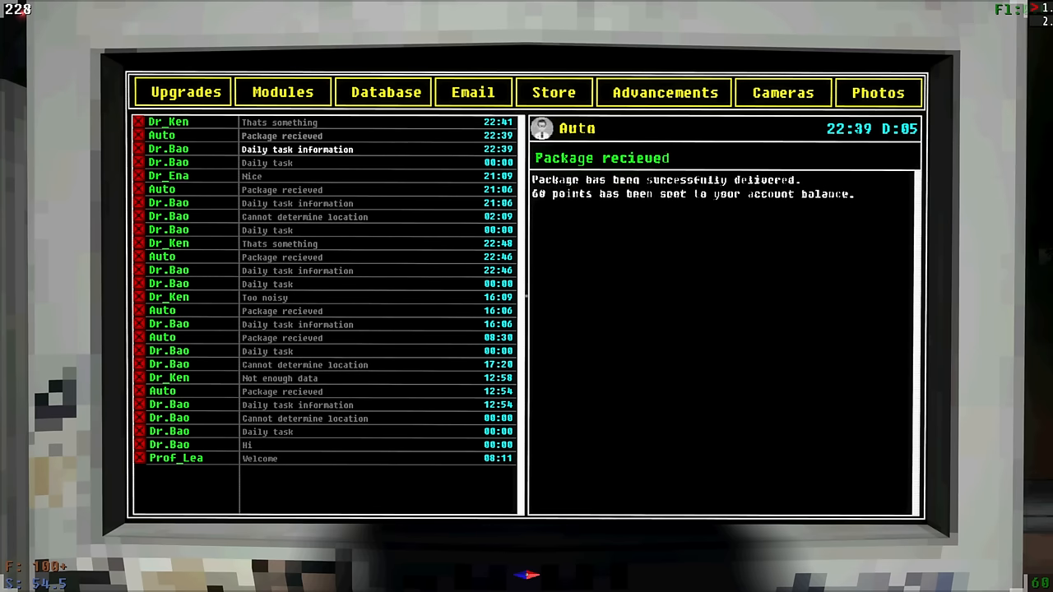
pyautogui.click(296, 149)
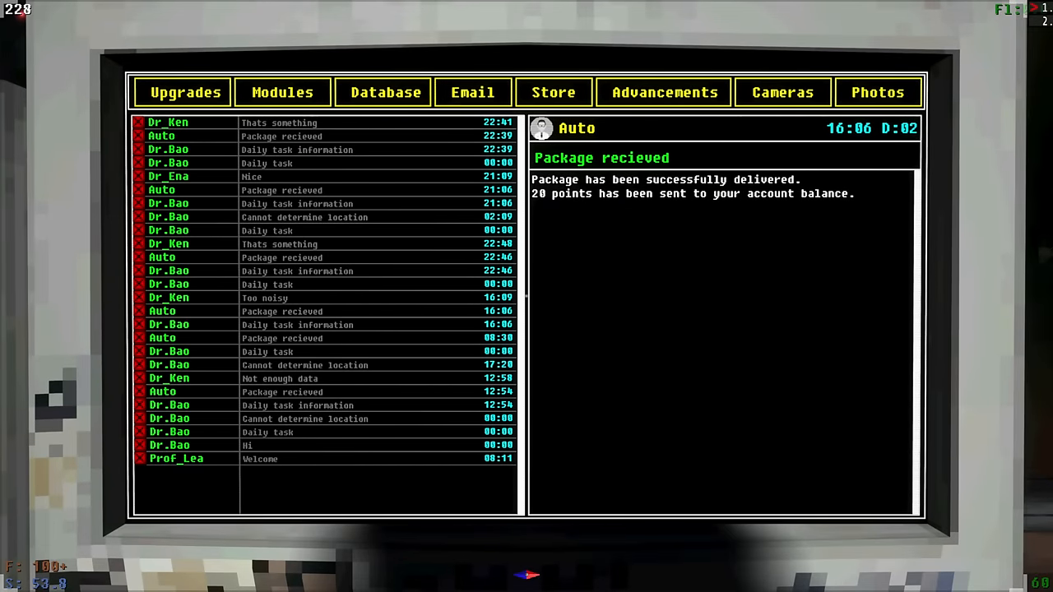
pyautogui.click(553, 92)
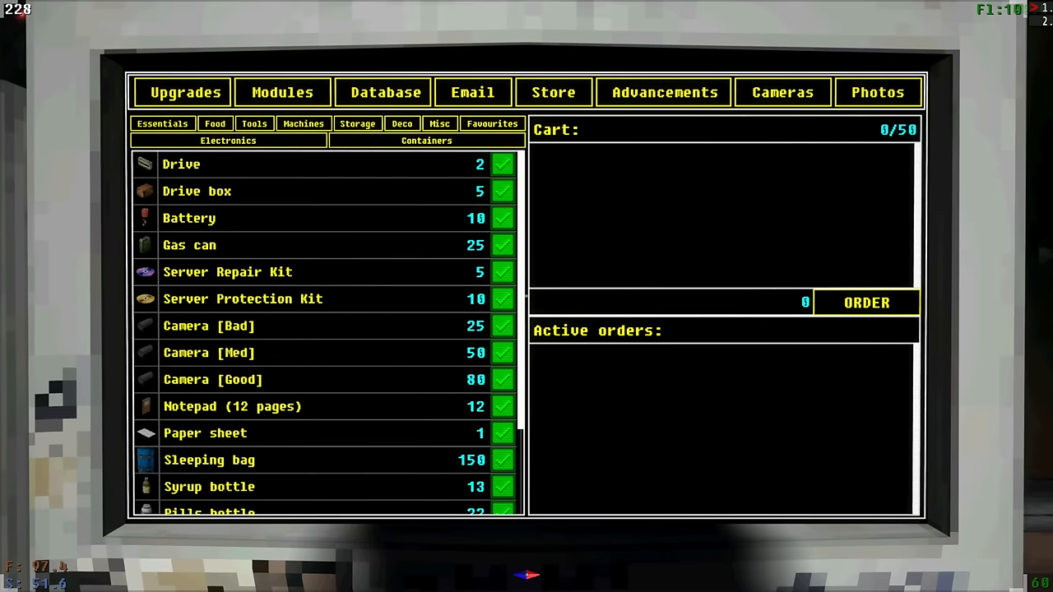
# Step: Browse the Appliances list with the coffee machine, TV and industrial printer
pyautogui.click(303, 123)
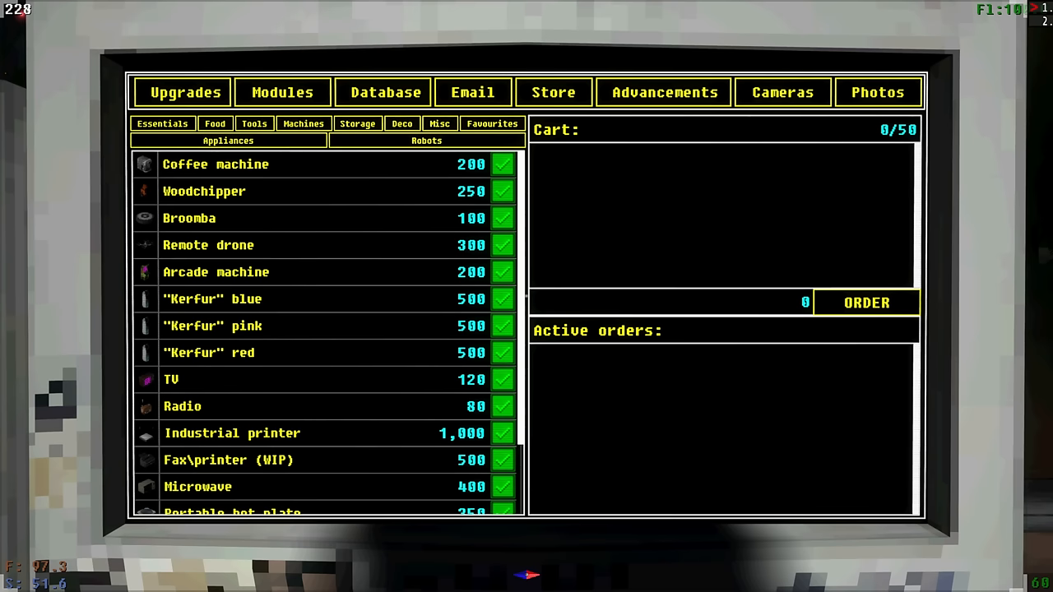
pyautogui.scroll(-3)
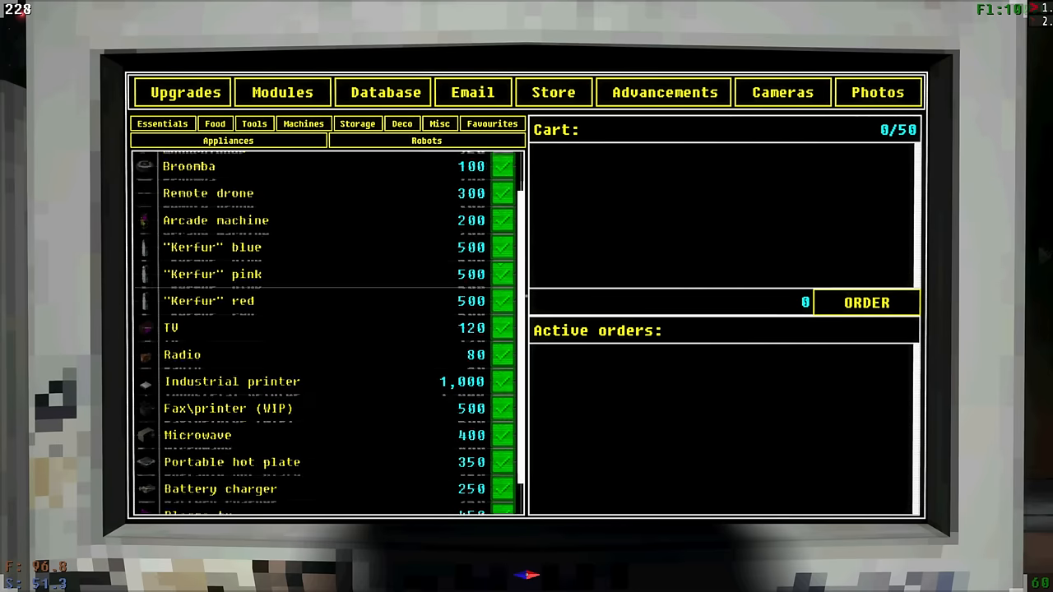
pyautogui.scroll(-3)
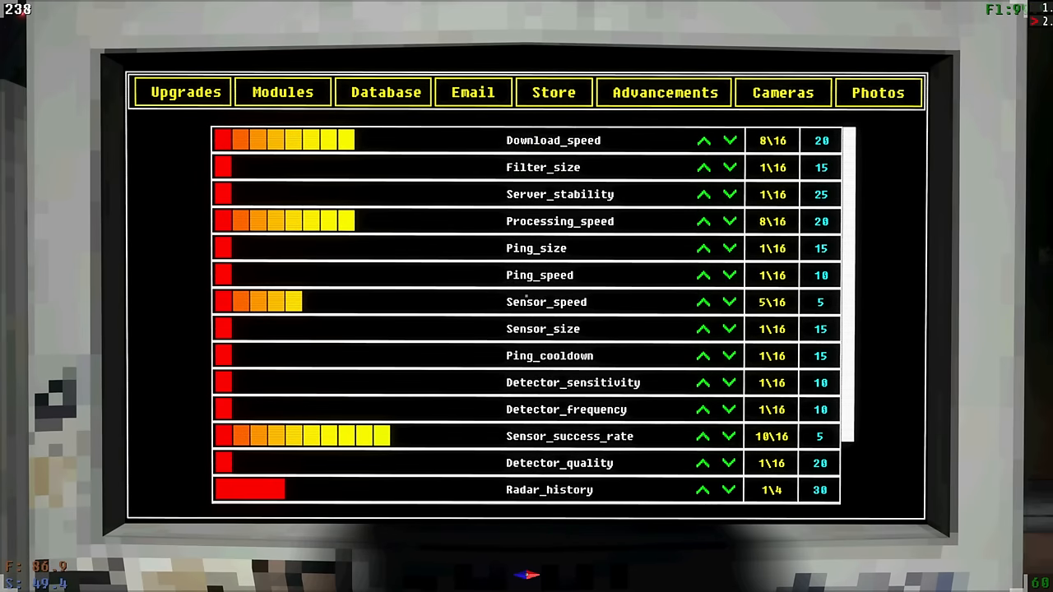
# Step: Raise Download_speed to level 10 of 16 and switch to the store's Tools listings
pyautogui.click(704, 140)
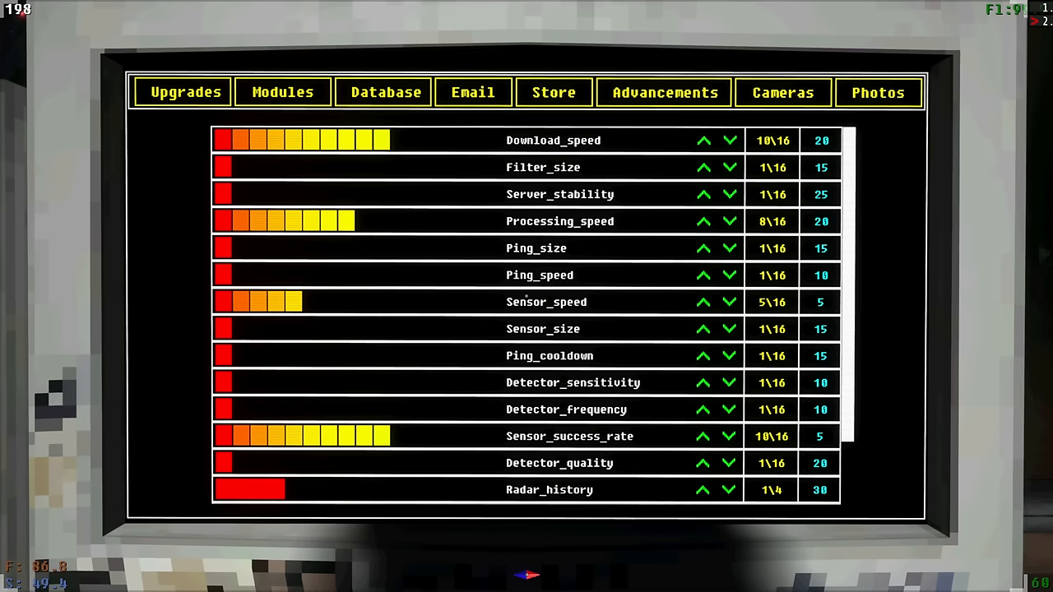
pyautogui.scroll(-3)
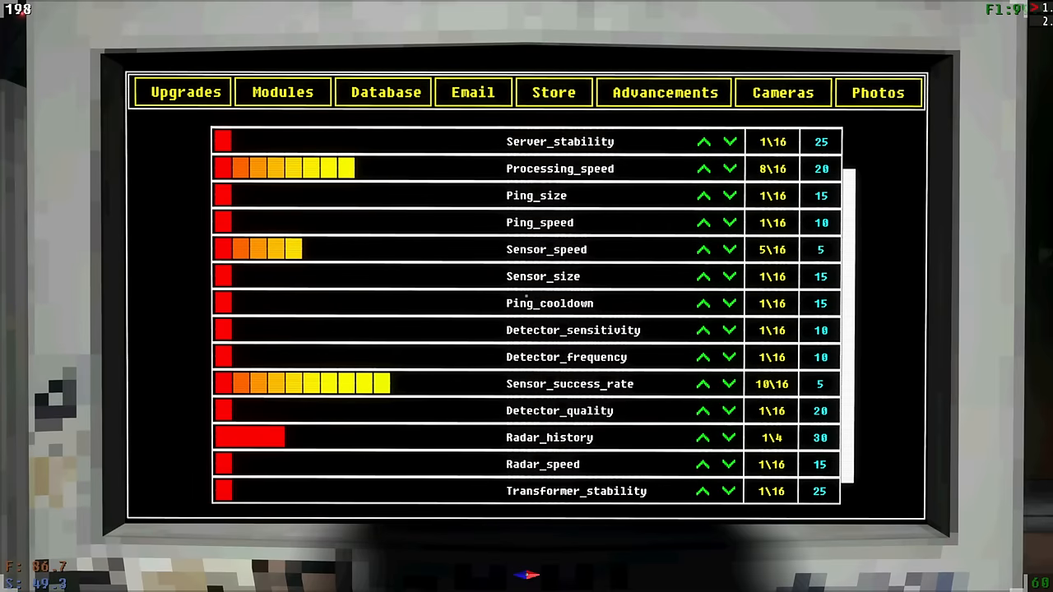
pyautogui.click(704, 168)
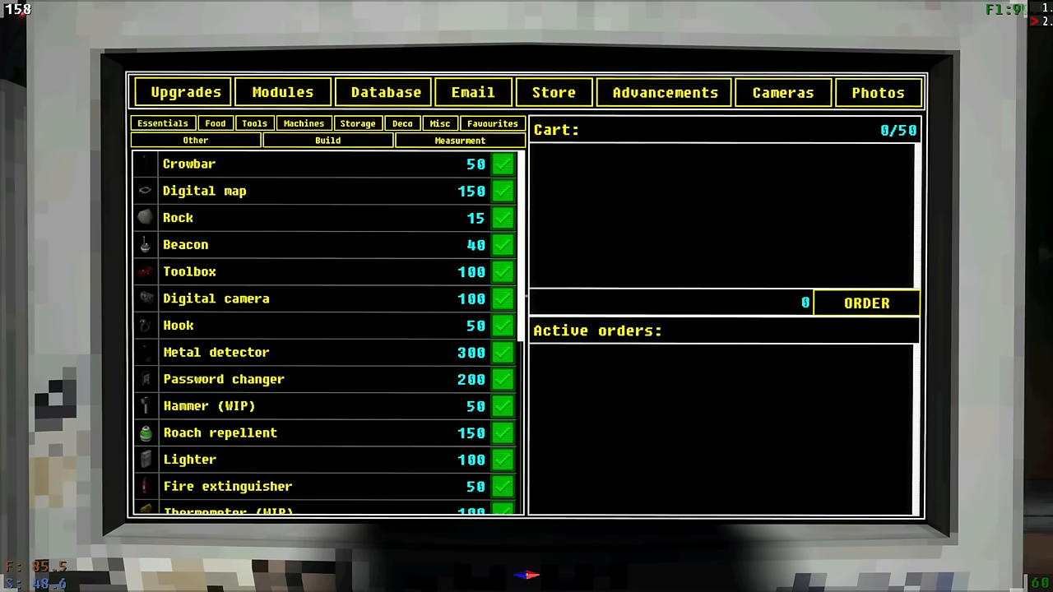
# Step: Add a digital camera to the store cart and return to the signal desk
pyautogui.click(502, 300)
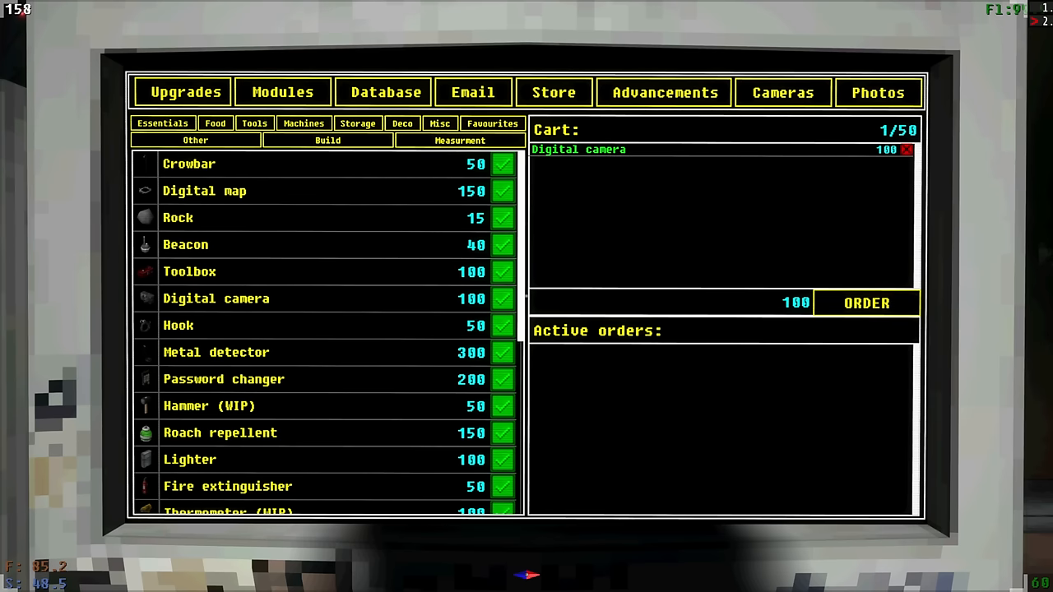
pyautogui.click(357, 123)
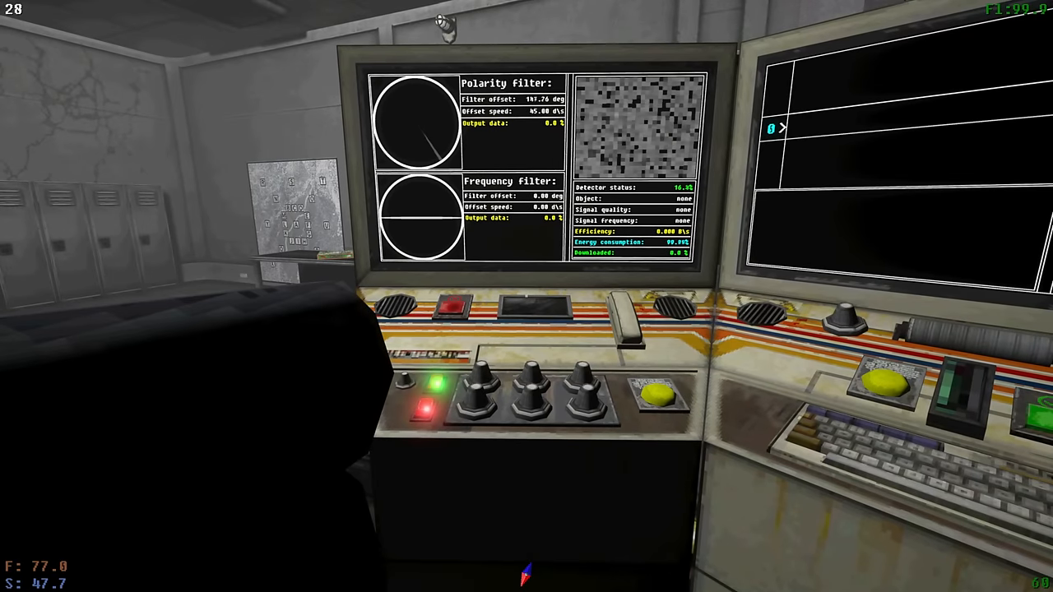
pyautogui.moveTo(526, 296)
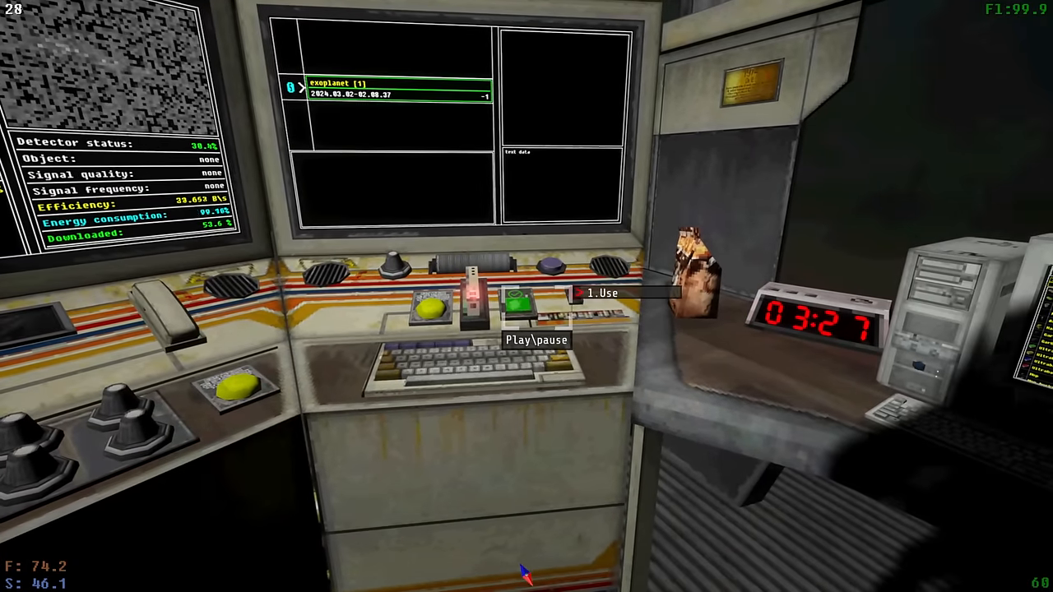
pyautogui.moveTo(527, 329)
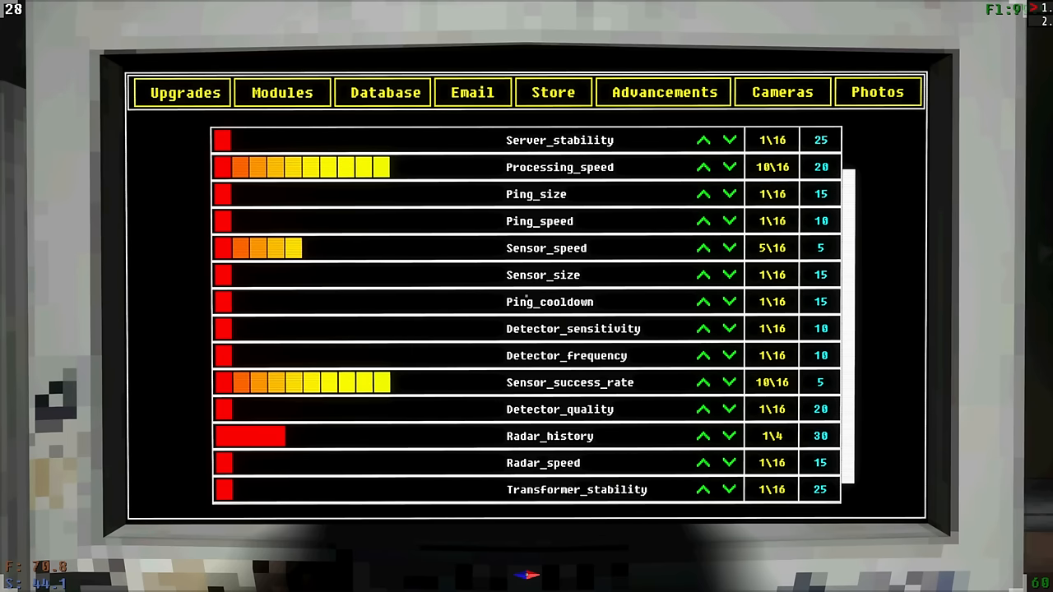
# Step: Scroll the upgrades list down to Processing_level, maxed at 3 of 3
pyautogui.scroll(-3)
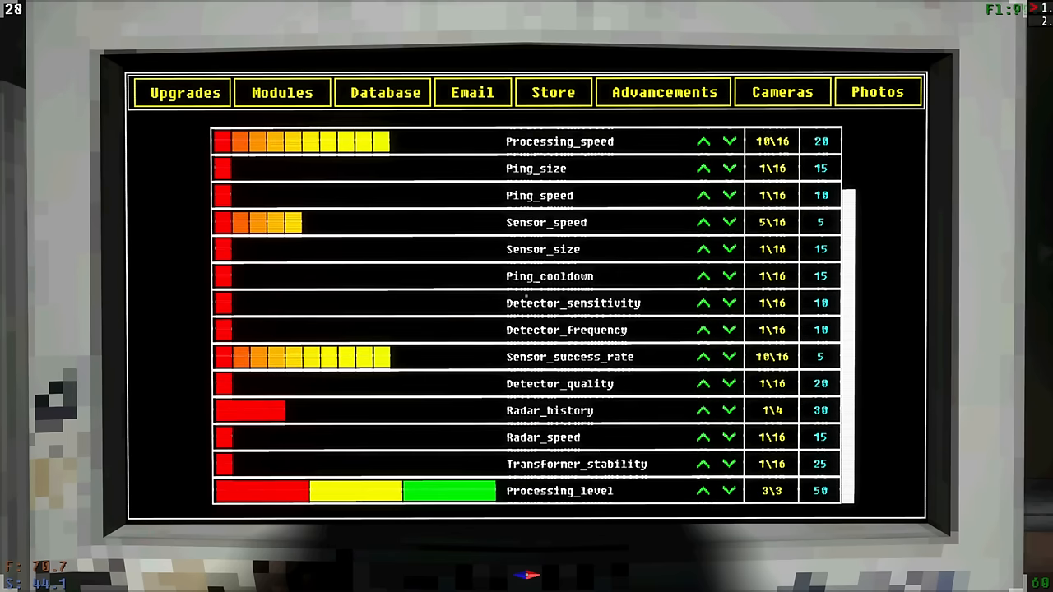